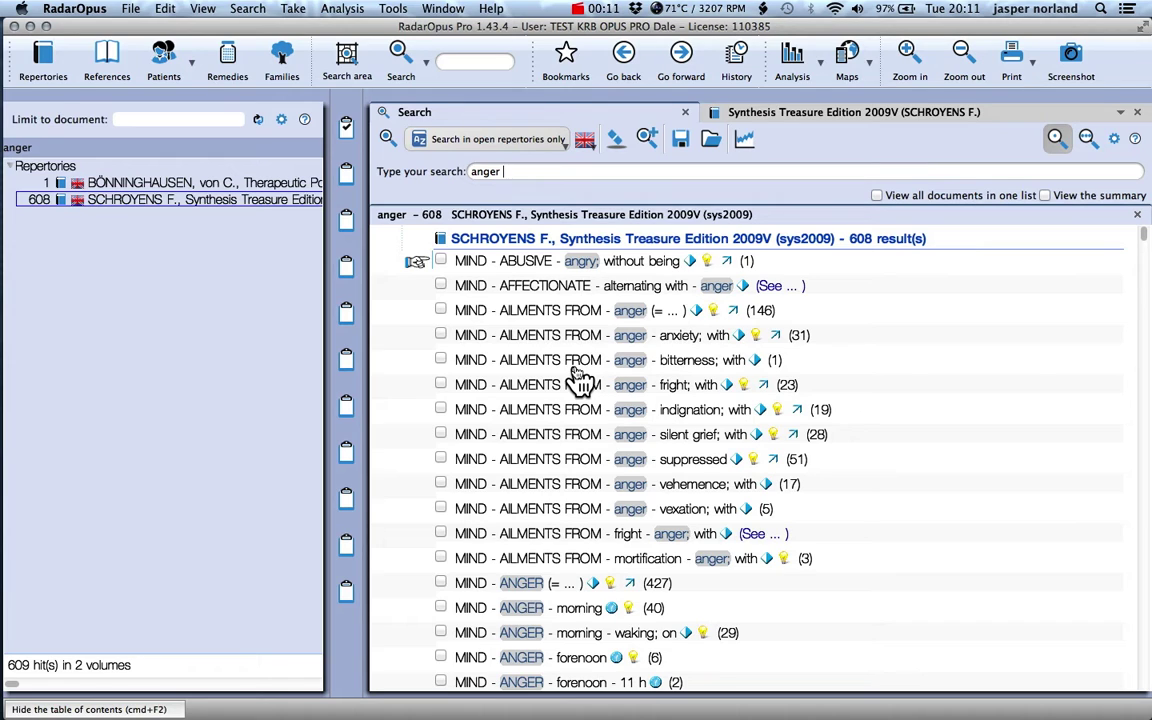
mouse_move(448, 150)
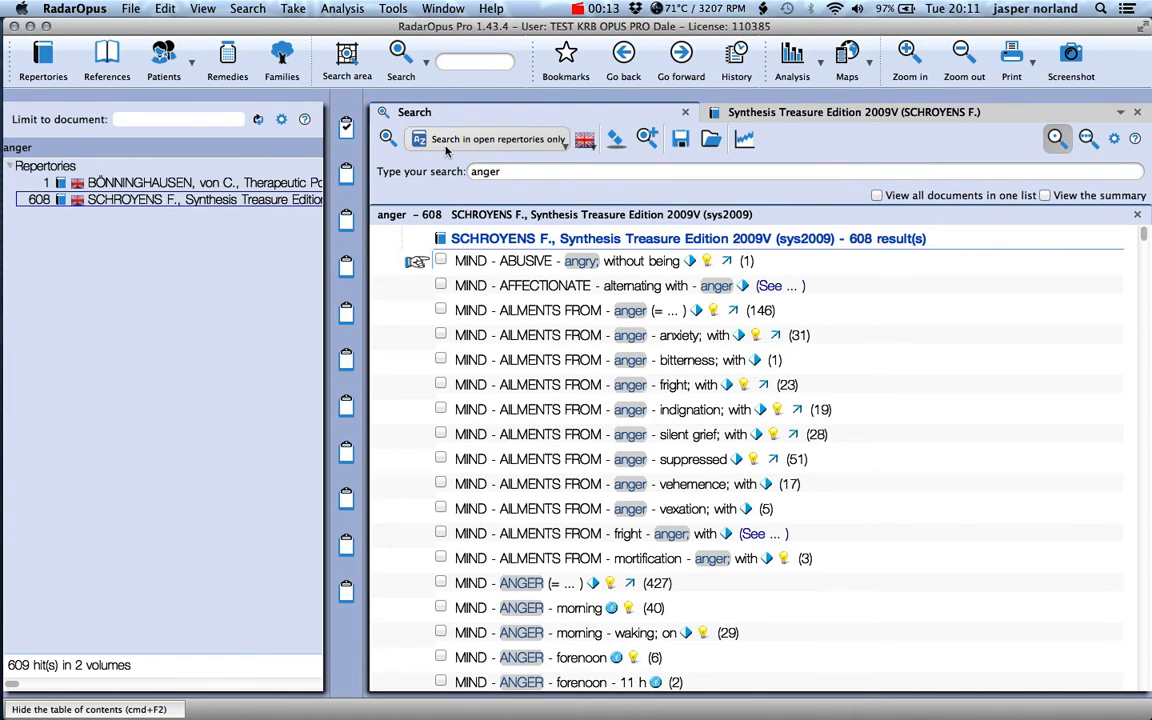
mouse_move(400, 56)
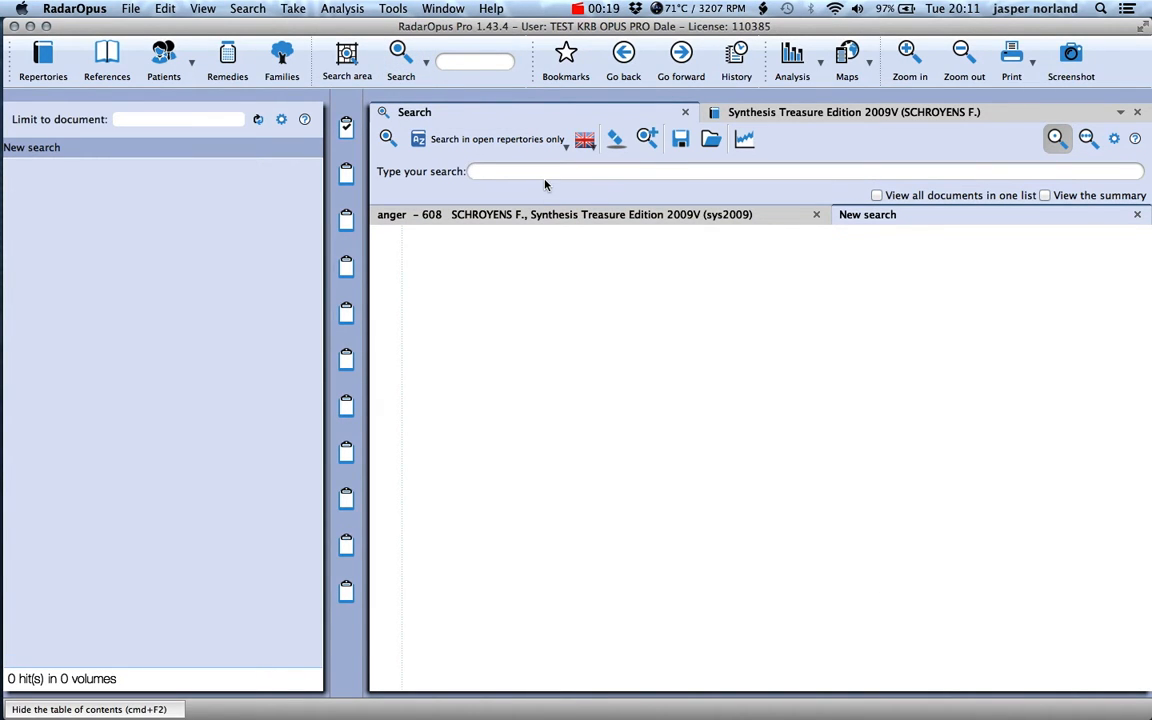
Step: Search the open repertories for the word anger, returning 609 hits
type("anger")
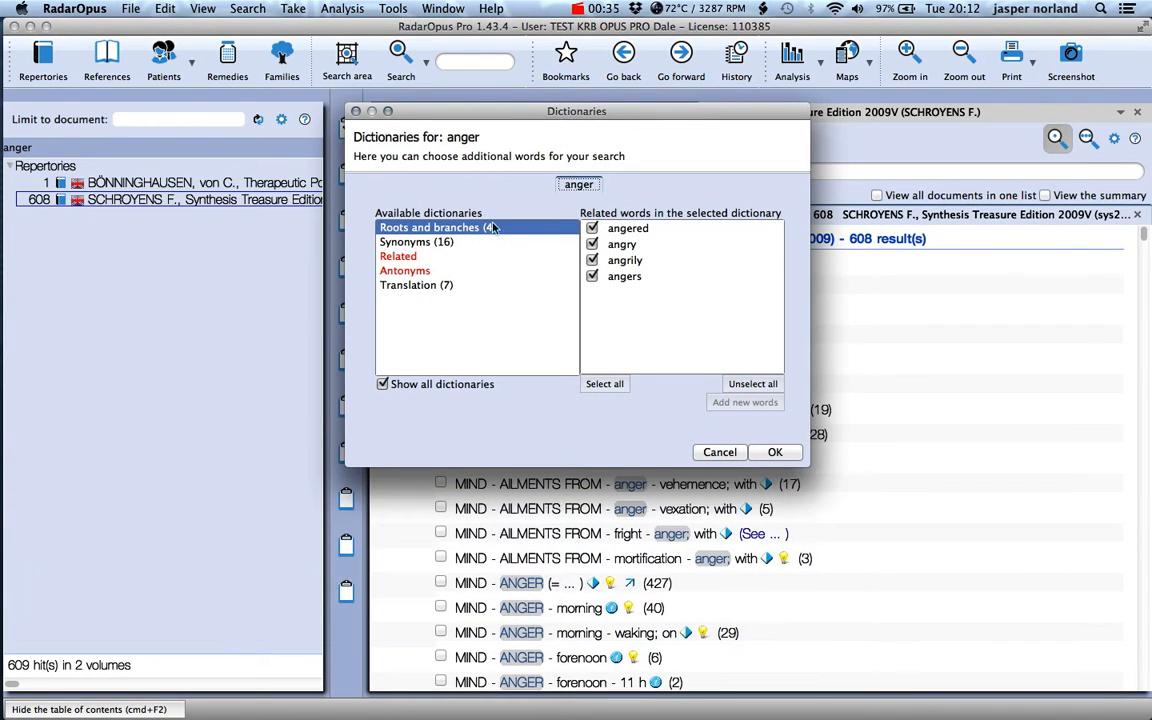
mouse_move(444, 250)
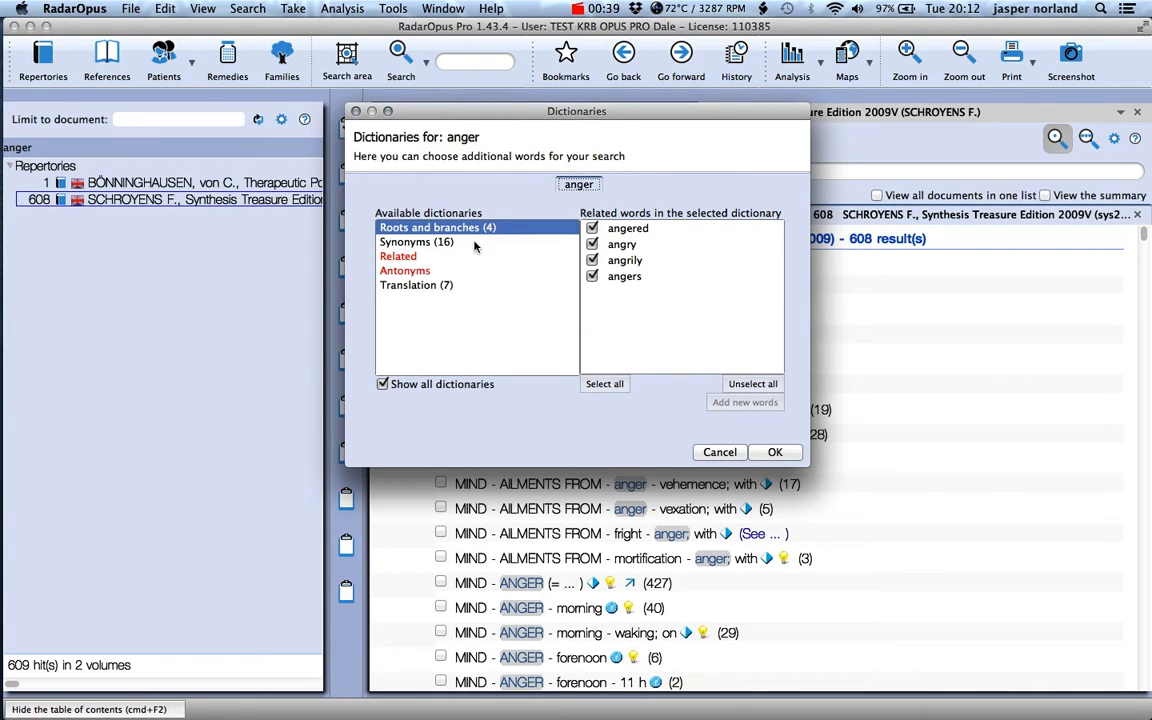
mouse_move(630, 304)
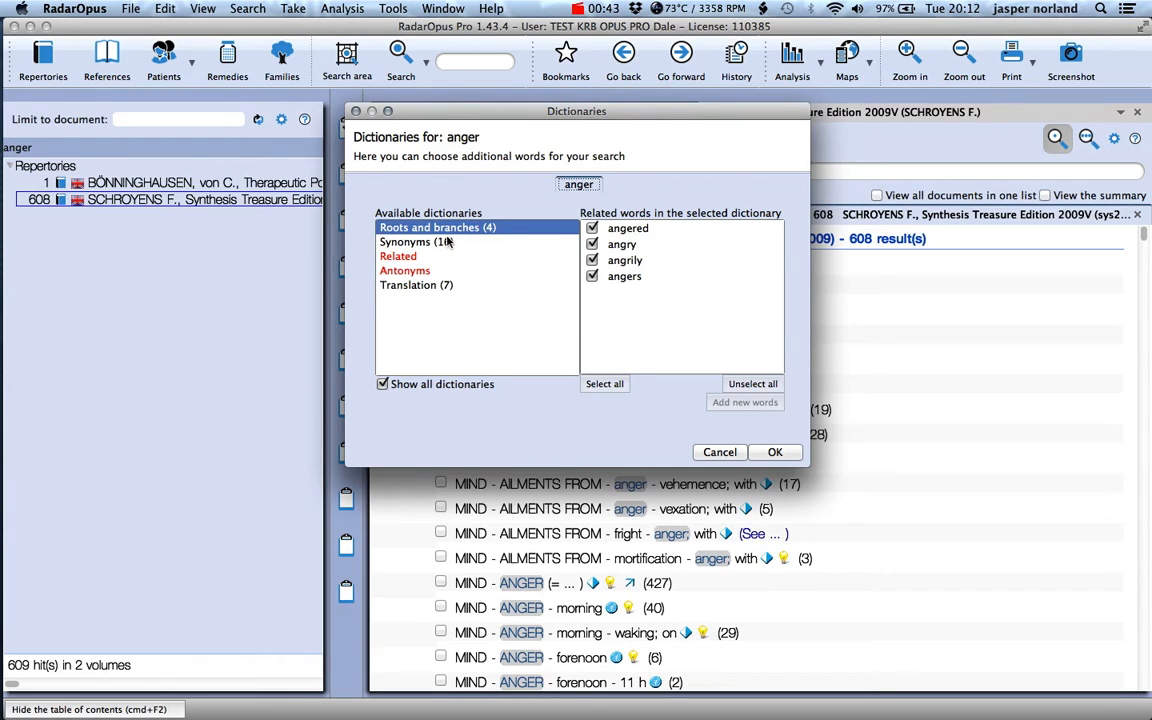
Step: Choose Synonyms, tick outrage and rage, select every listed synonym and confirm
left_click(416, 240)
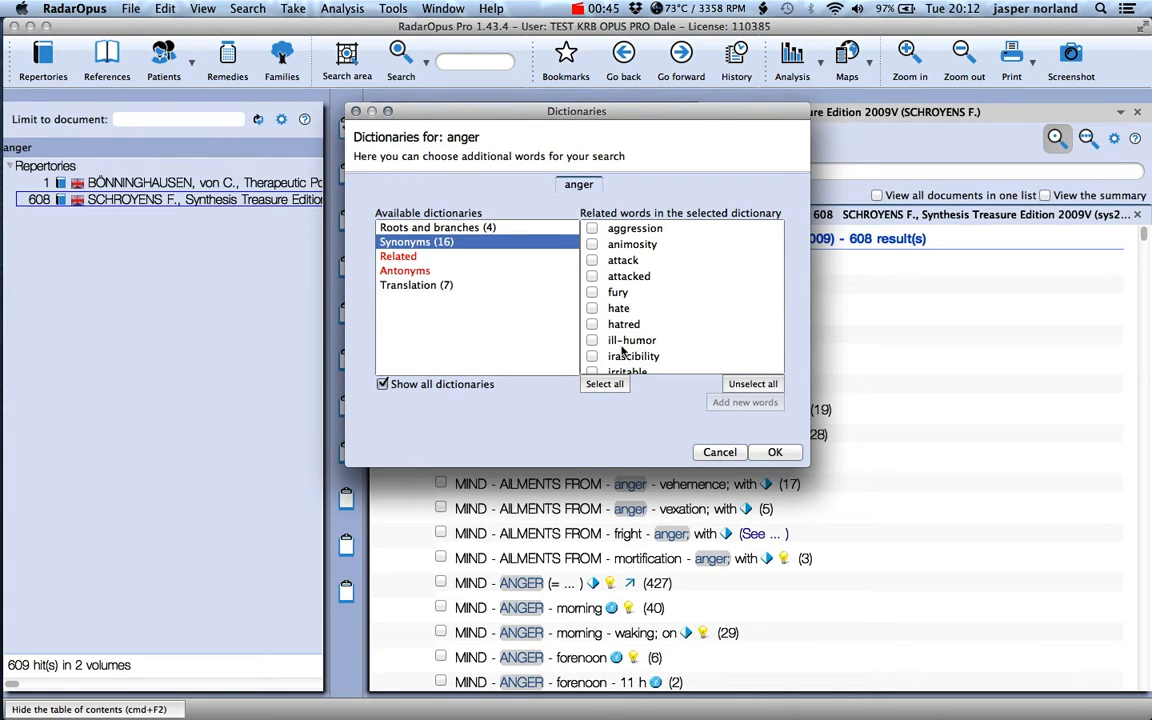
scroll("down", 3)
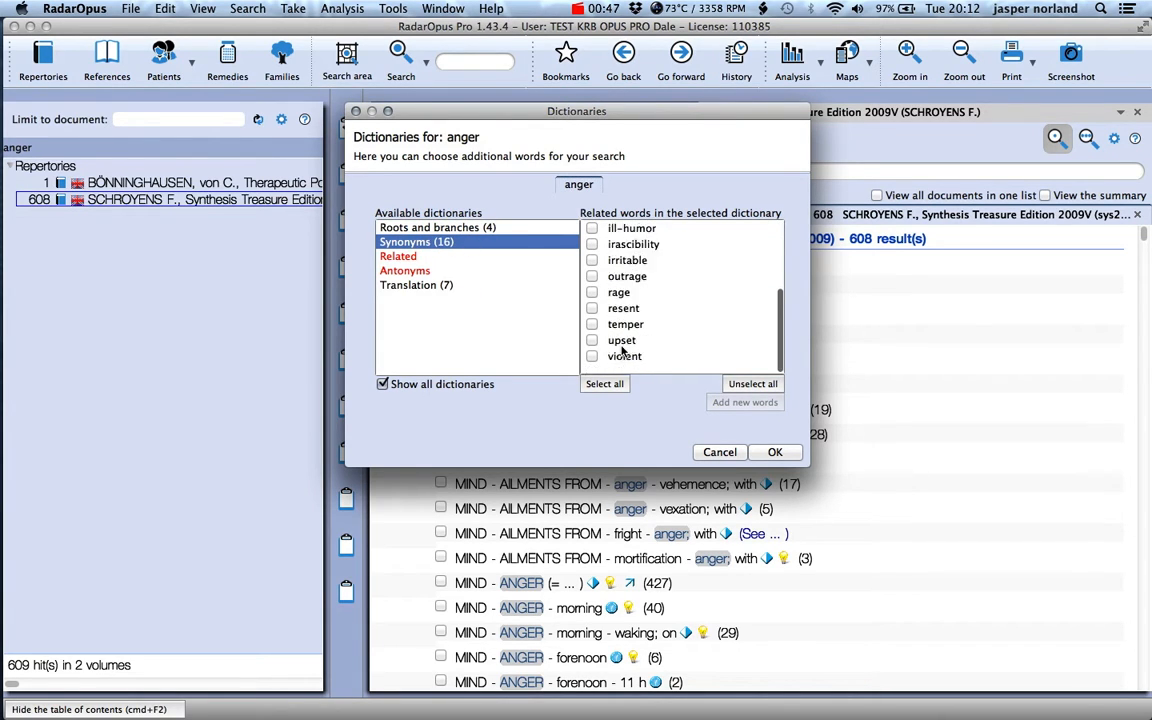
left_click(592, 276)
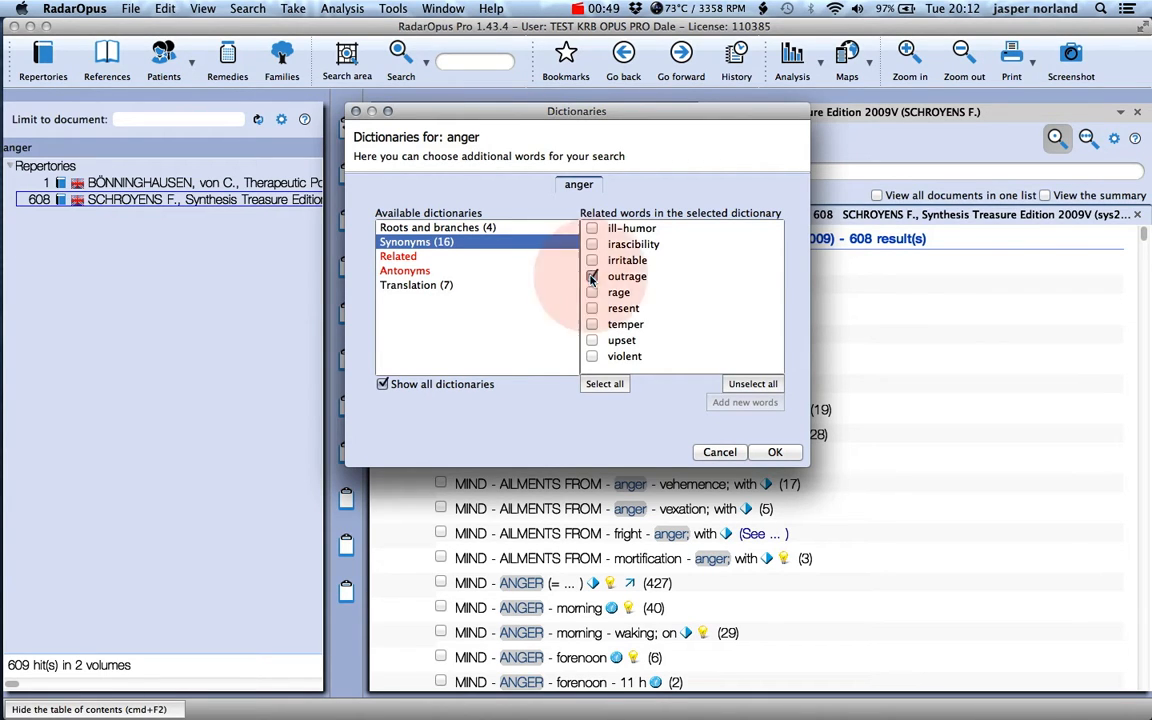
left_click(592, 292)
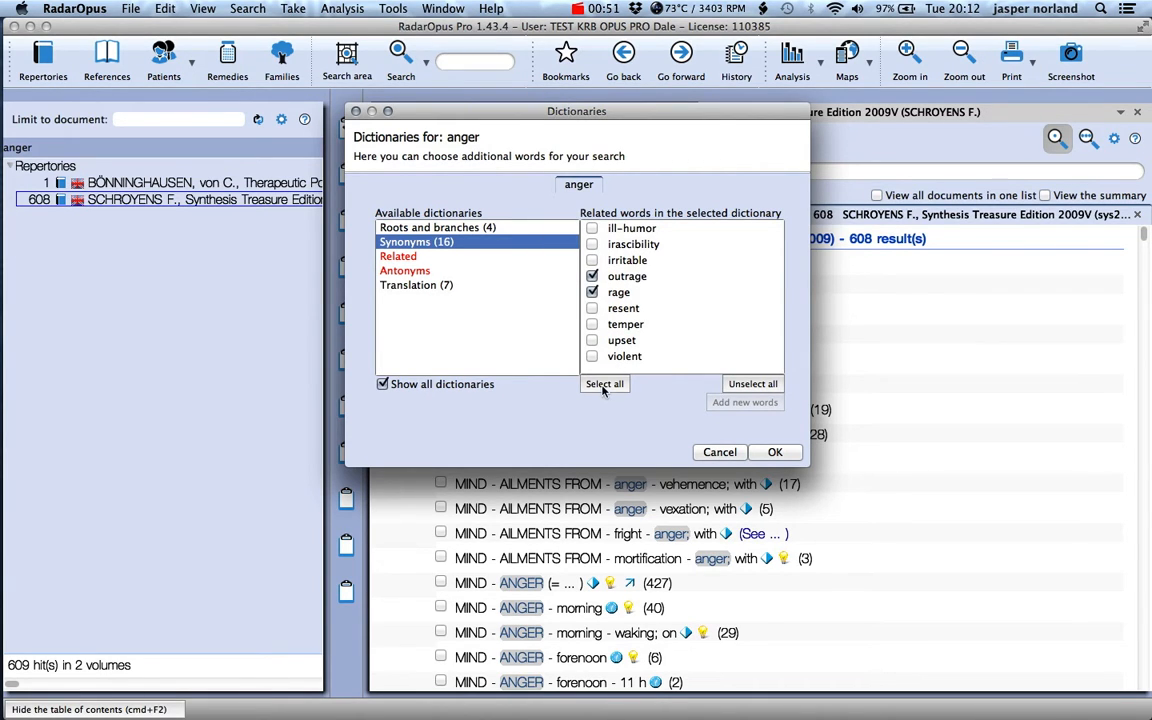
left_click(604, 384)
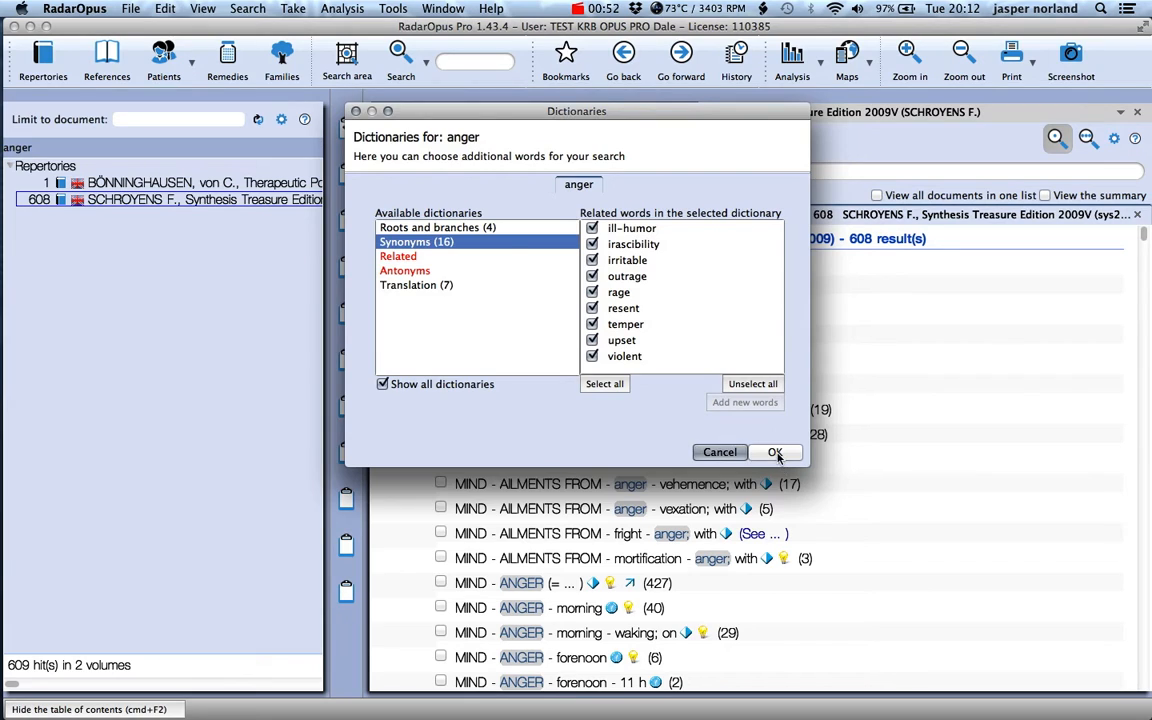
left_click(776, 452)
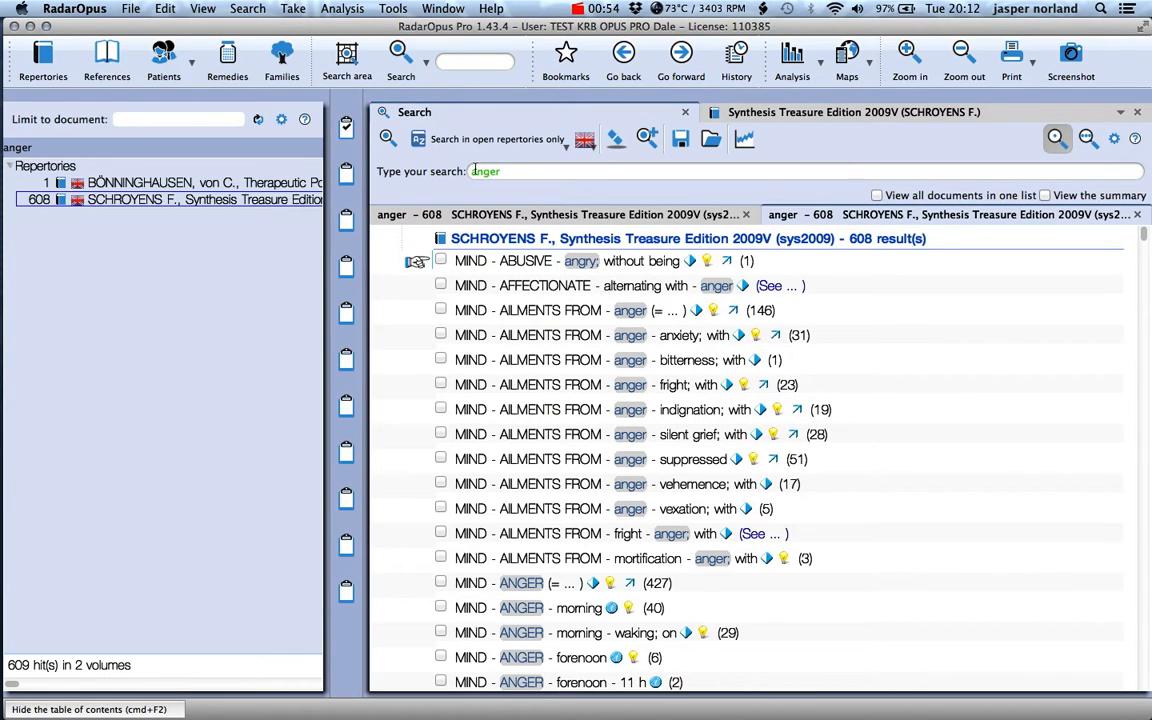
mouse_move(388, 138)
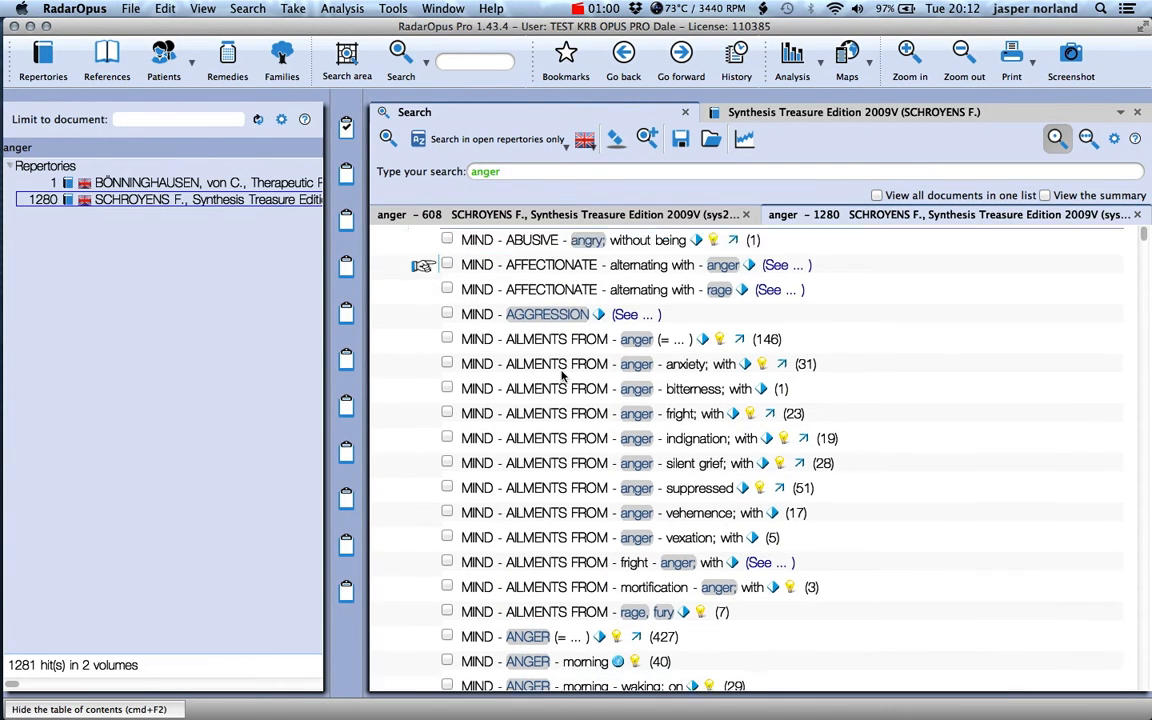
Step: Scroll down through the 1280-result list with hatred, rage and violent rubrics
scroll("down", 3)
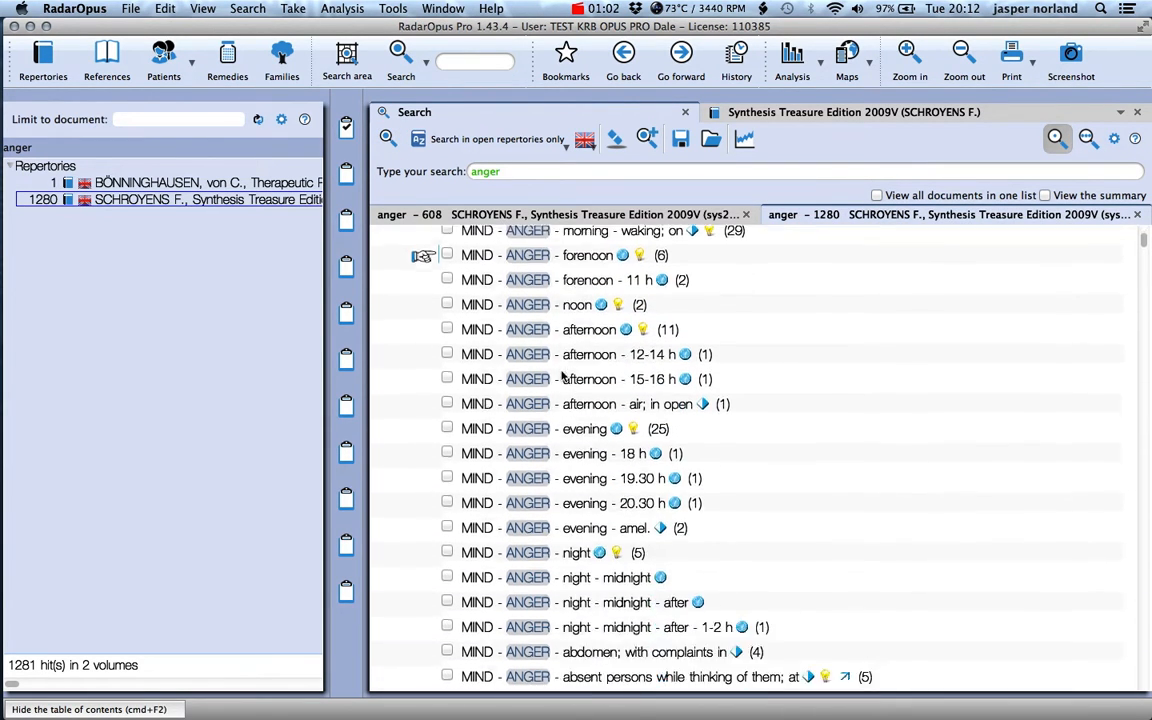
scroll("down", 3)
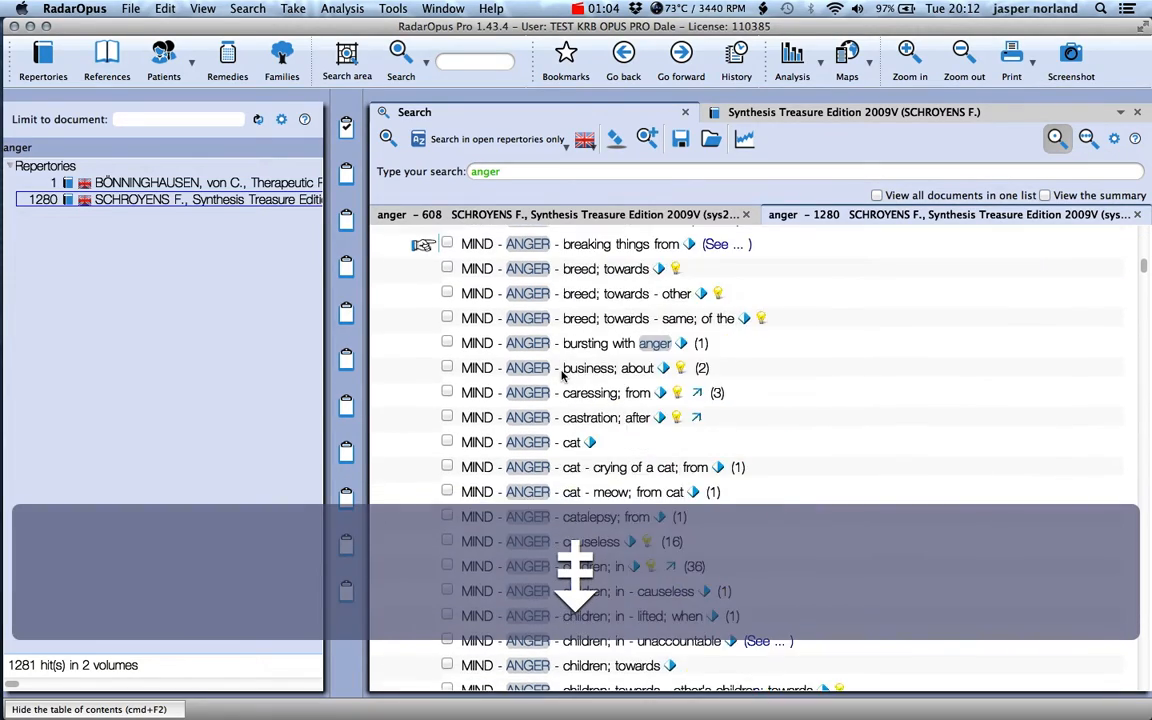
scroll("down", 3)
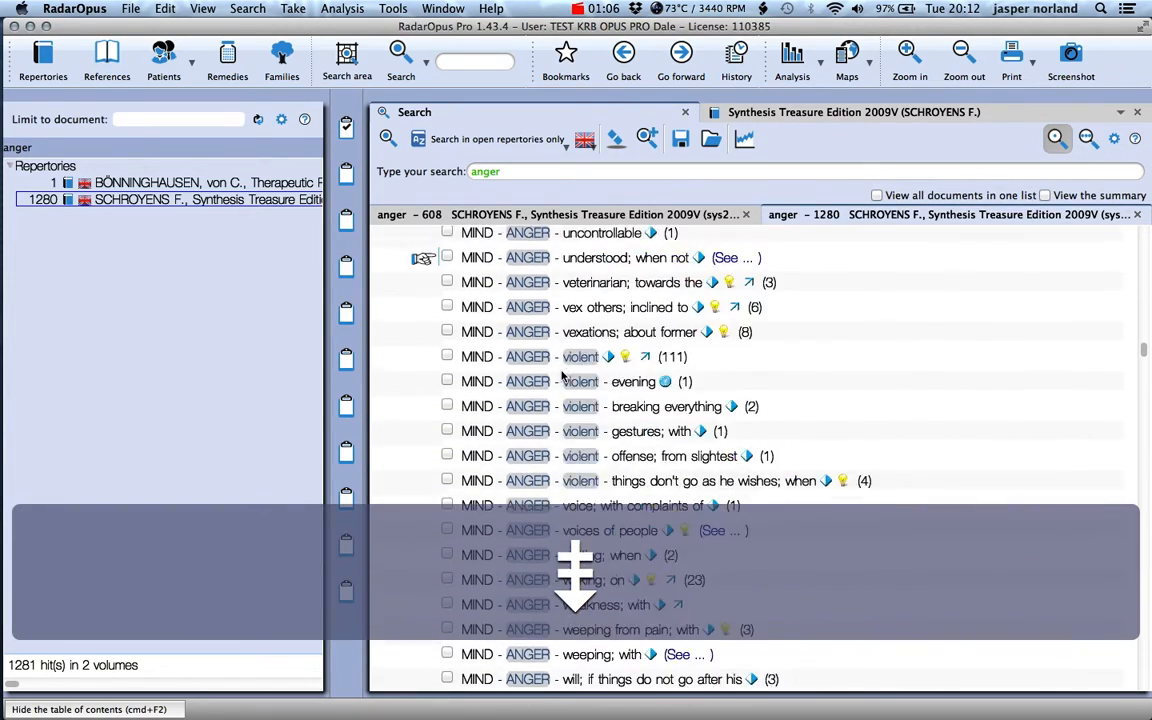
scroll("down", 3)
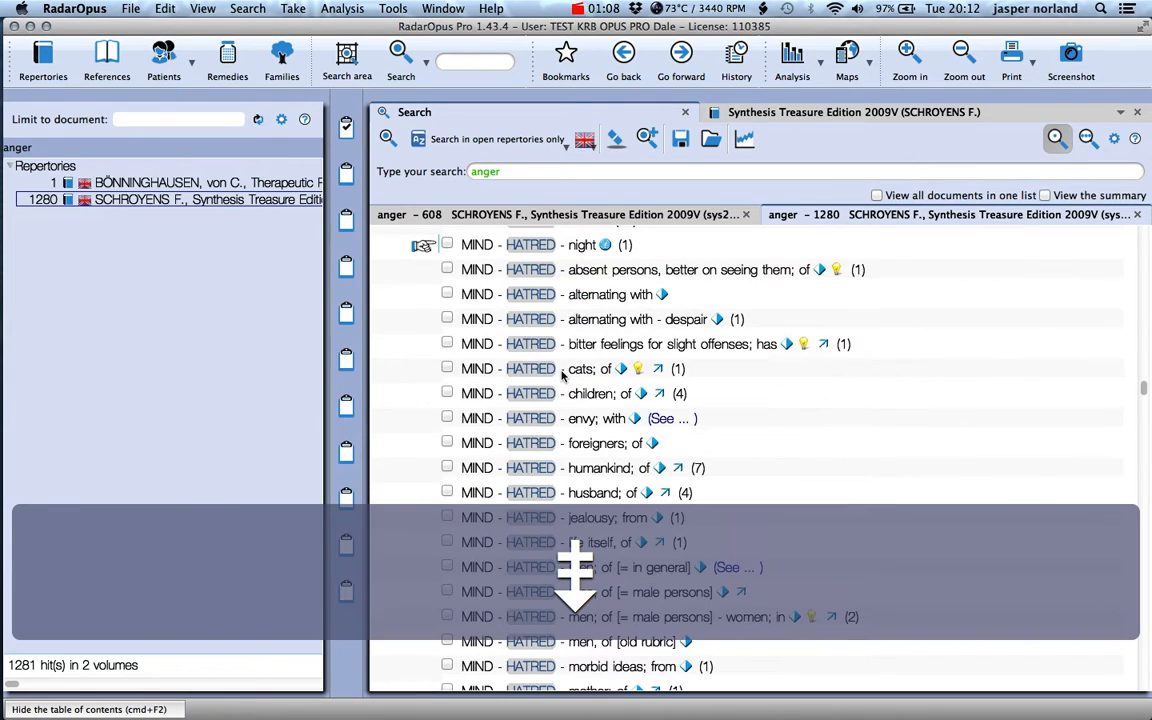
scroll("down", 3)
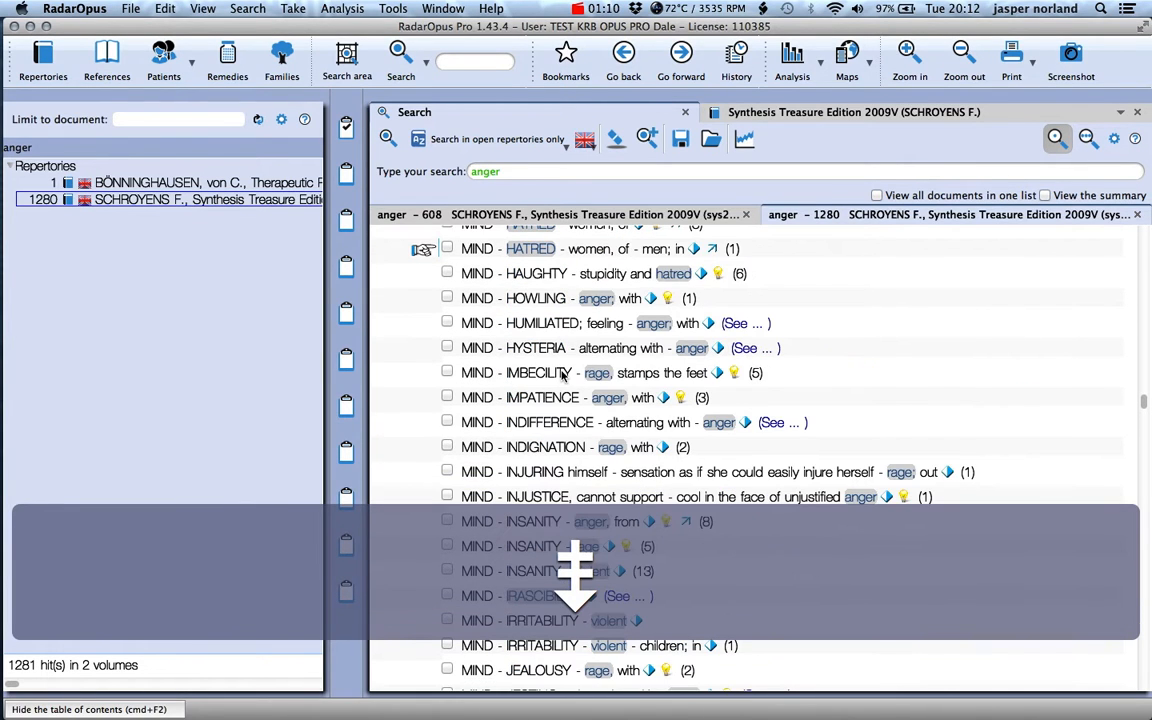
scroll("down", 3)
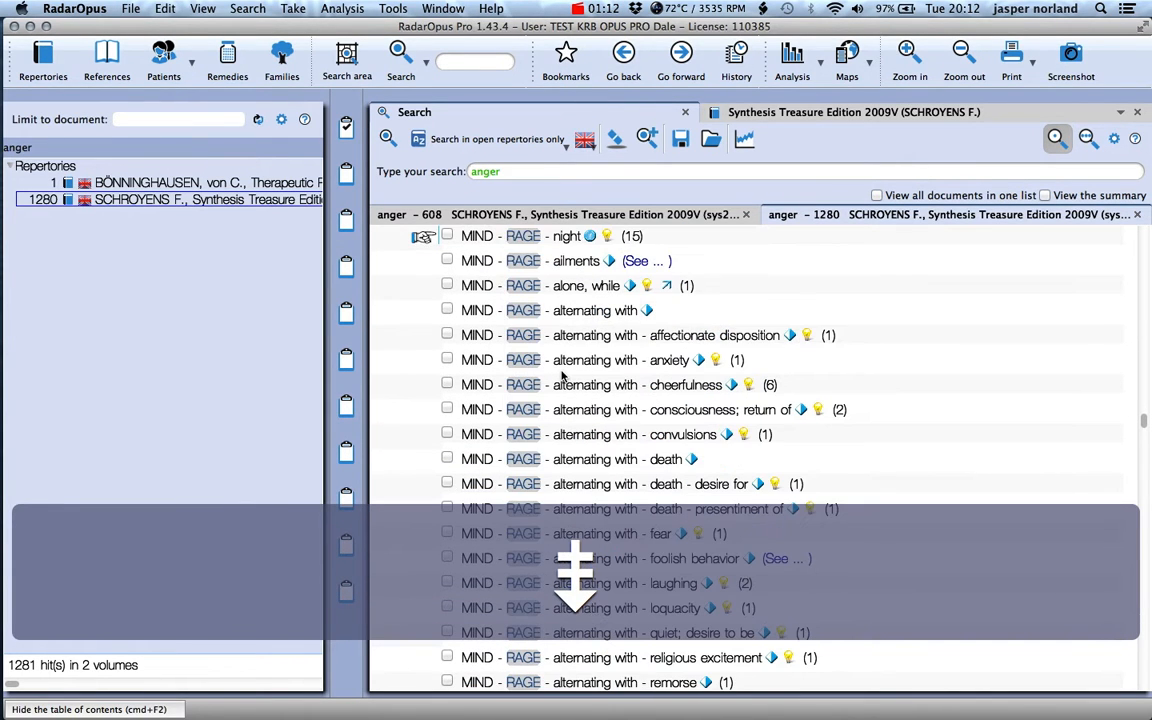
scroll("down", 3)
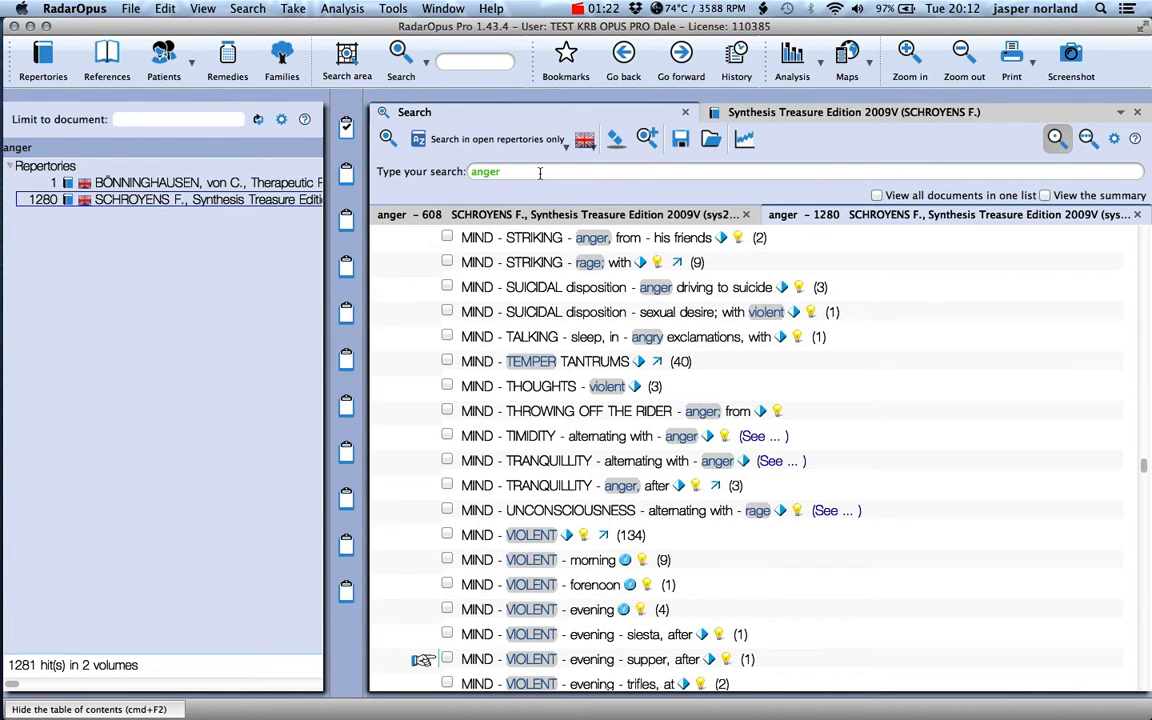
Step: Add alternating after anger and rerun the search, leaving 126 matching rubrics
type("alternating")
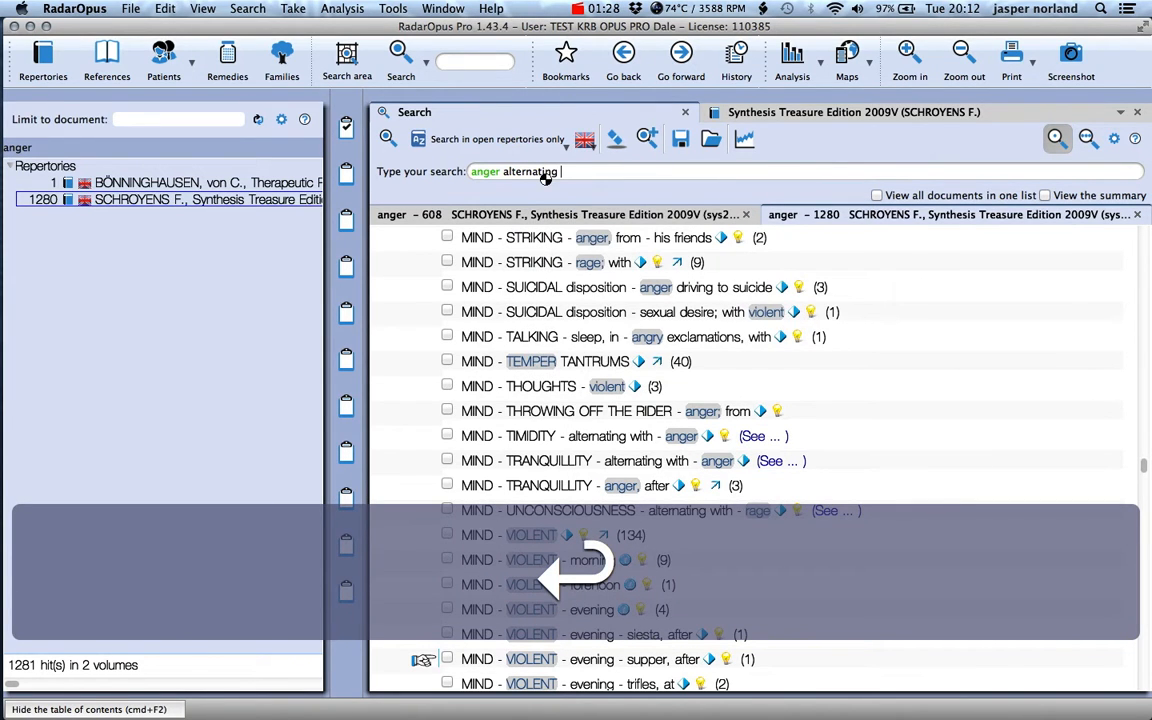
key("Return")
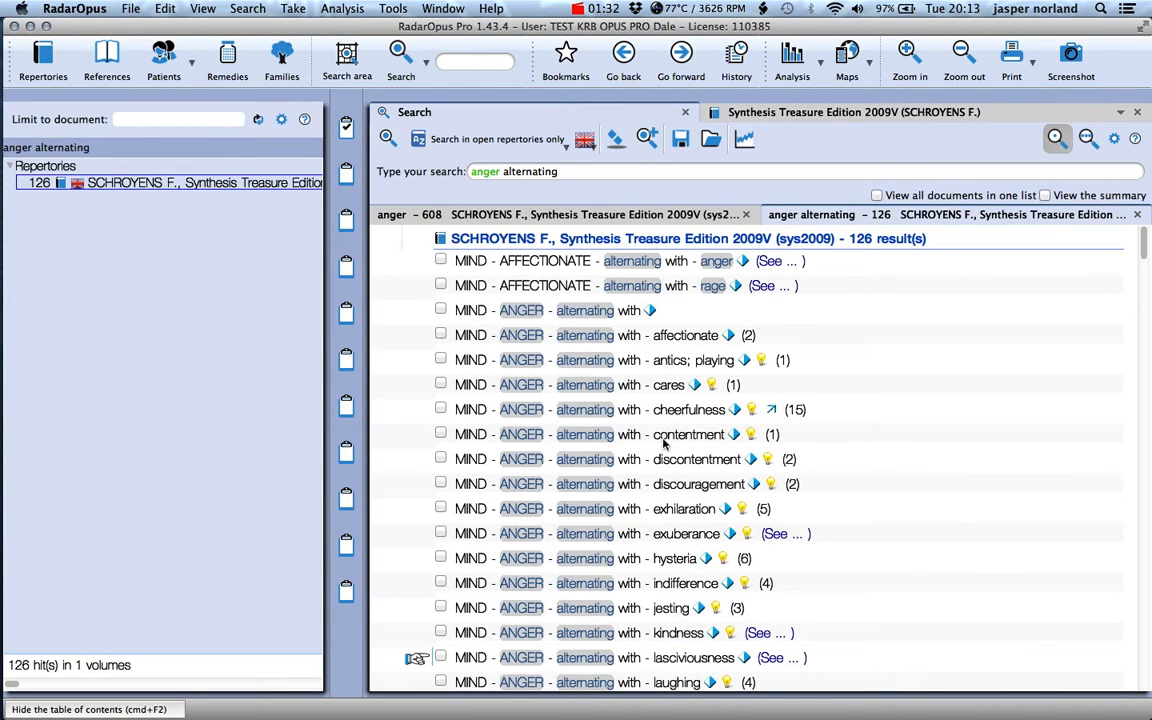
scroll("down", 3)
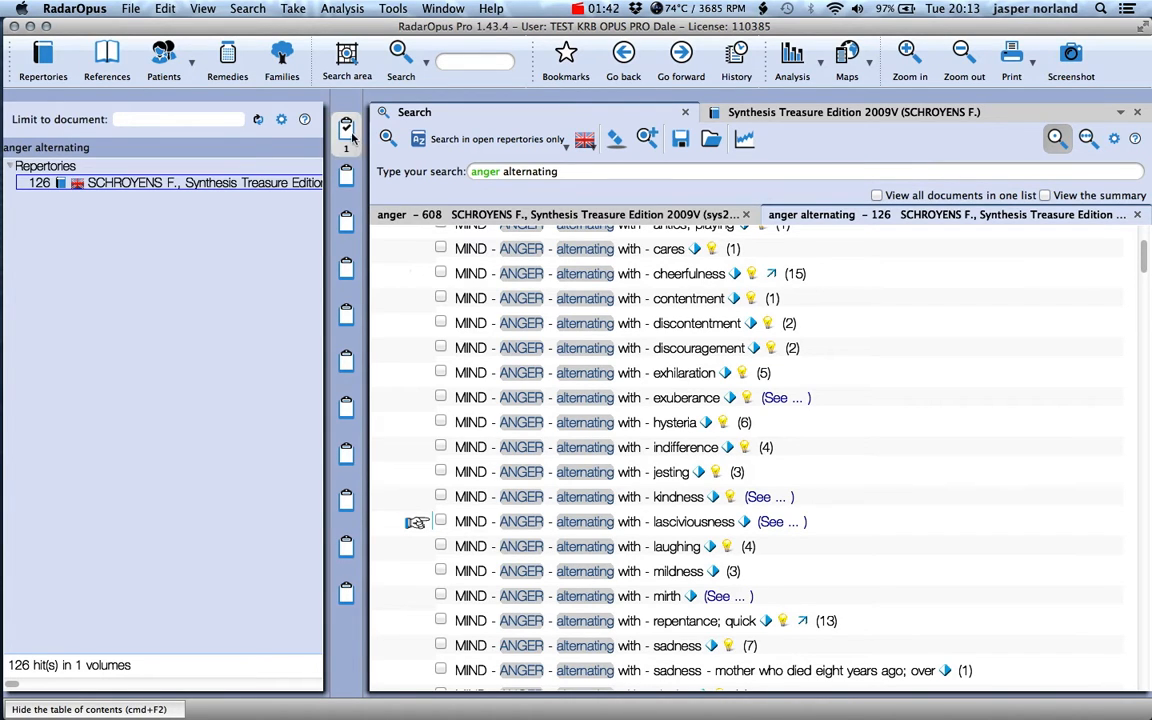
left_click(344, 130)
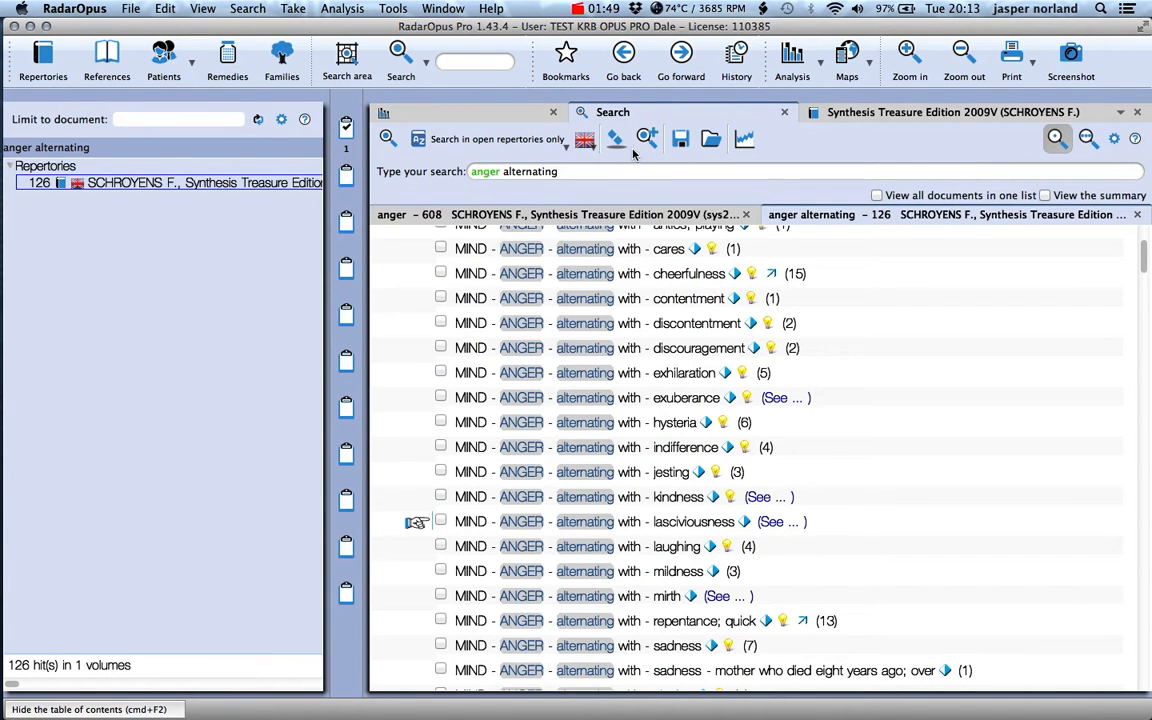
left_click(792, 58)
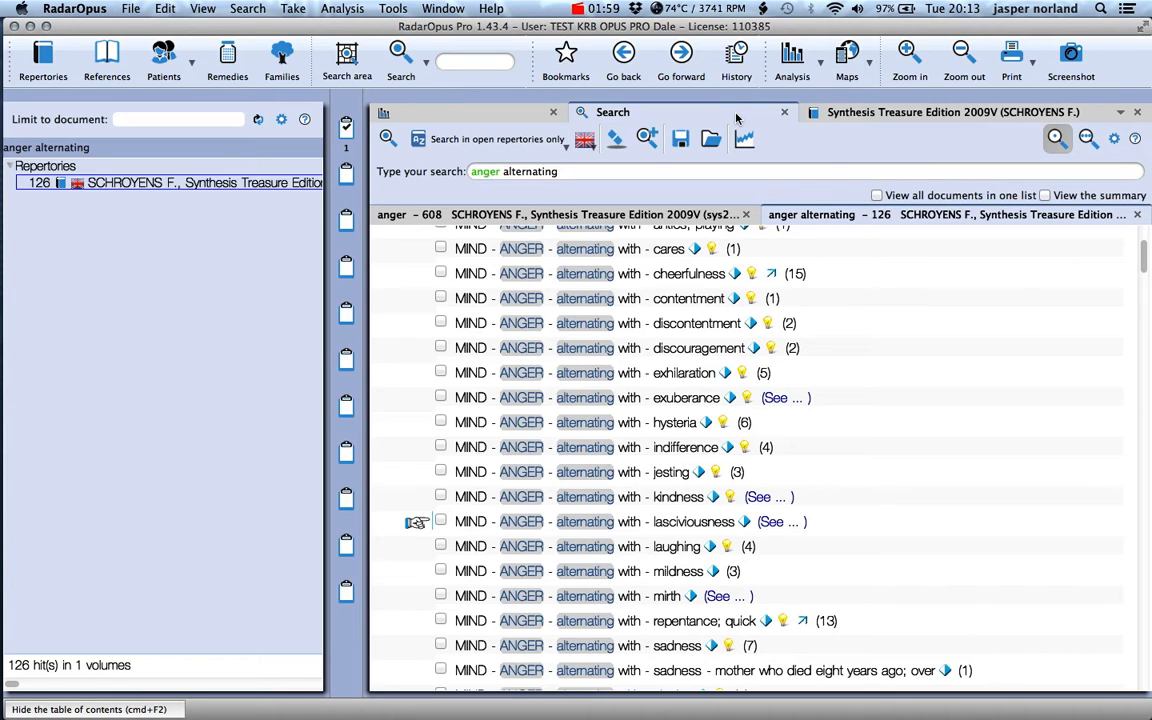
Step: Search for activity and open the MIND - ACTIVITY - desires activity rubric
key("F4")
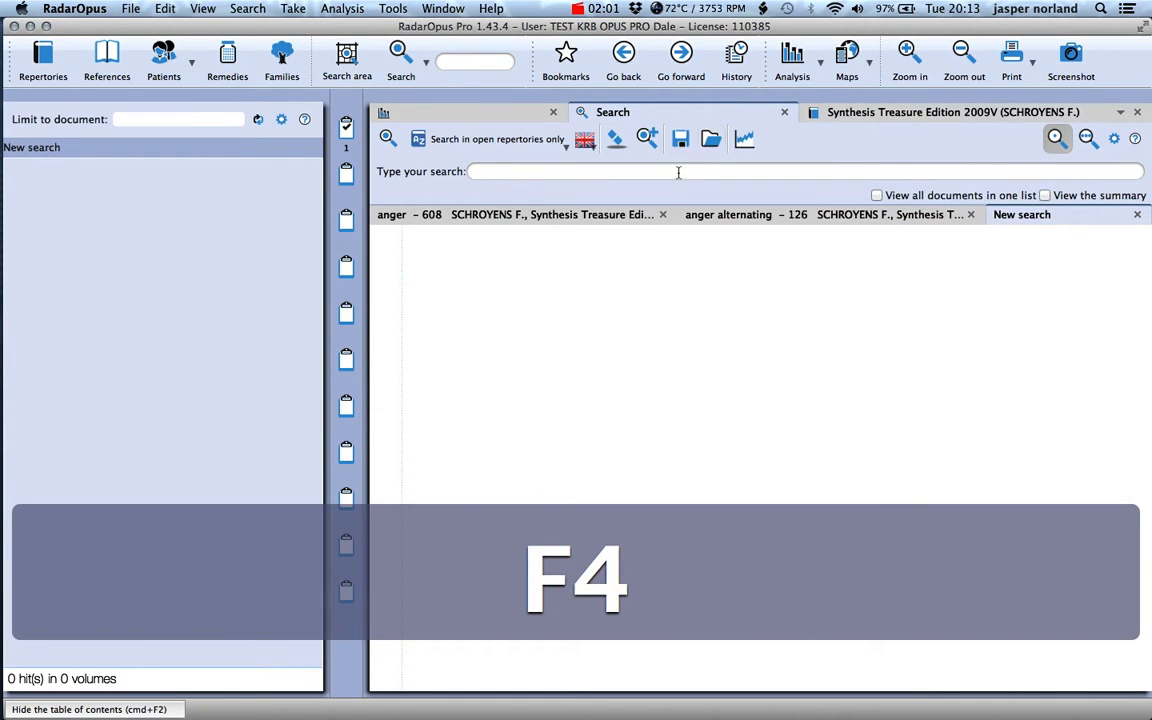
key("f4")
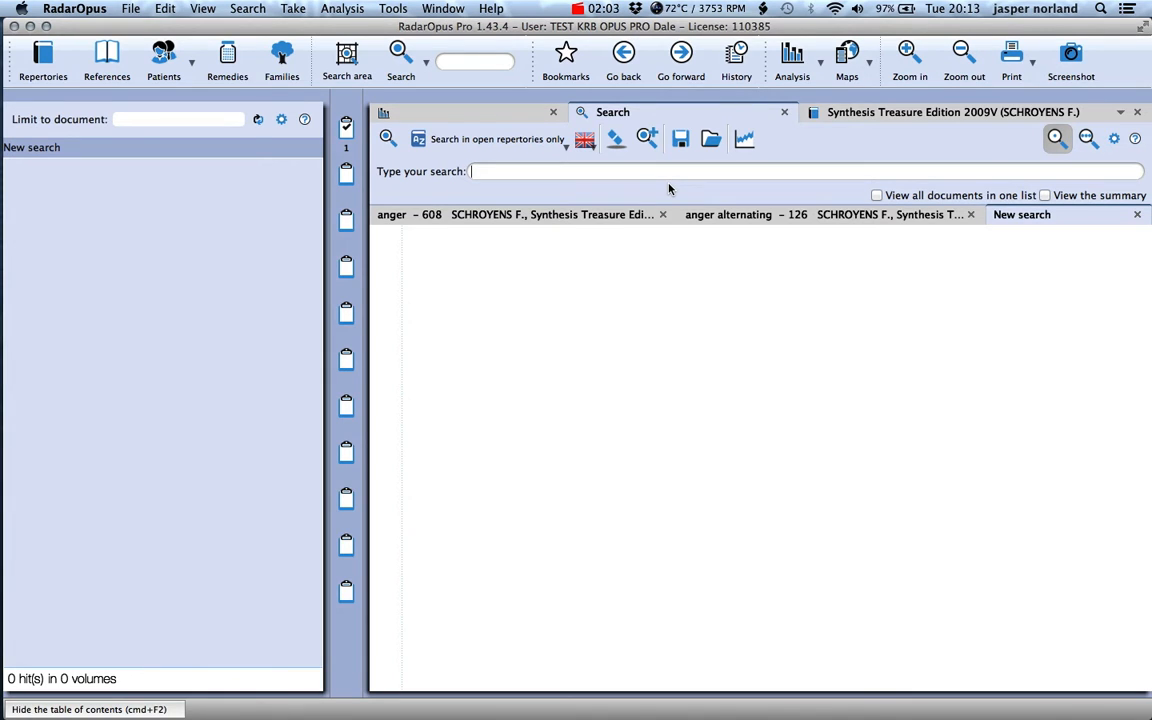
type("activ")
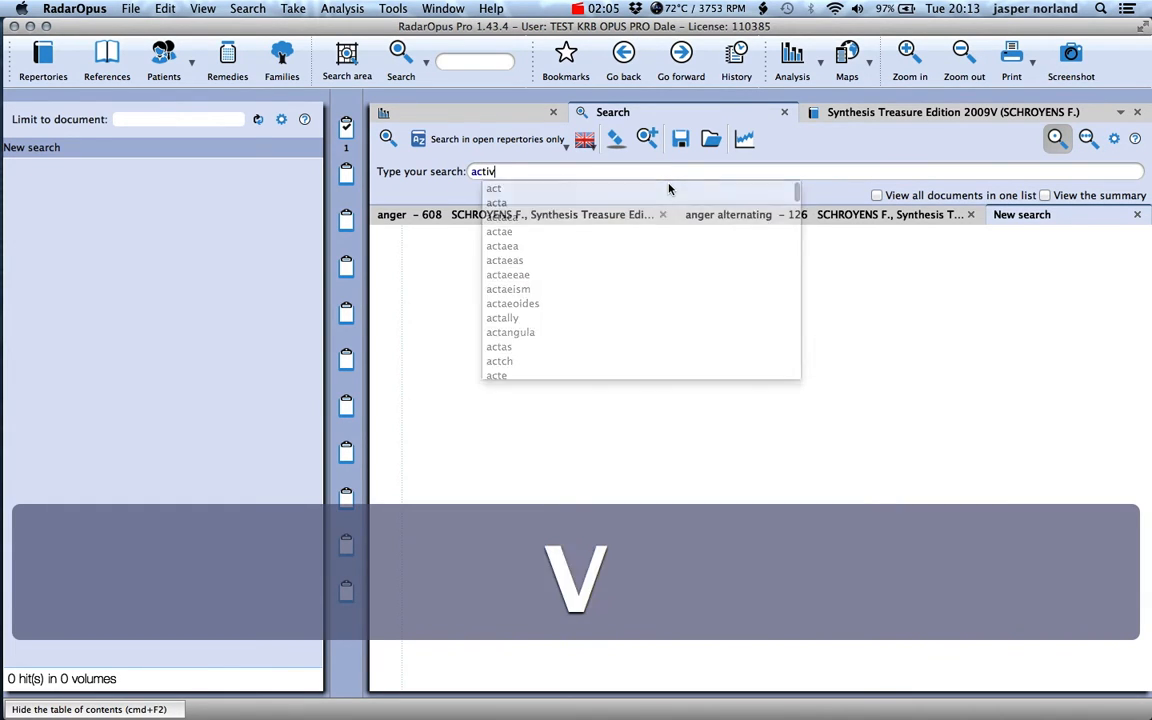
type("ity")
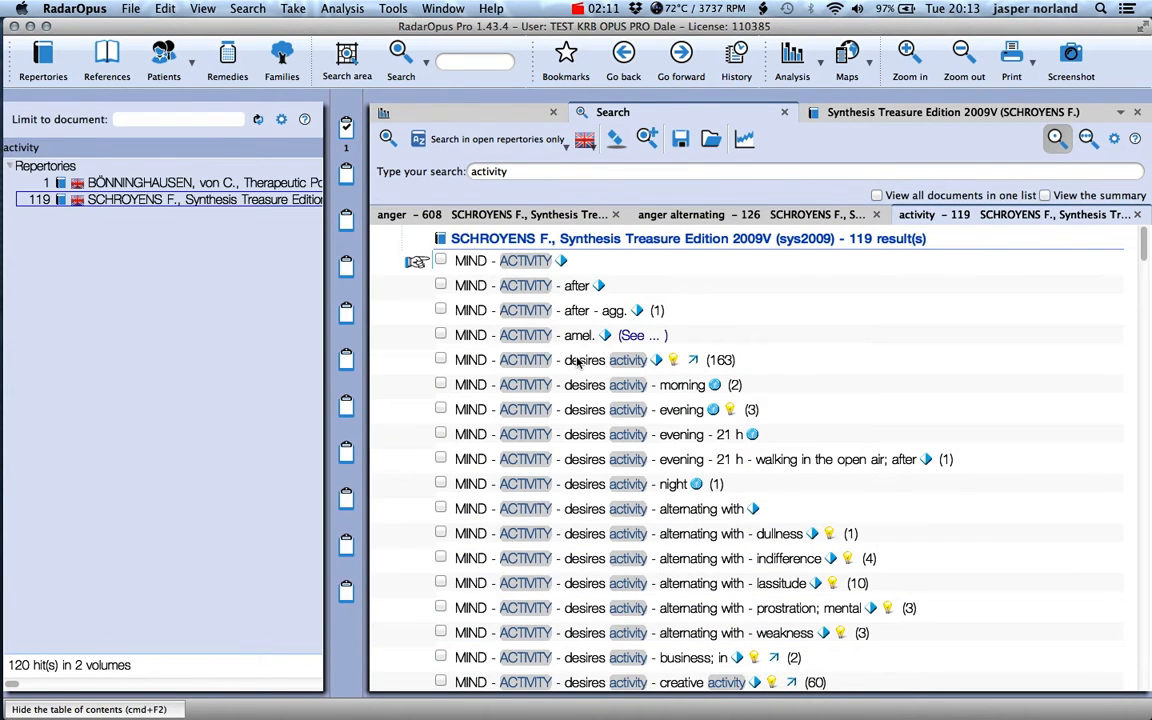
mouse_move(510, 376)
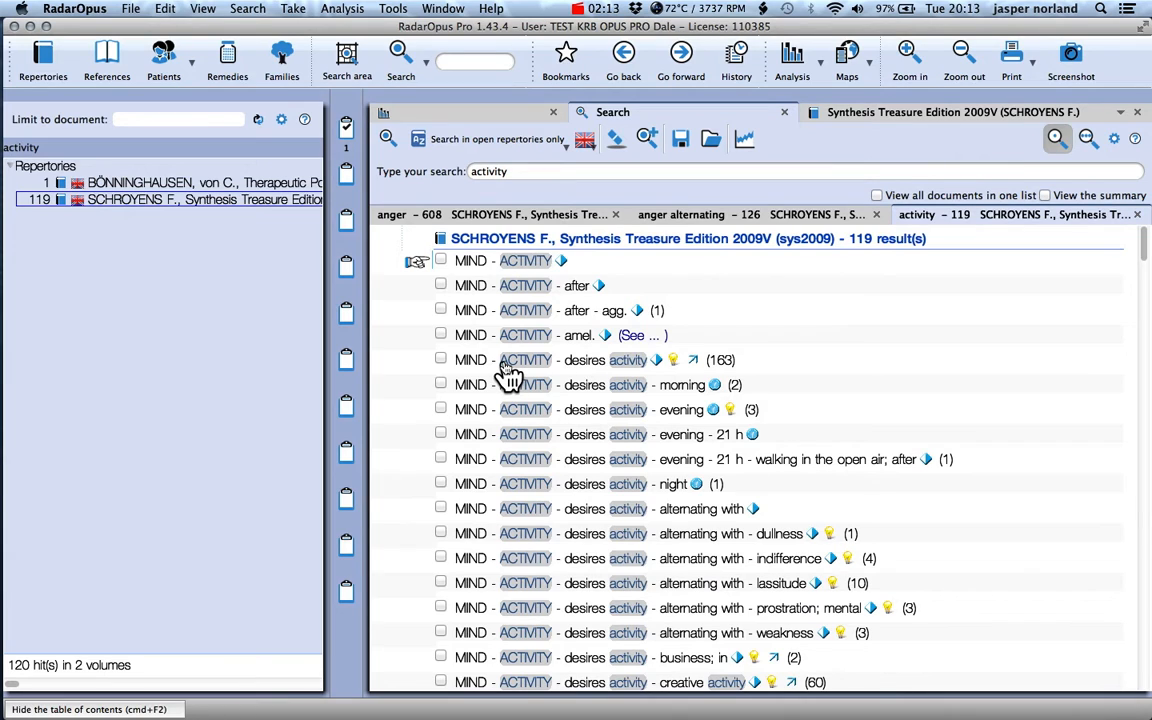
double_click(628, 360)
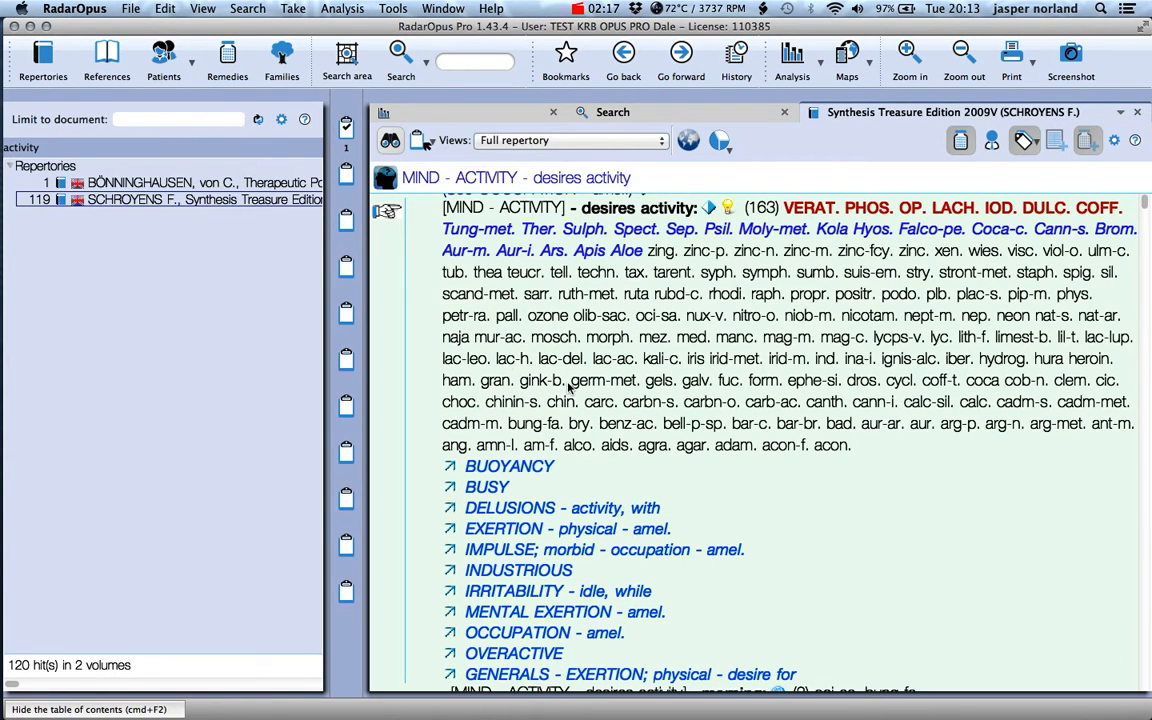
Step: Hide the table of contents with Cmd+F2 so the desires activity rubric fills the window
key("cmd+F2")
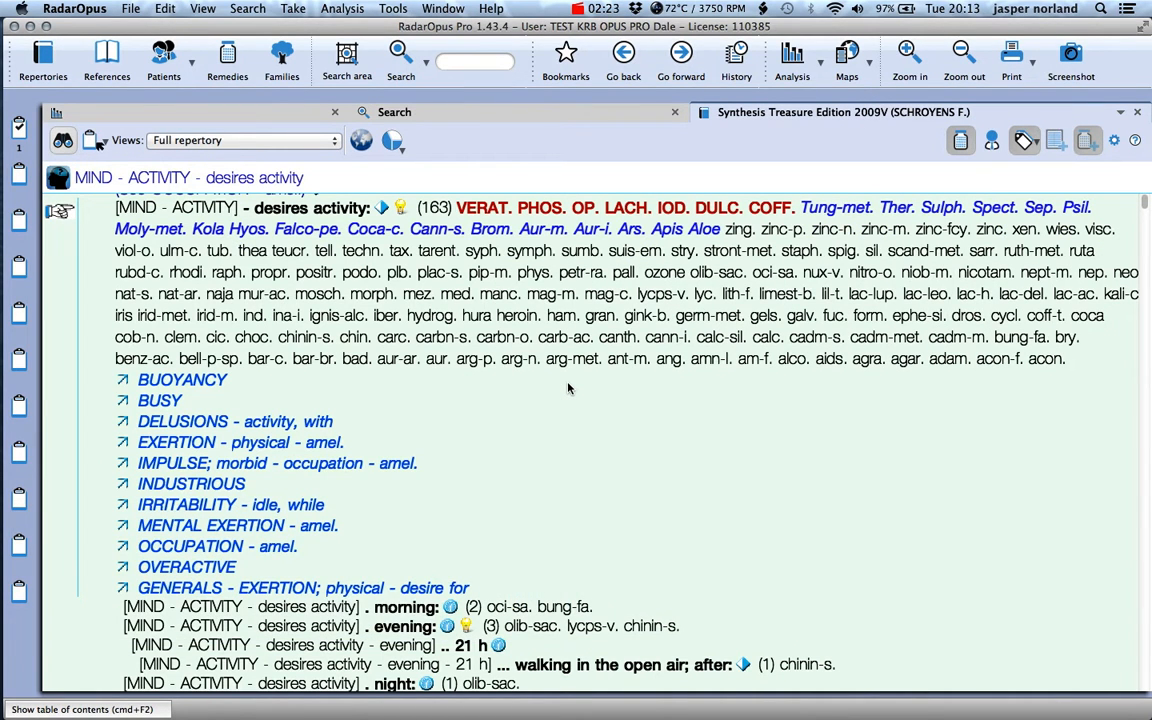
mouse_move(562, 368)
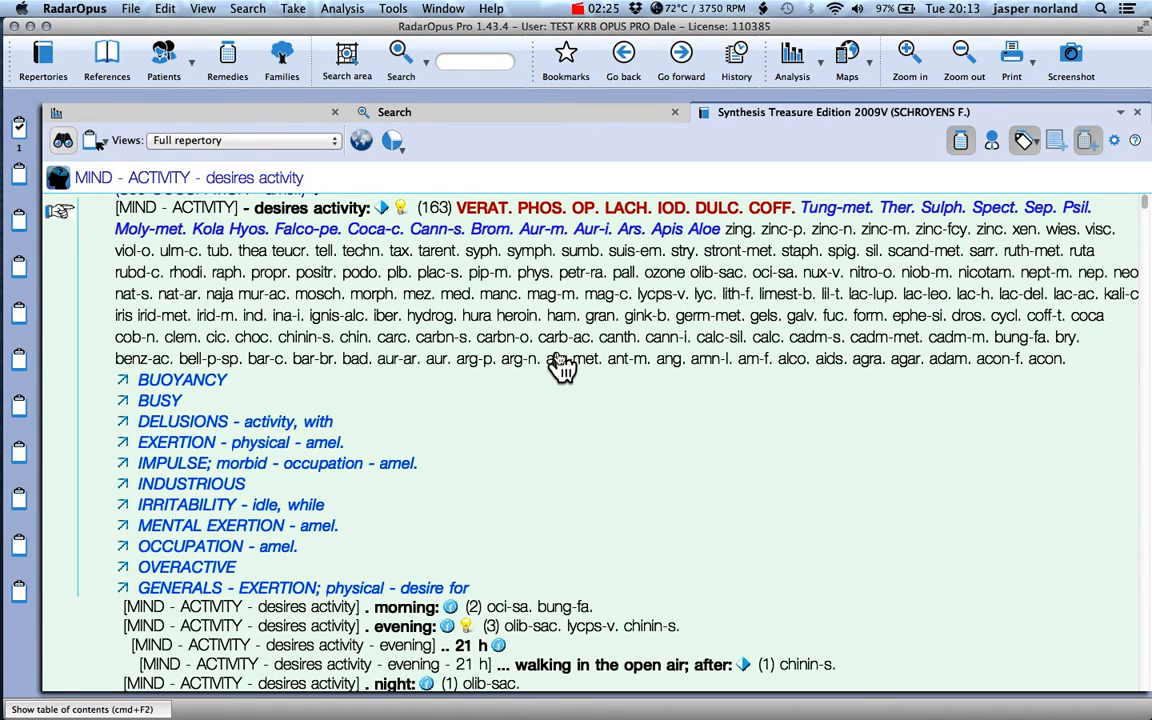
mouse_move(560, 358)
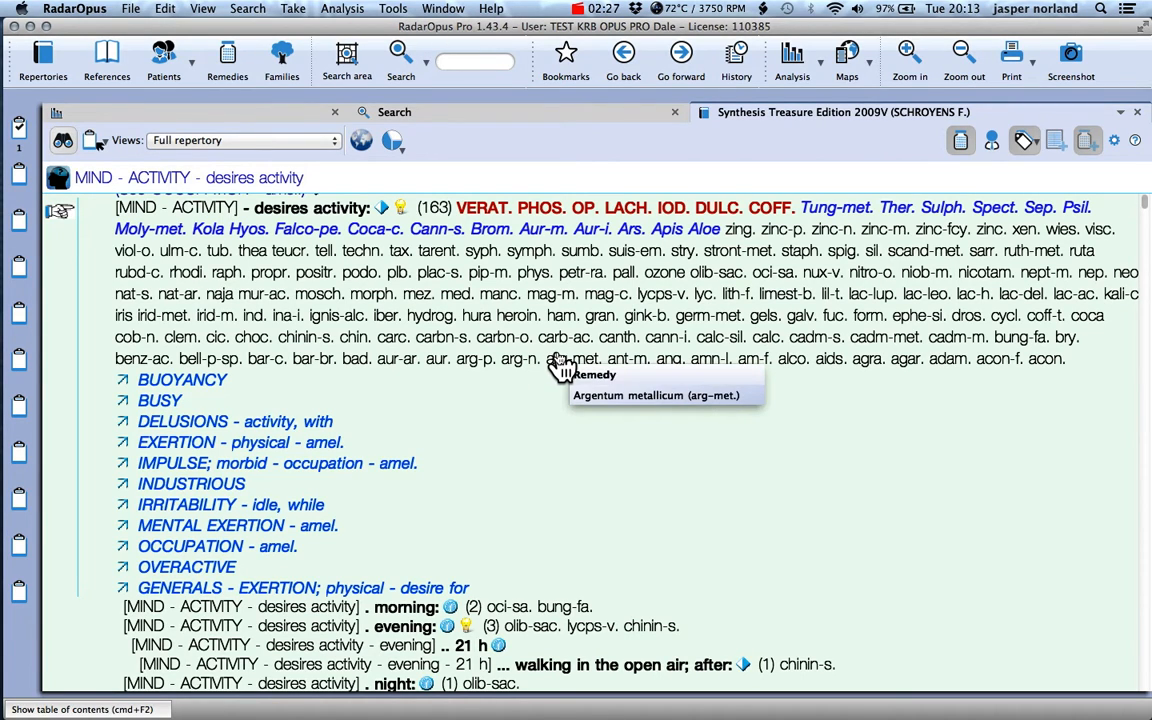
mouse_move(204, 388)
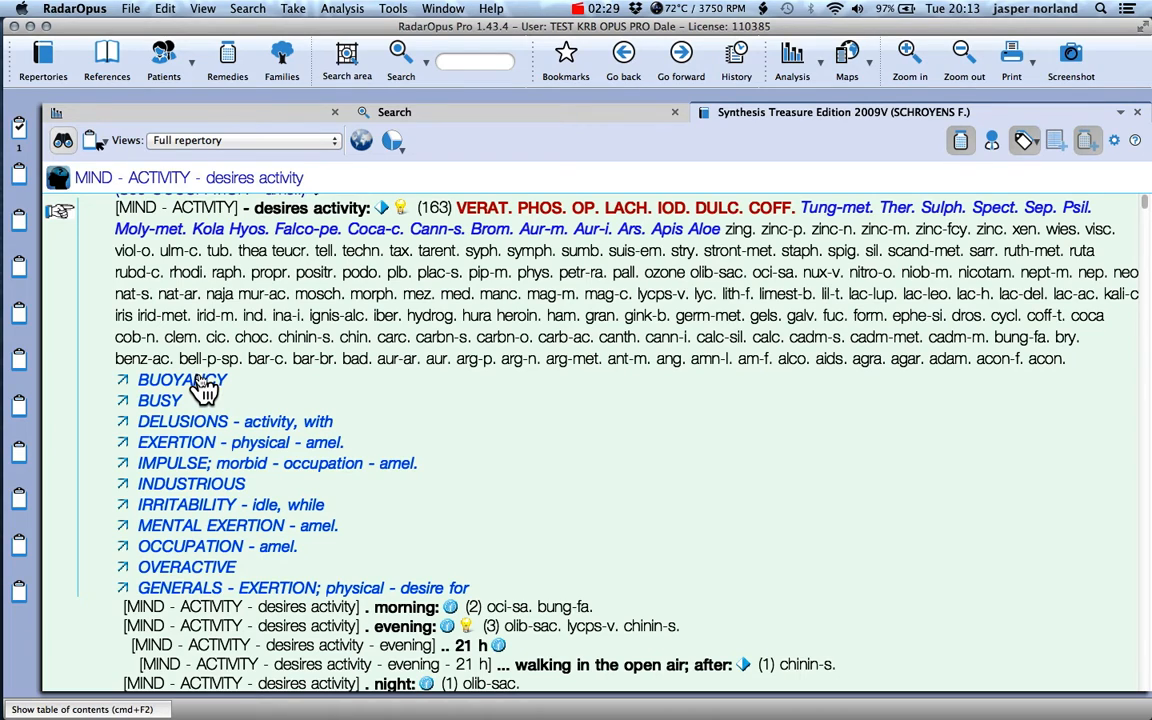
mouse_move(248, 476)
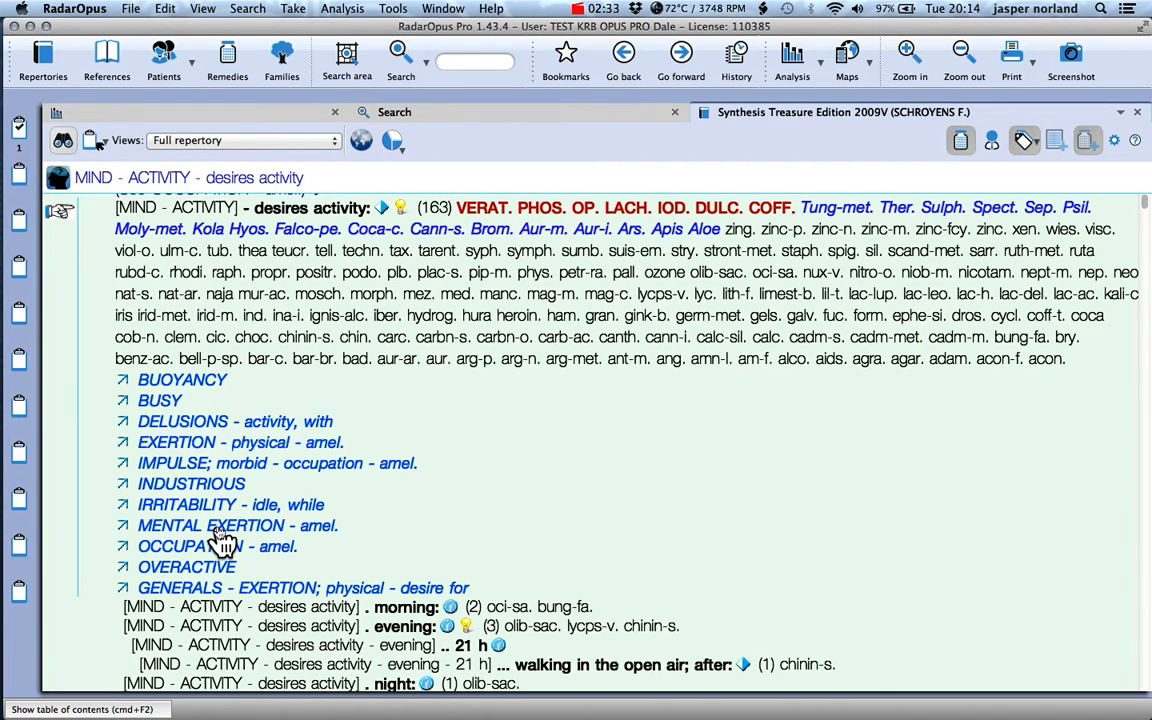
mouse_move(200, 310)
type("1a")
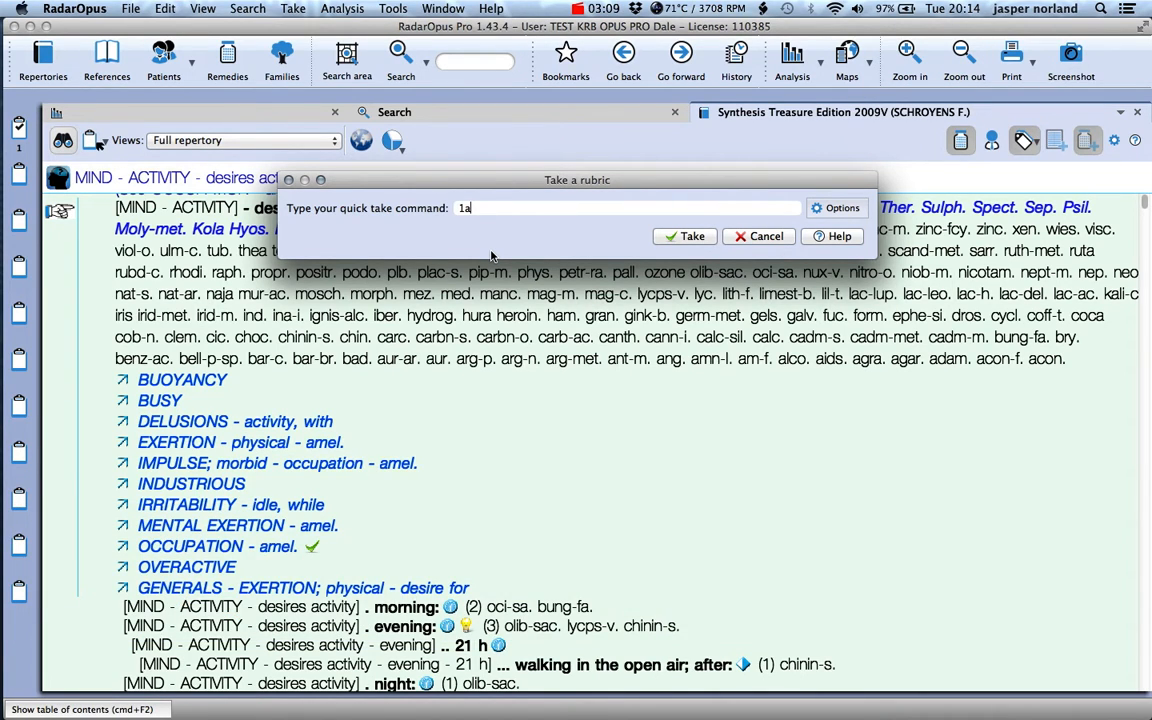
mouse_move(644, 238)
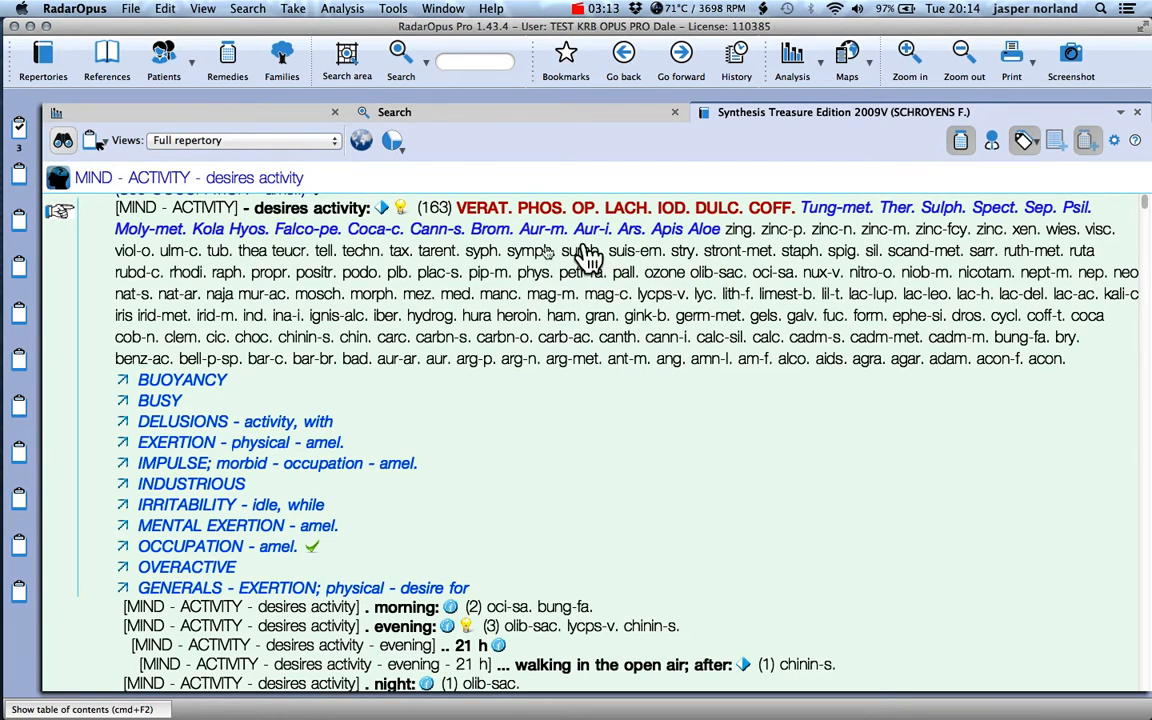
mouse_move(252, 252)
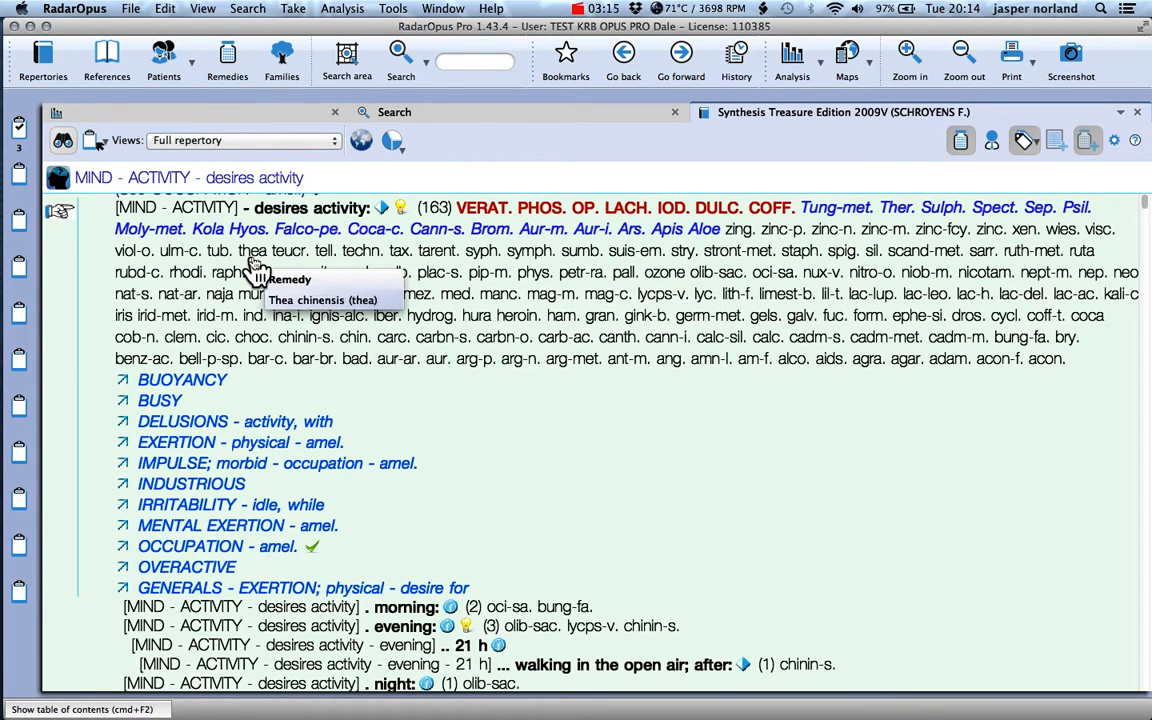
Step: Open the analysis grid of clipboard 1 with F8, ranking remedies across its three rubrics
key("f8")
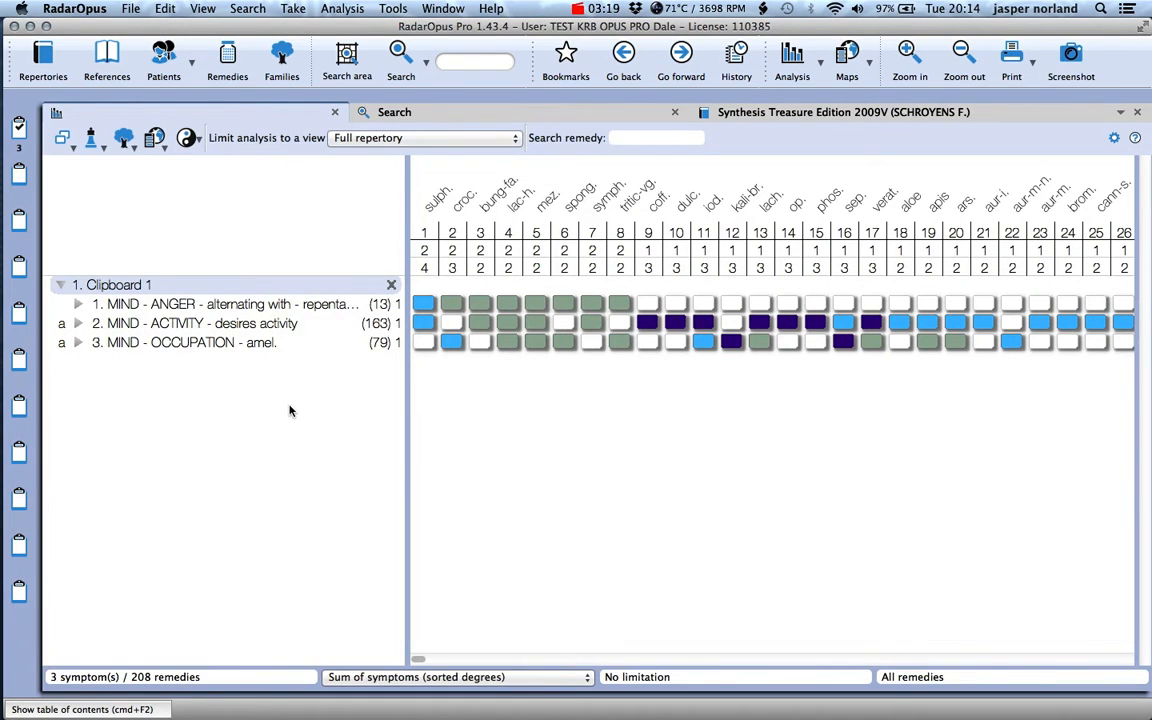
mouse_move(316, 418)
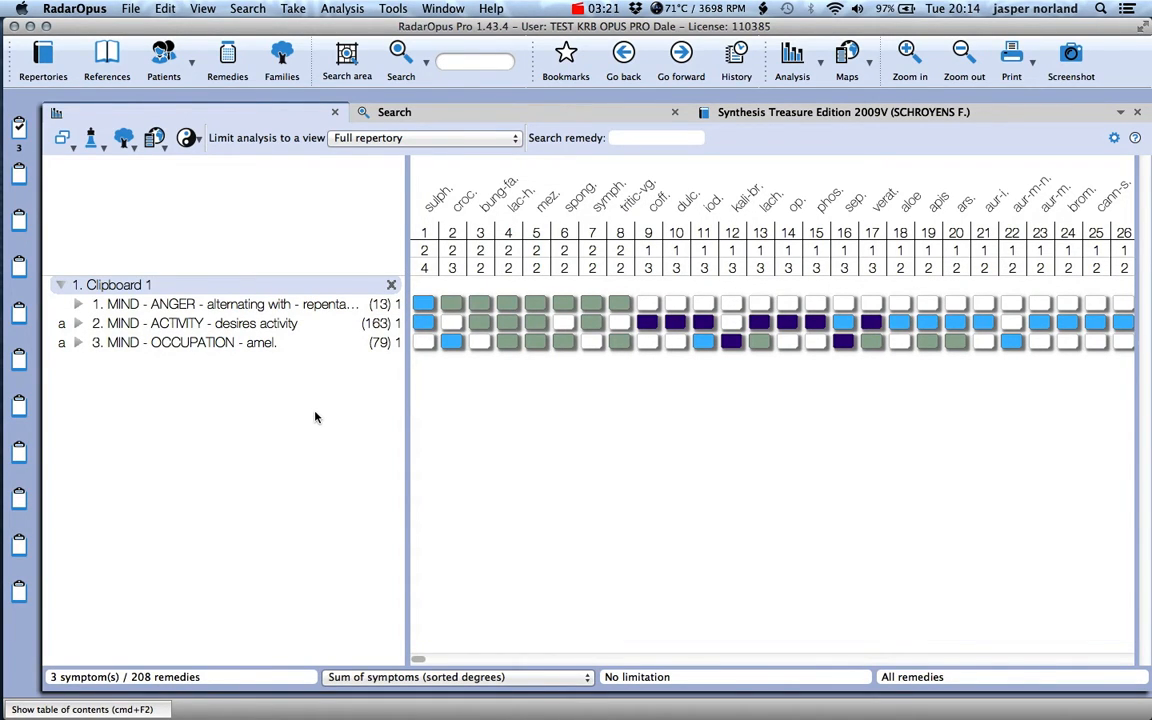
left_click(200, 342)
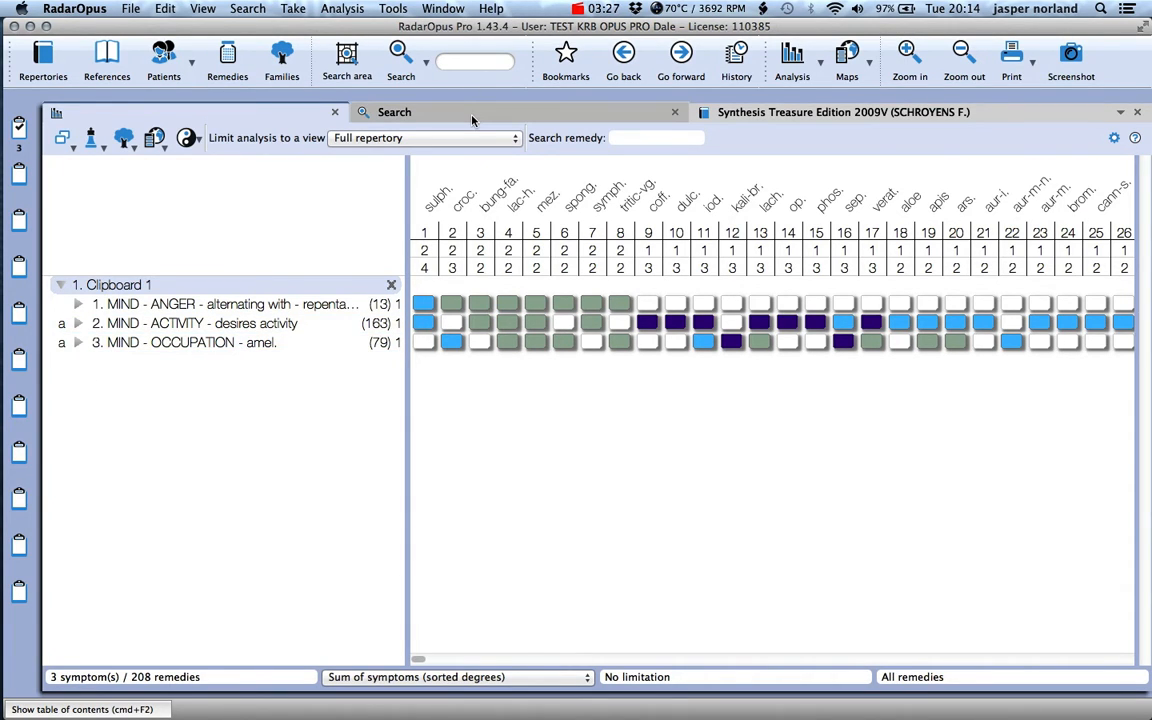
Step: Search the repertories for the word mistake
key("f4")
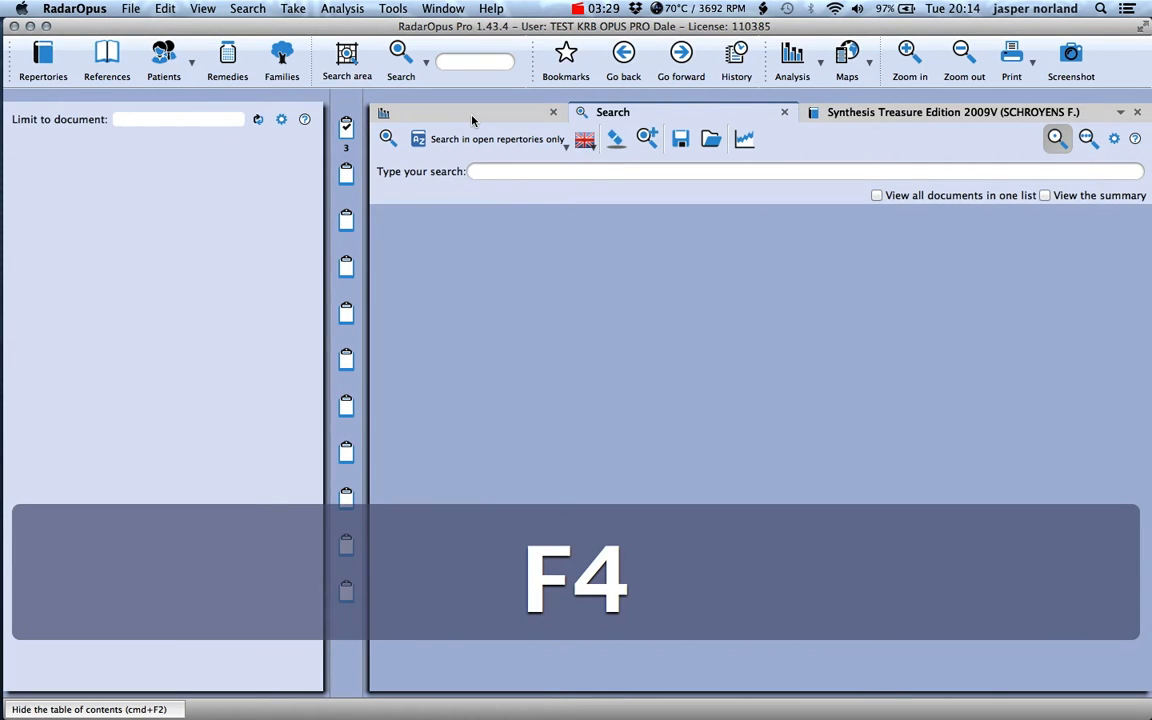
key("f4")
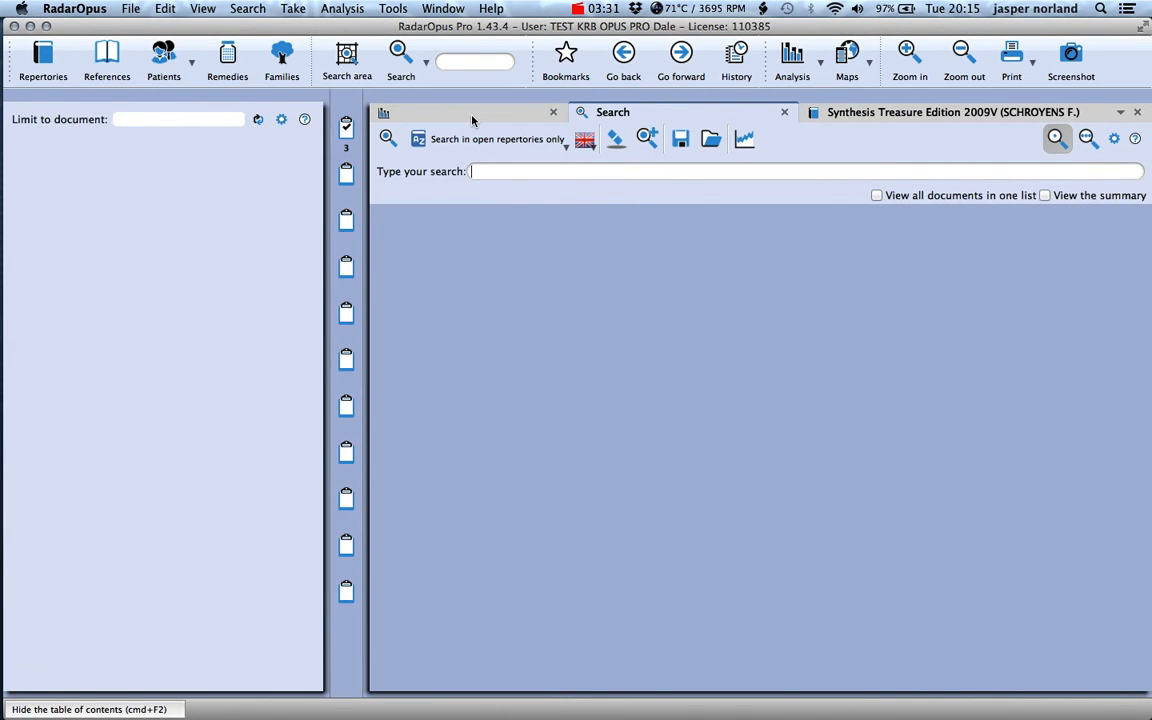
type("mi")
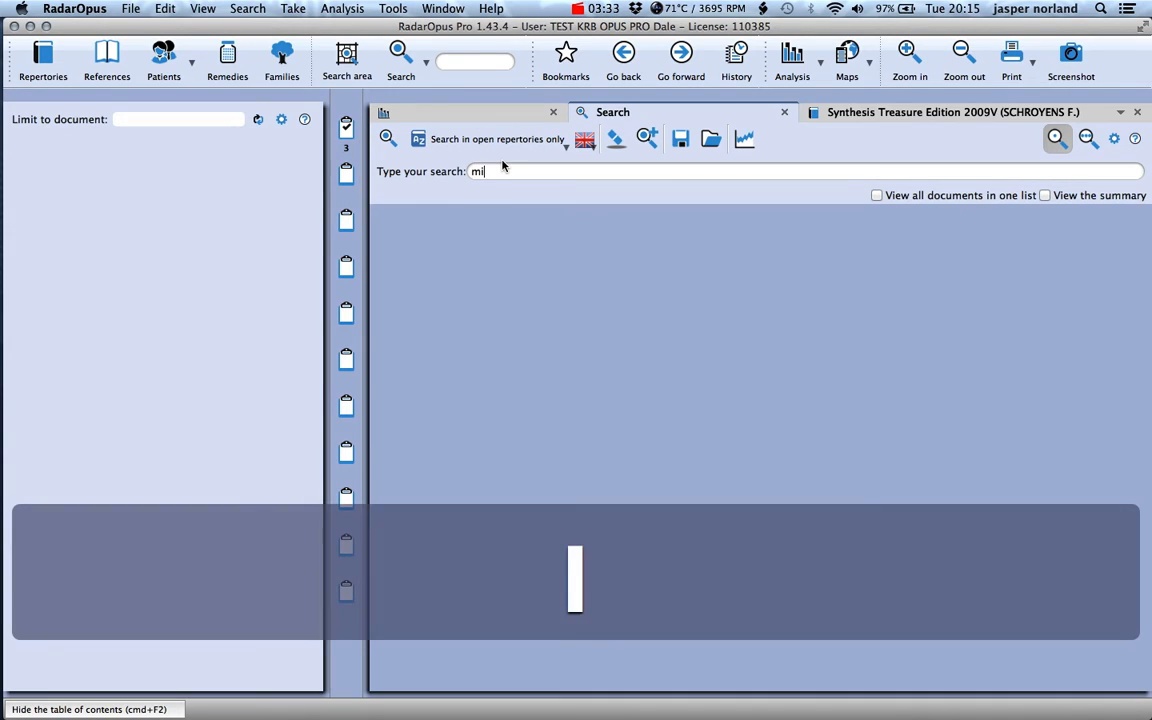
type("stake")
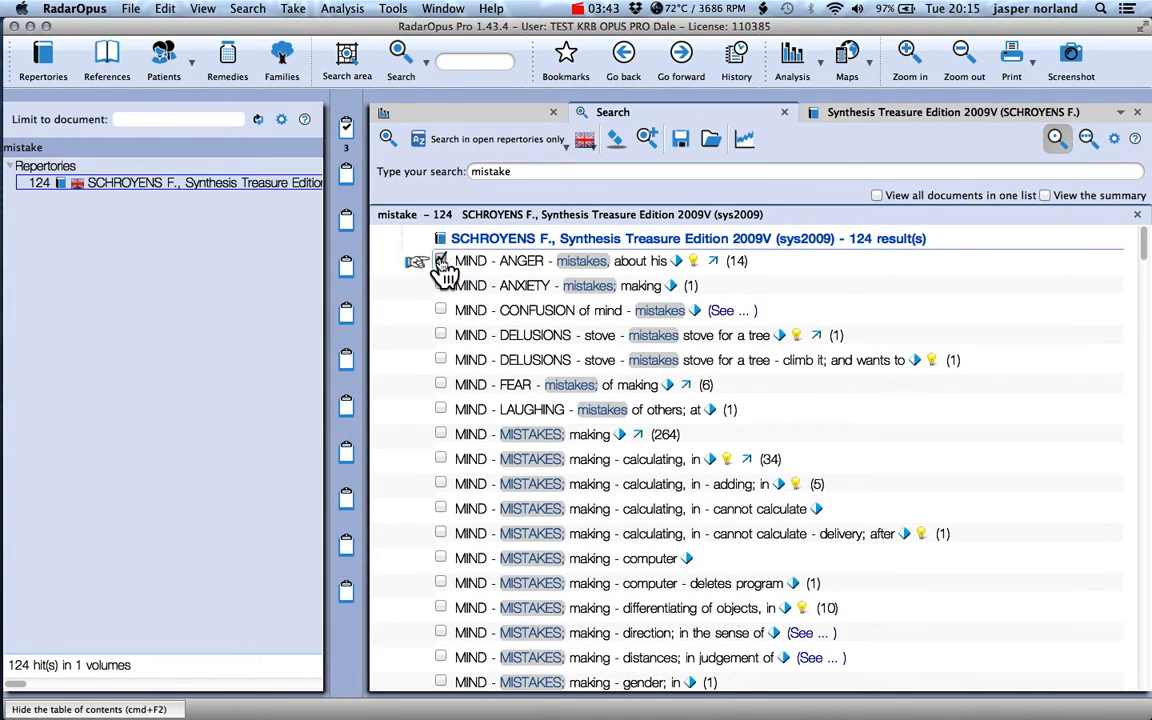
Step: Take the anger-about-mistakes and mistakes-in-calculating rubrics into clipboard 1 as 1b
left_click(440, 260)
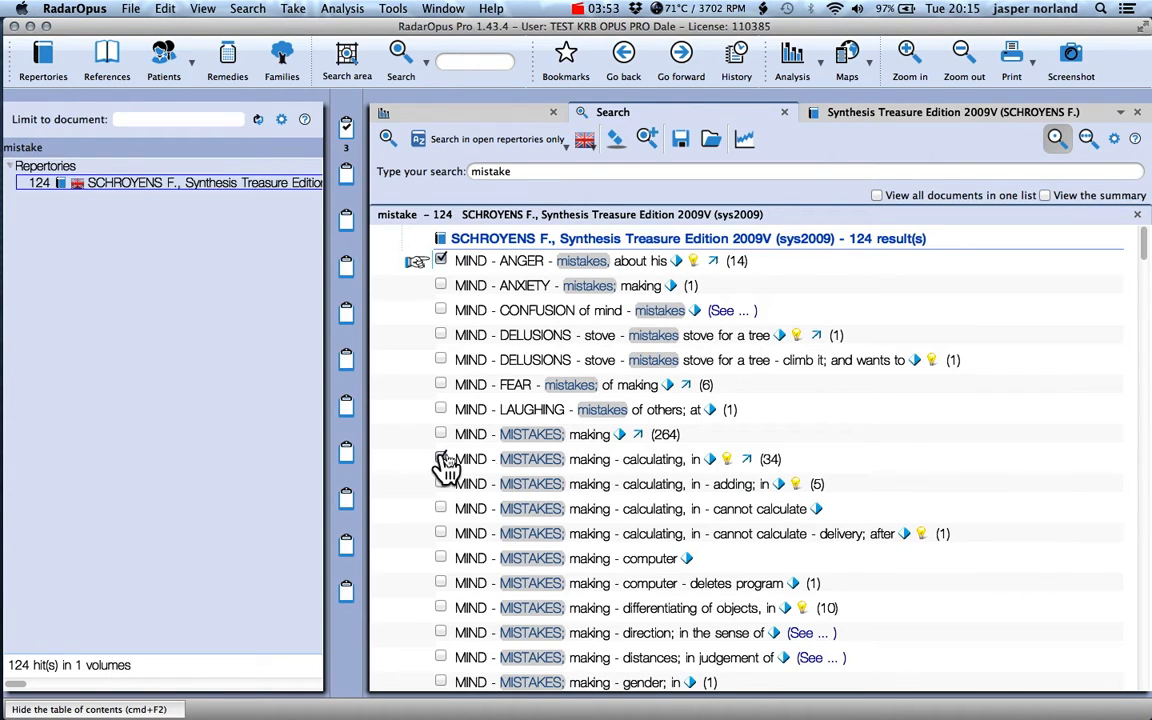
left_click(440, 458)
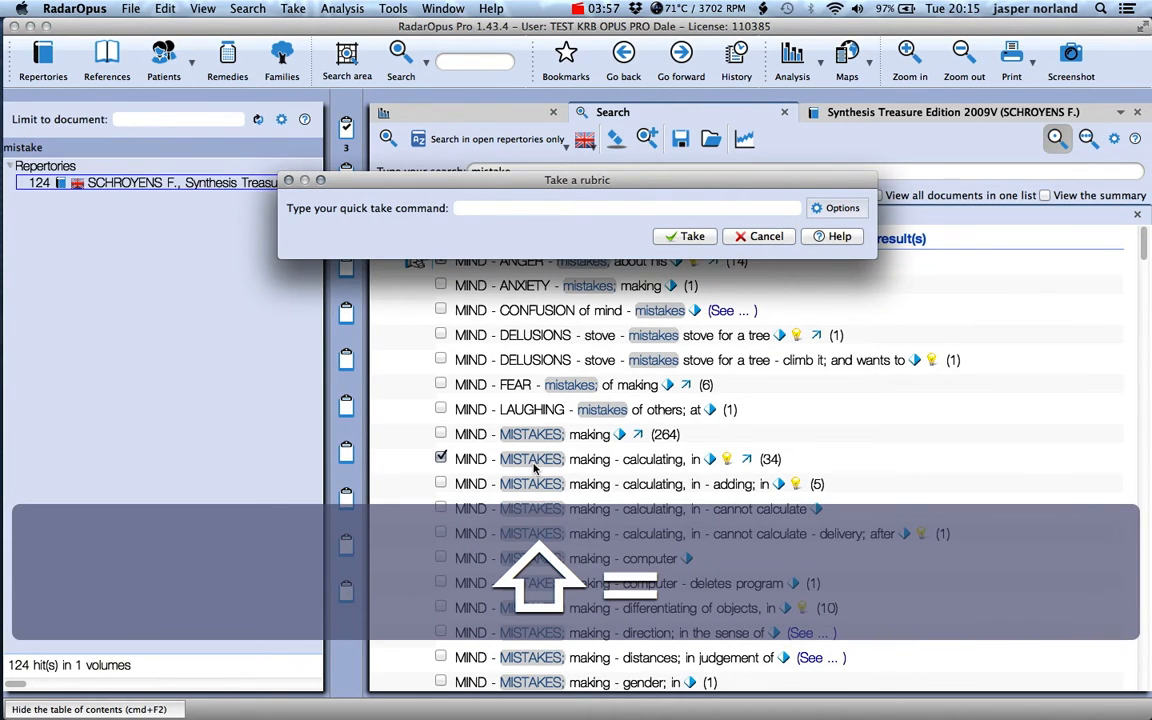
type("1")
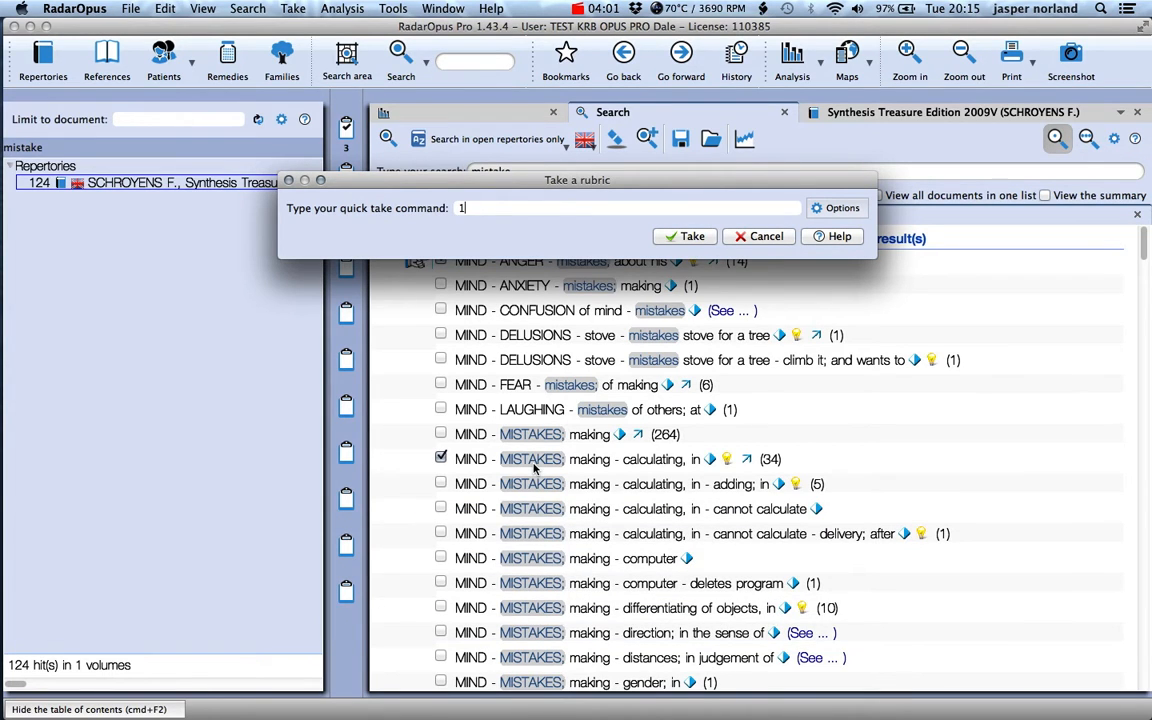
type("b")
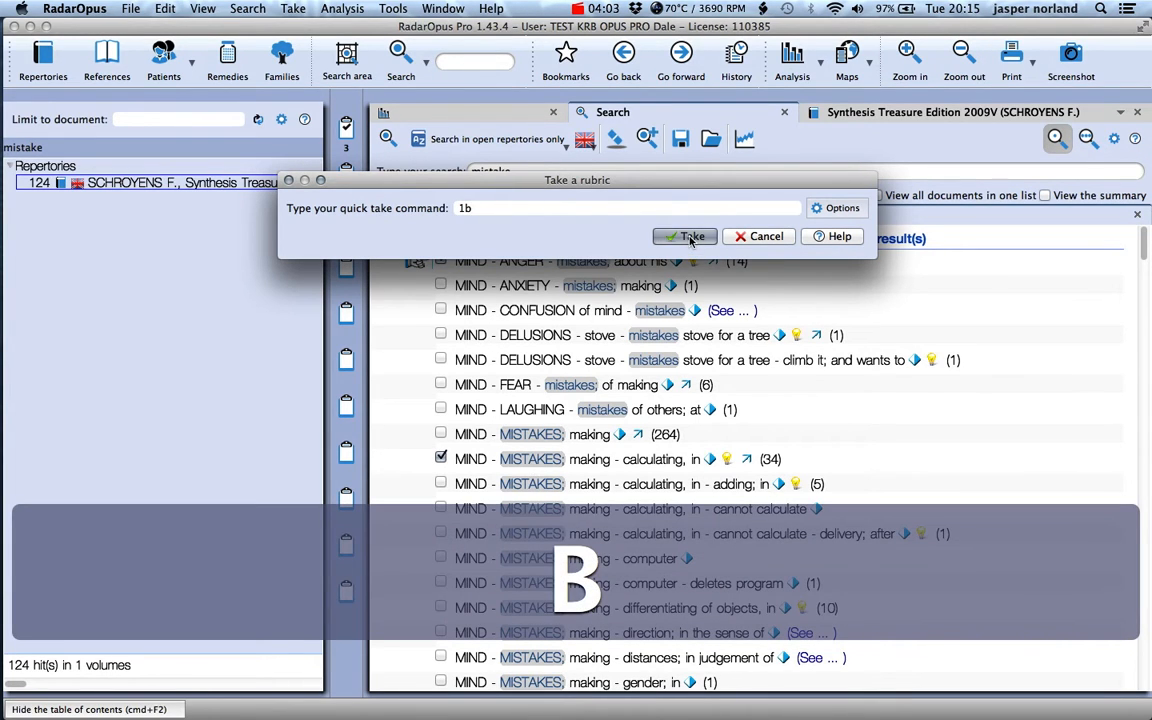
left_click(684, 236)
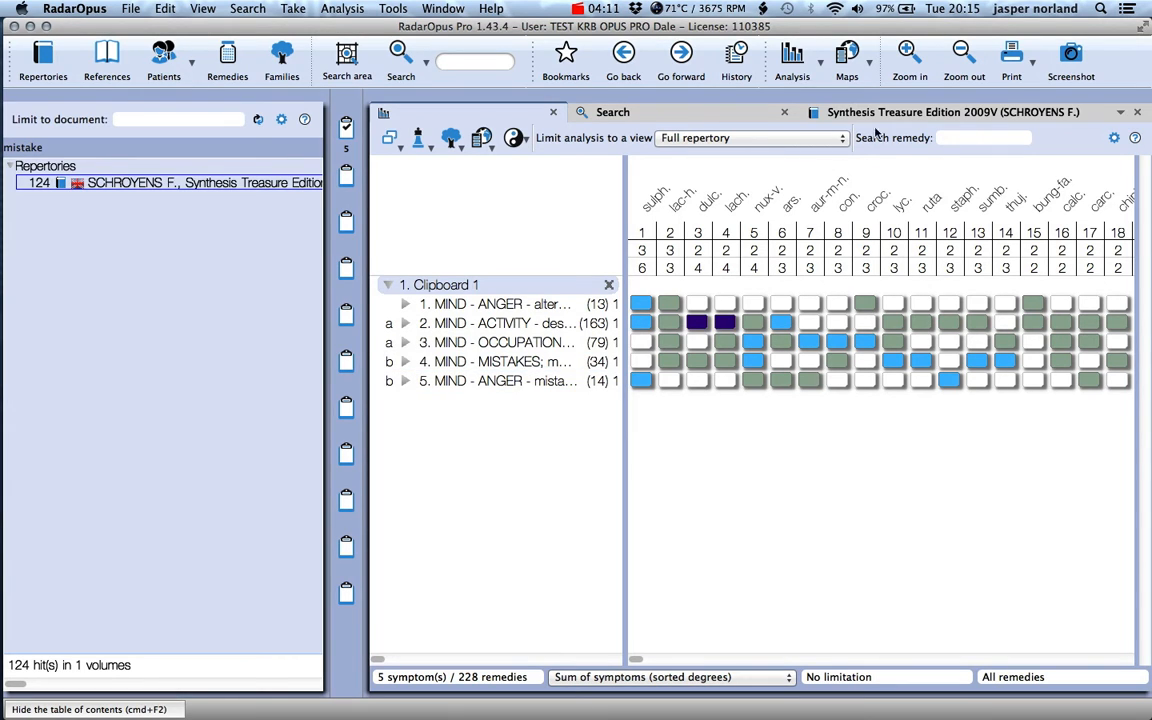
Step: Search for dwells, listing its 36 matching Synthesis rubrics
key("f4")
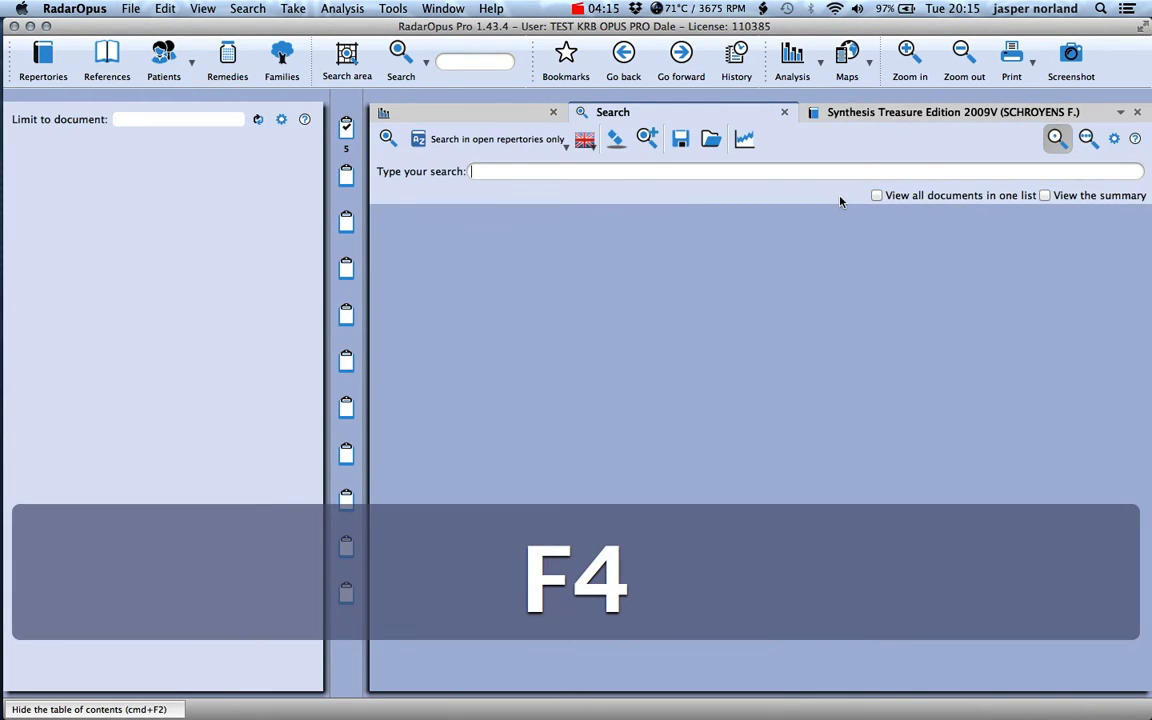
type("dwell")
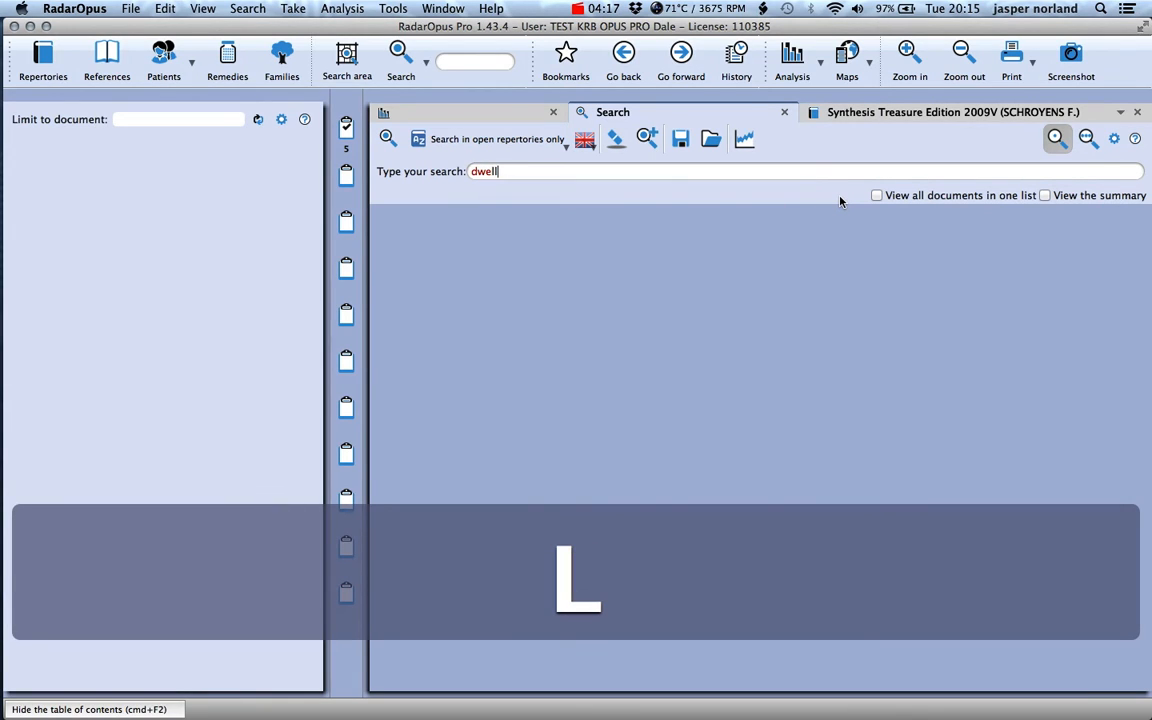
type("s")
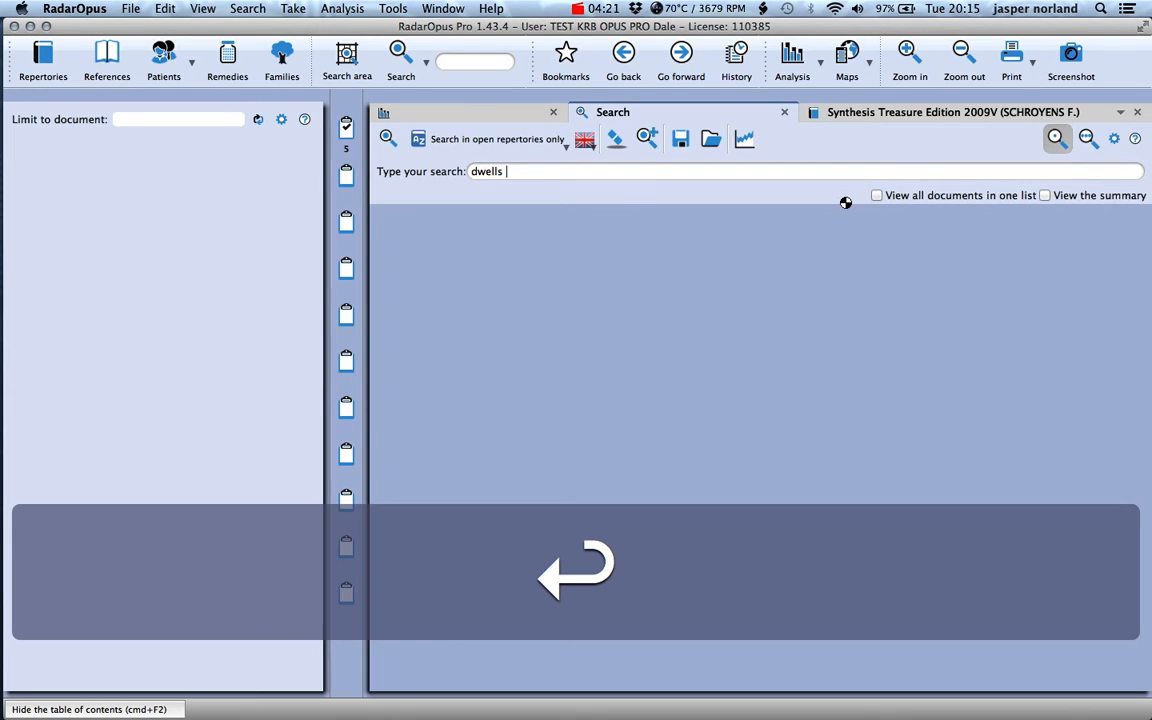
key("return")
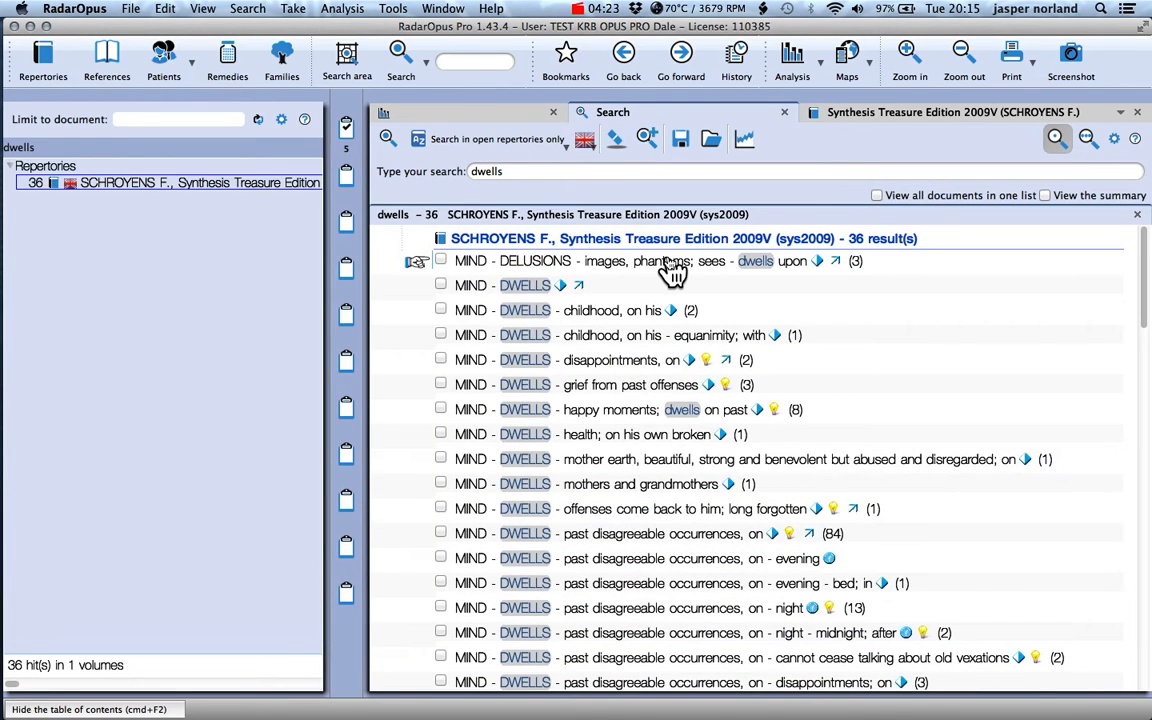
mouse_move(530, 540)
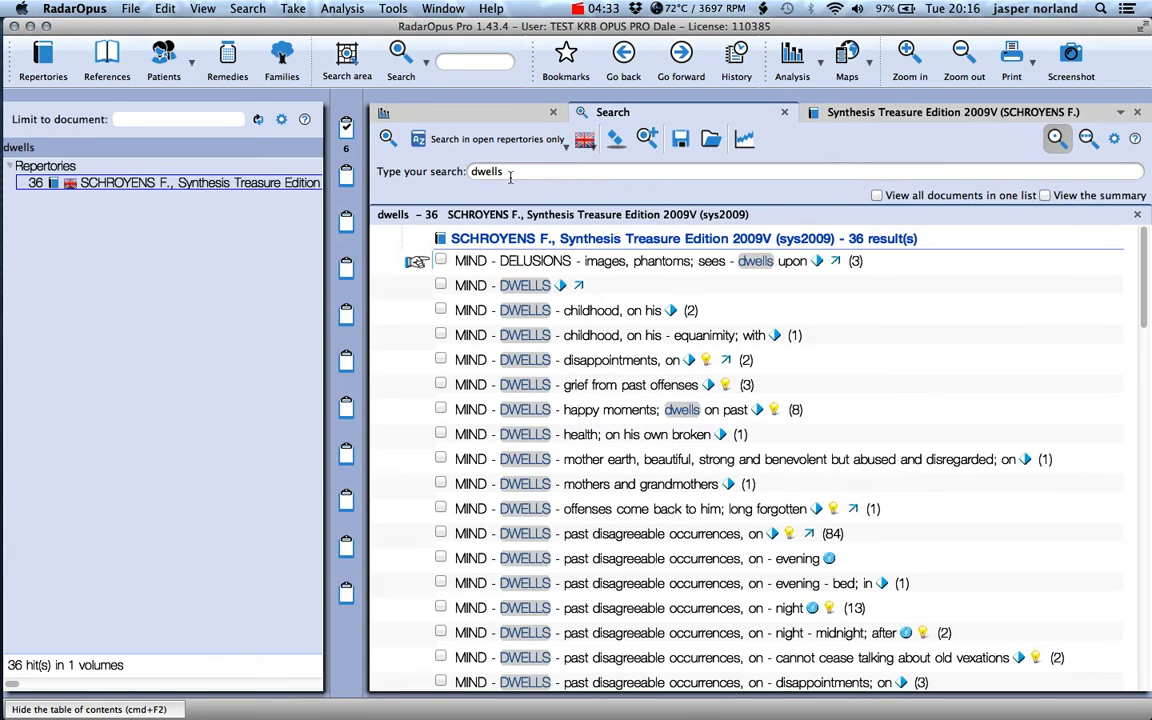
Step: Search the repertories for the word held
key("f4")
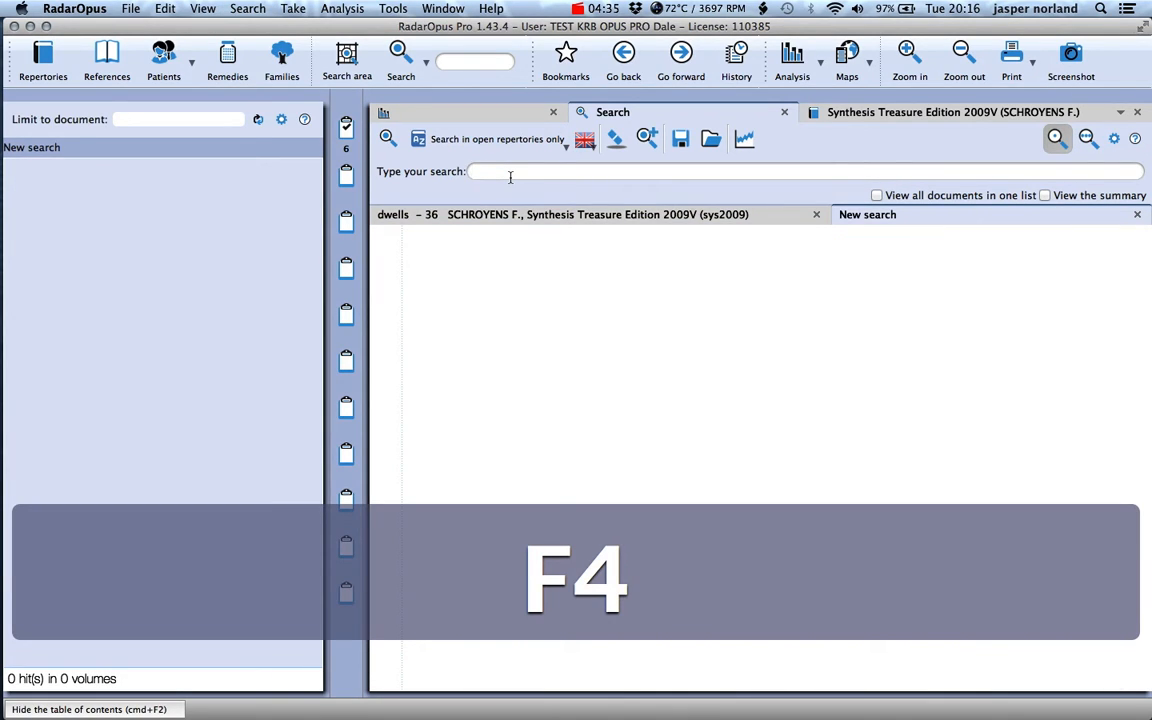
type("held")
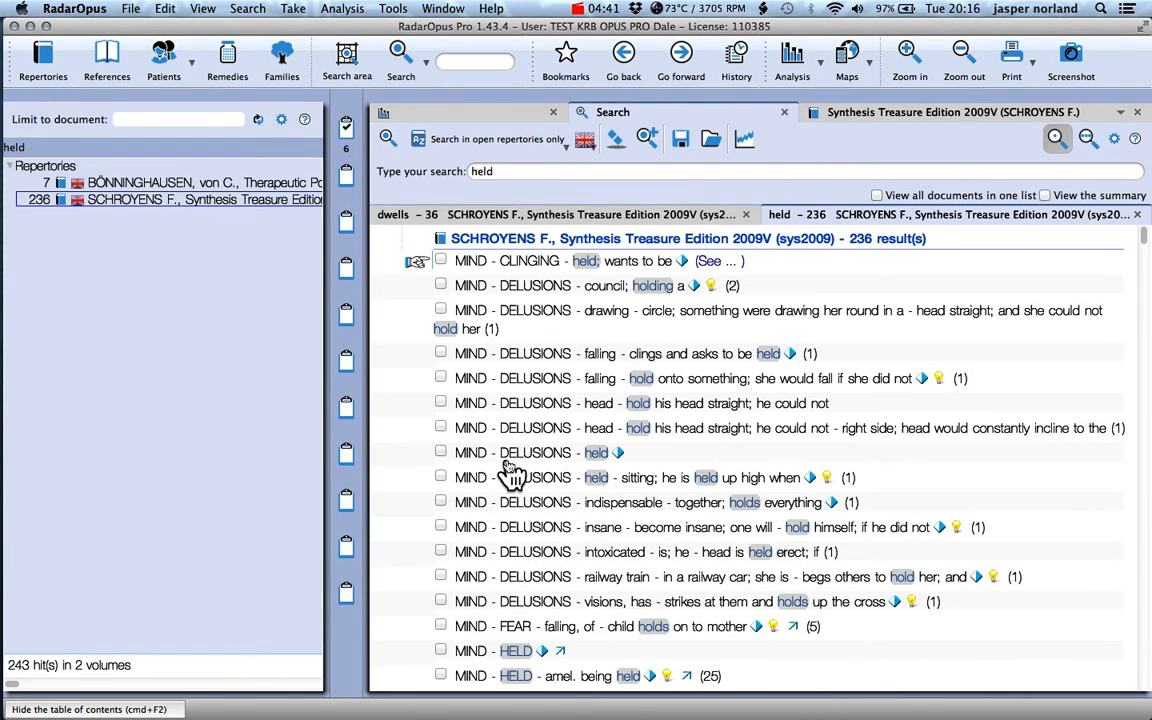
scroll("down", 3)
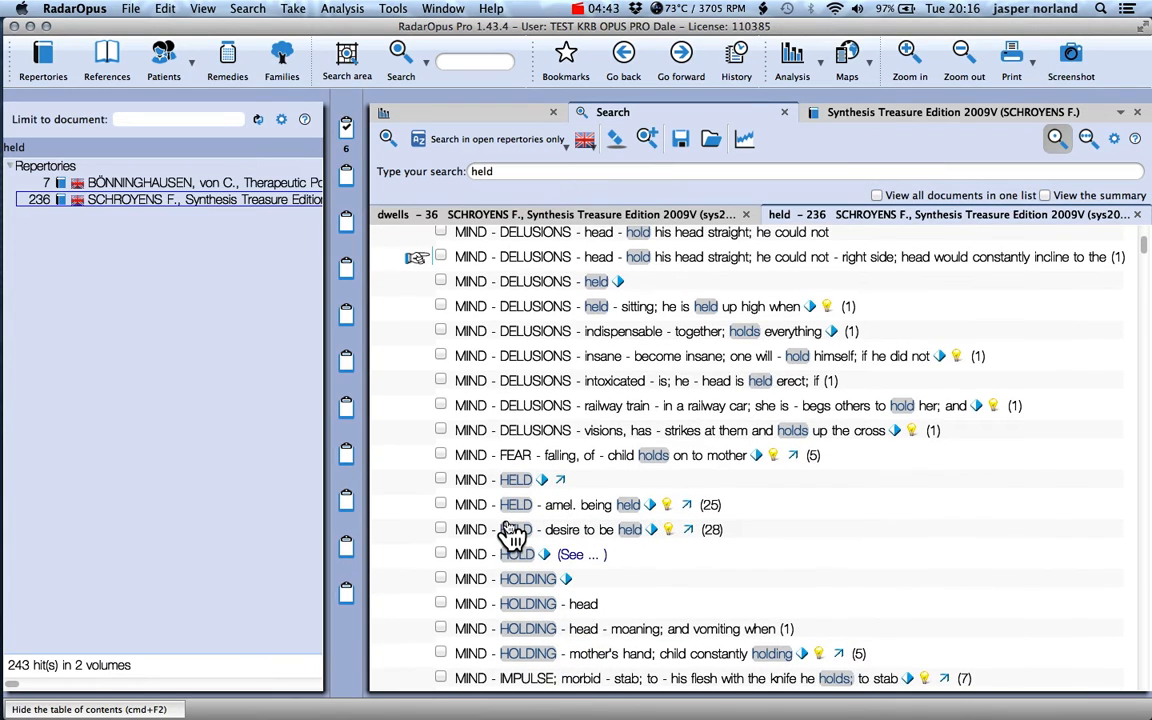
mouse_move(448, 512)
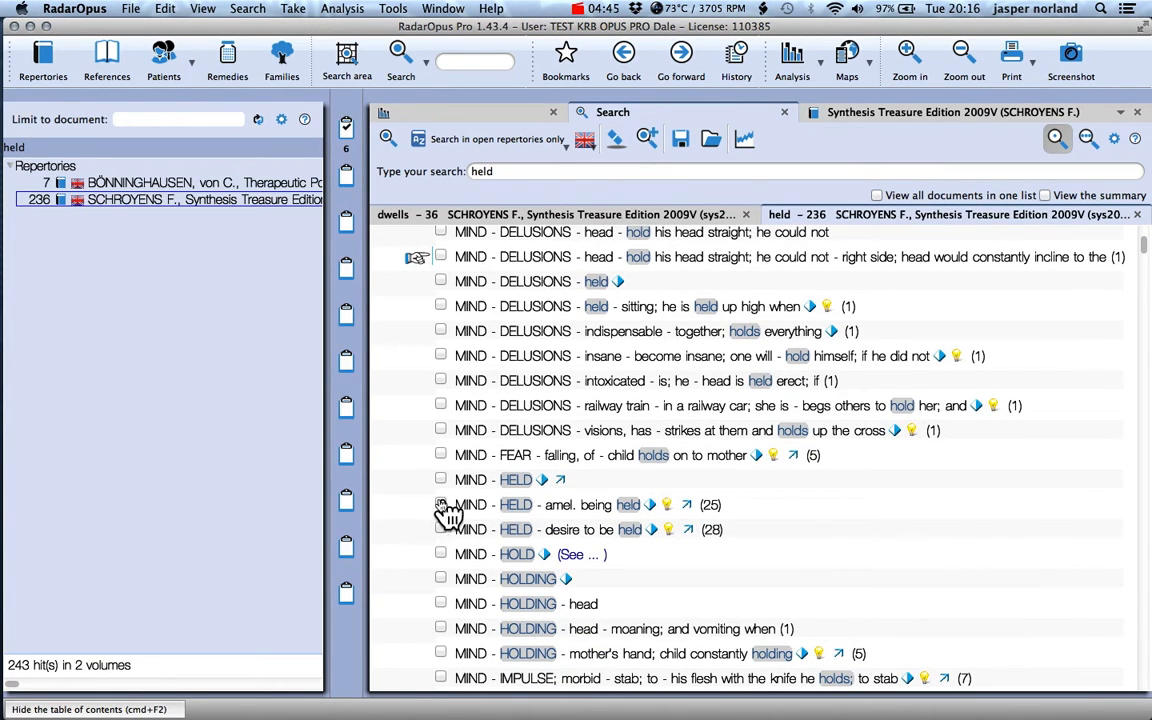
Step: Take HELD - amel. being held and HELD - desire to be held into Clipboard 1 as 1c
left_click(440, 504)
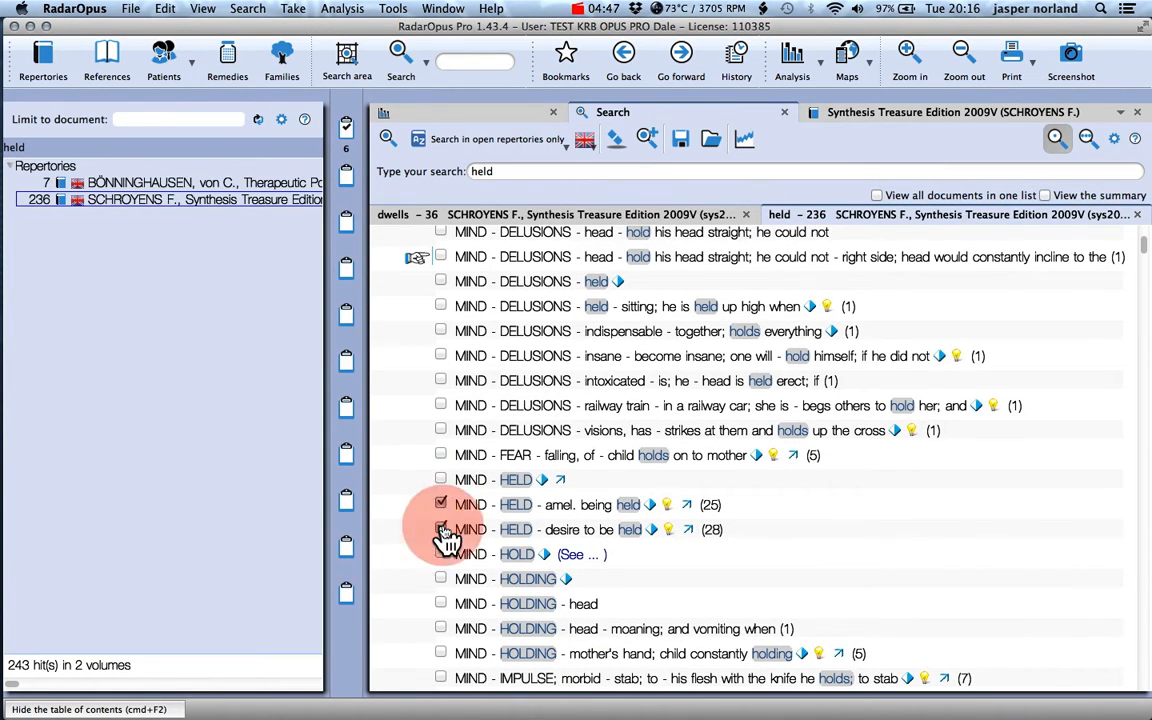
left_click(440, 528)
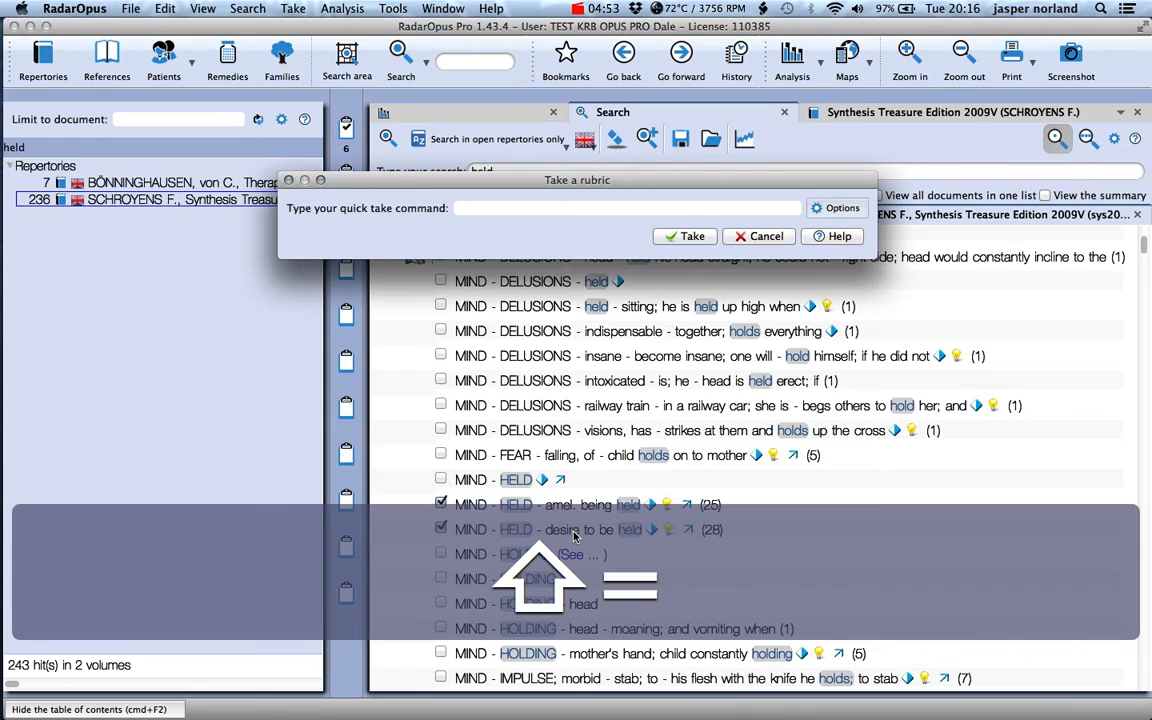
type("1")
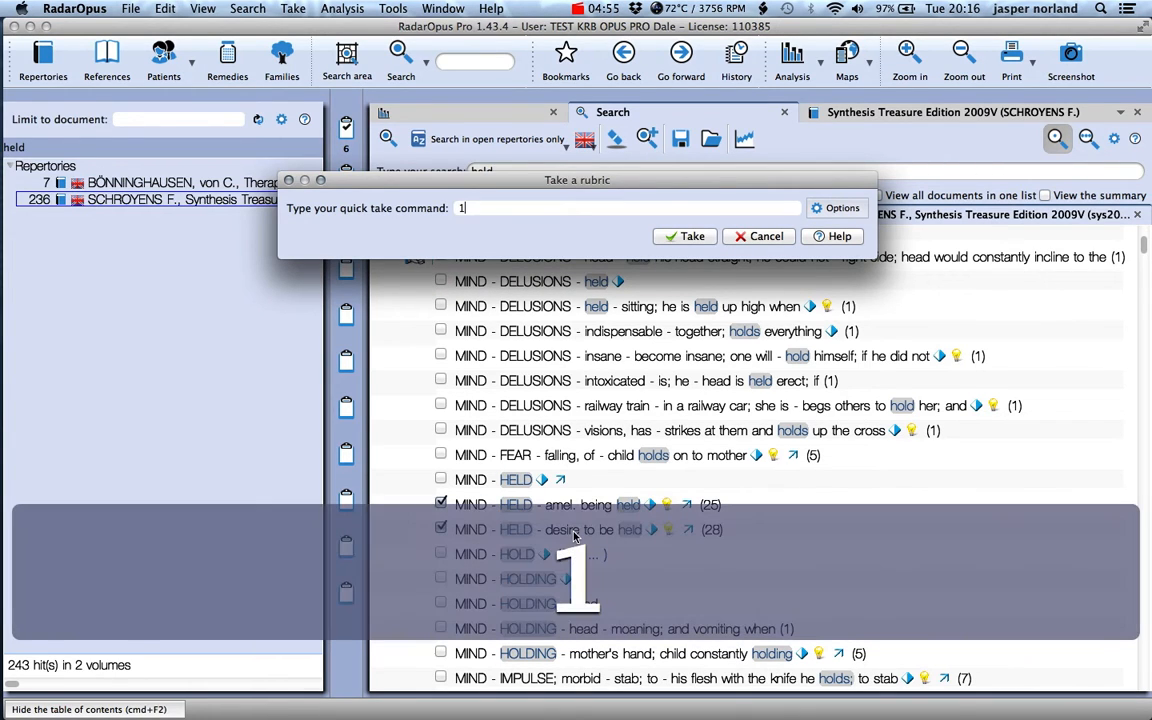
type("c")
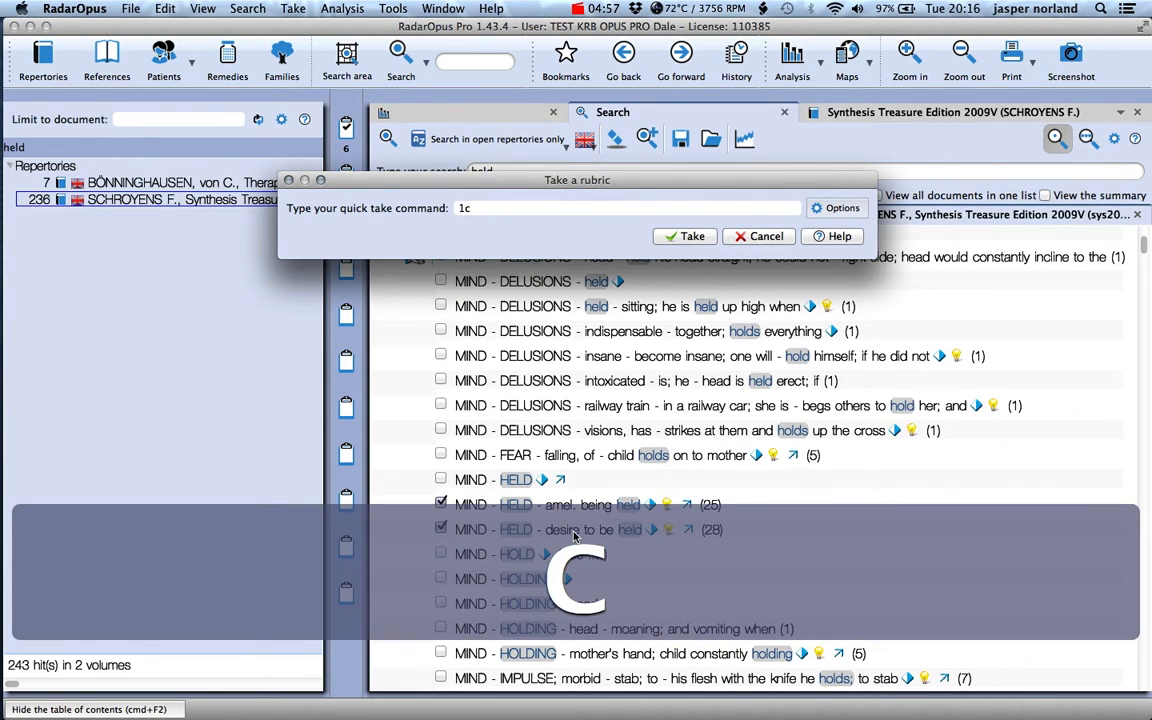
left_click(684, 236)
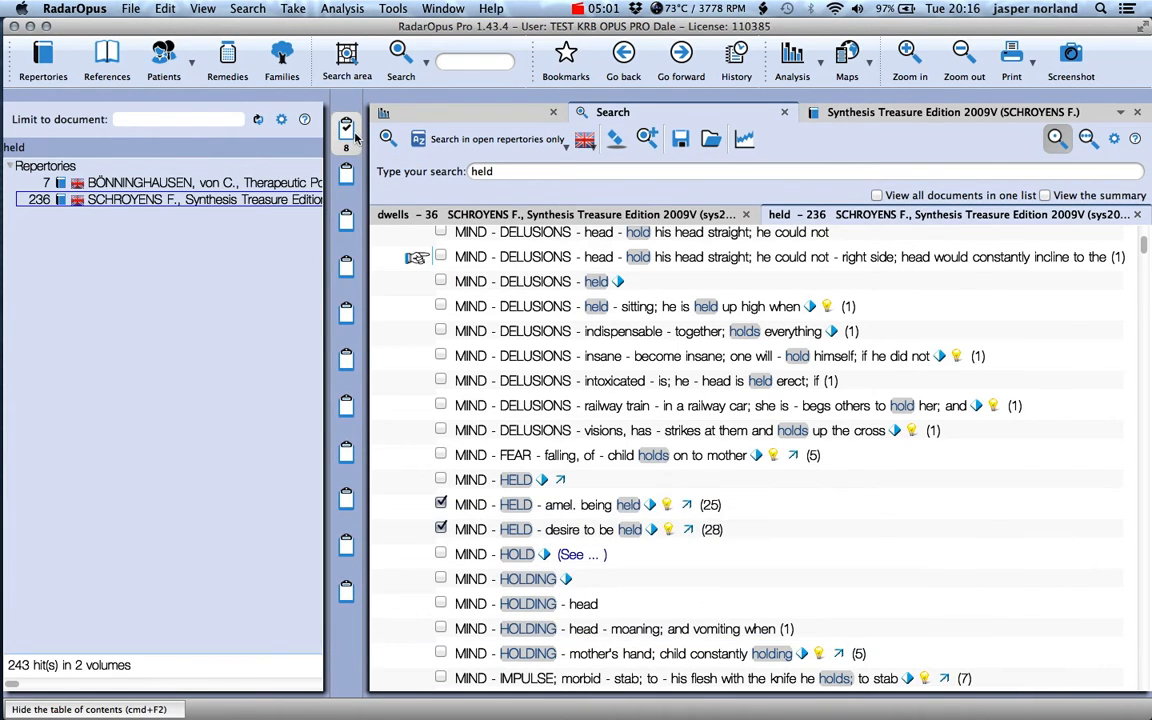
mouse_move(344, 136)
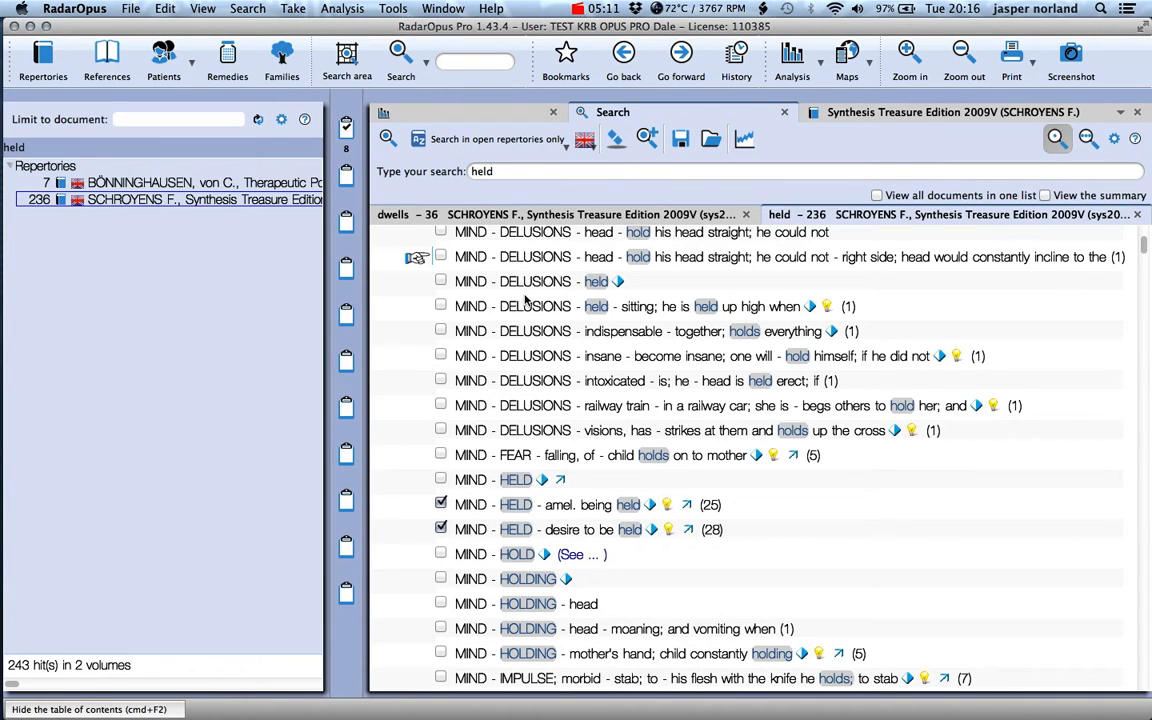
Step: Search 'discharge' restricted to the GENERALS chapter, listing 83 Synthesis rubrics
key("f4")
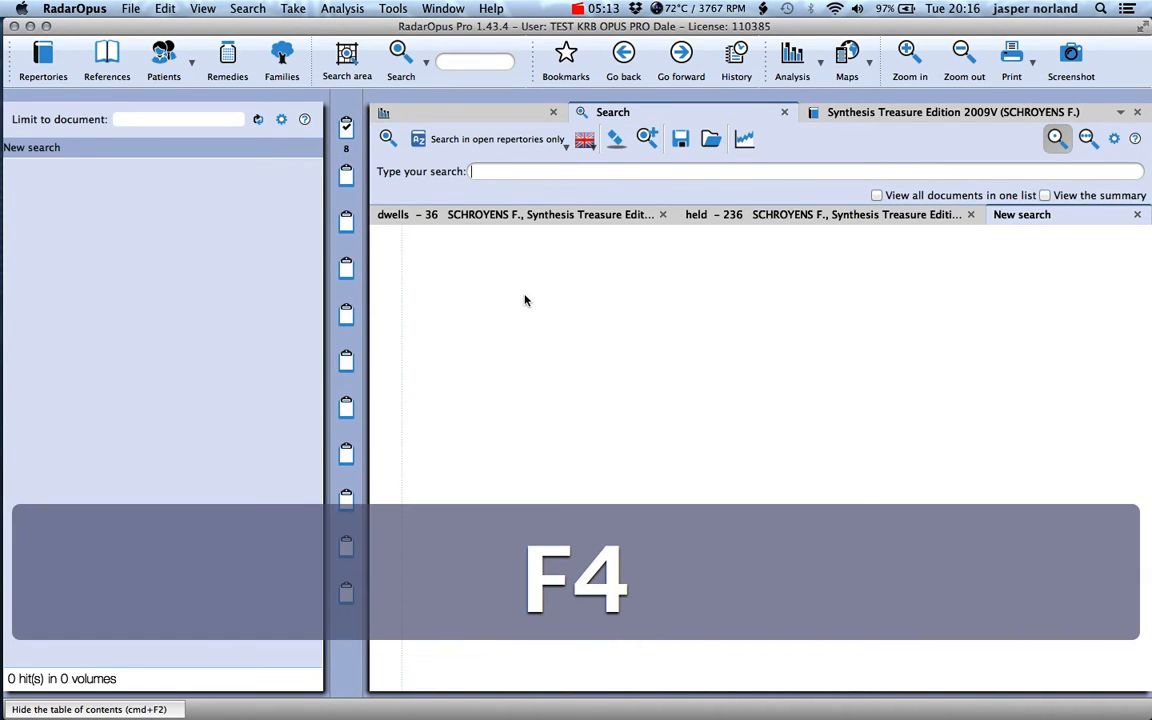
key("F4")
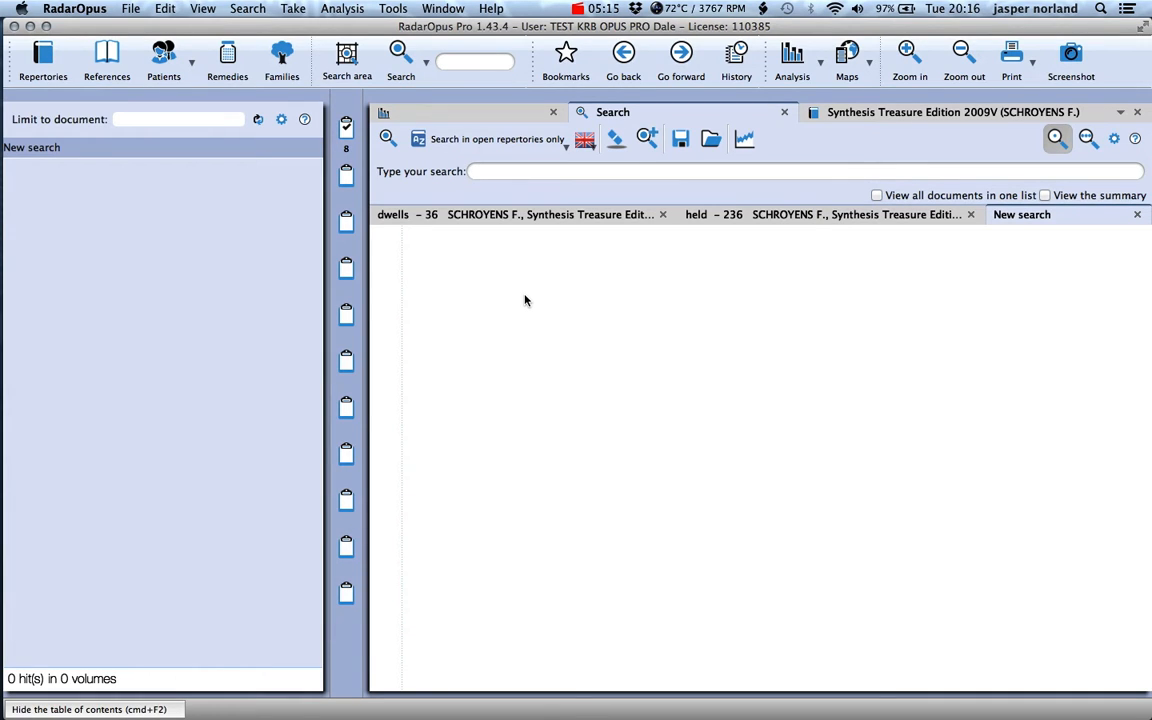
type("dis")
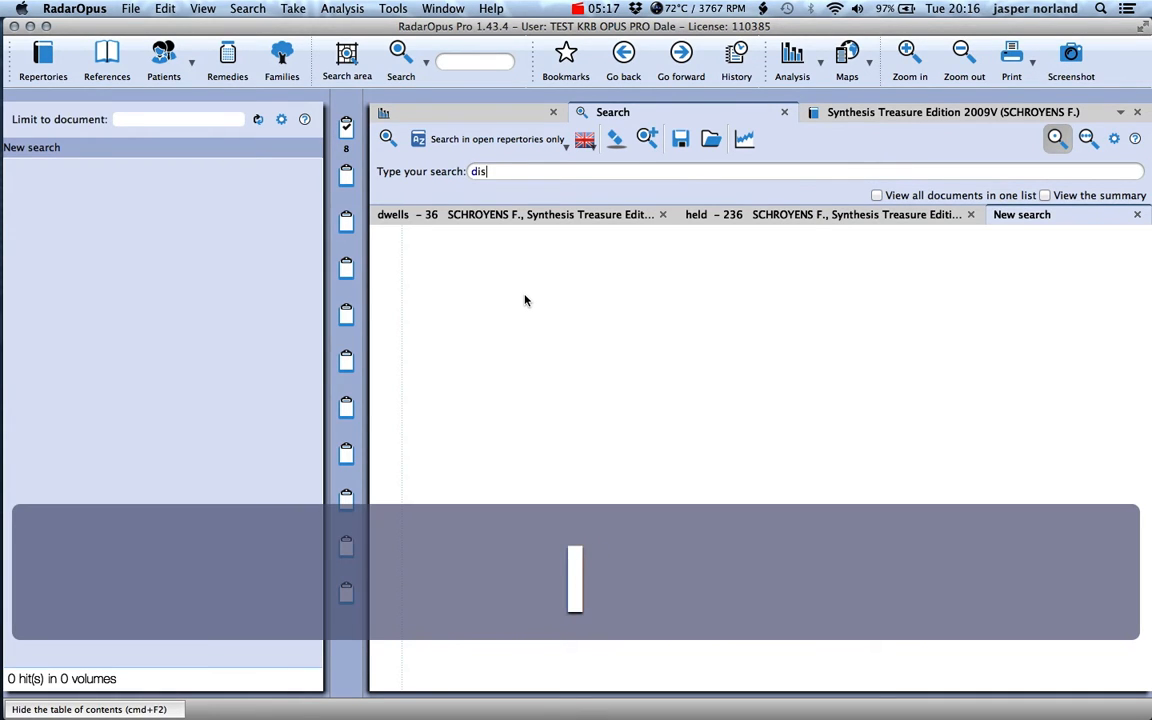
type("charg")
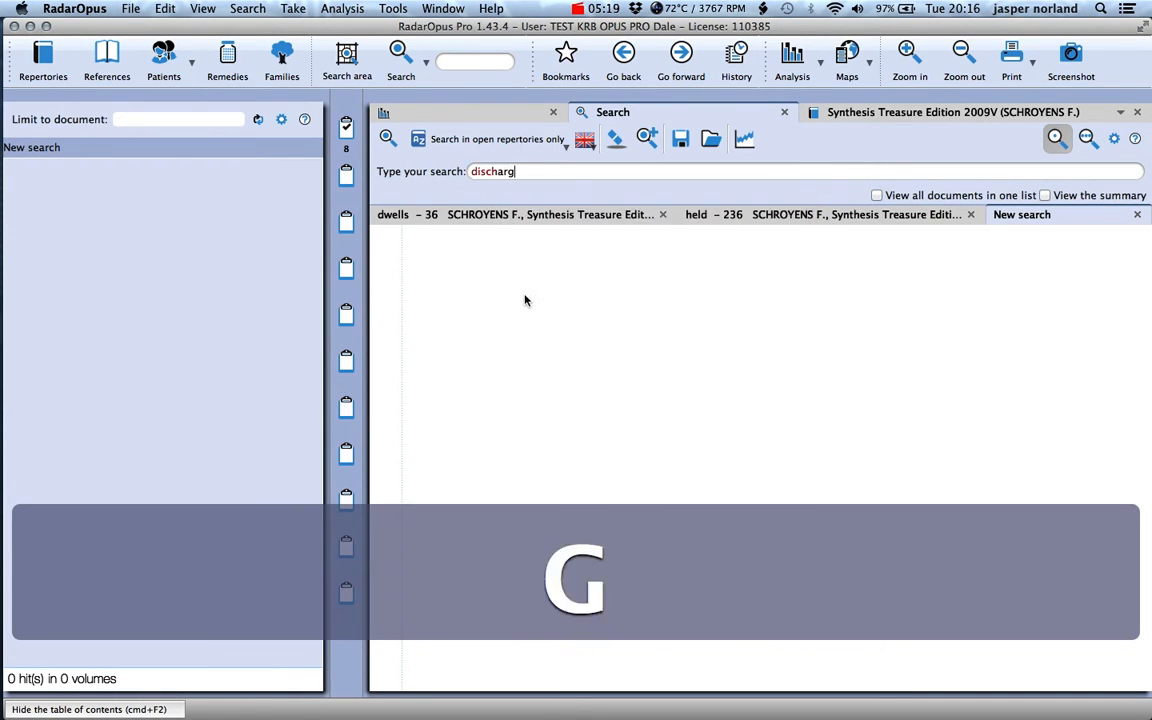
type("e")
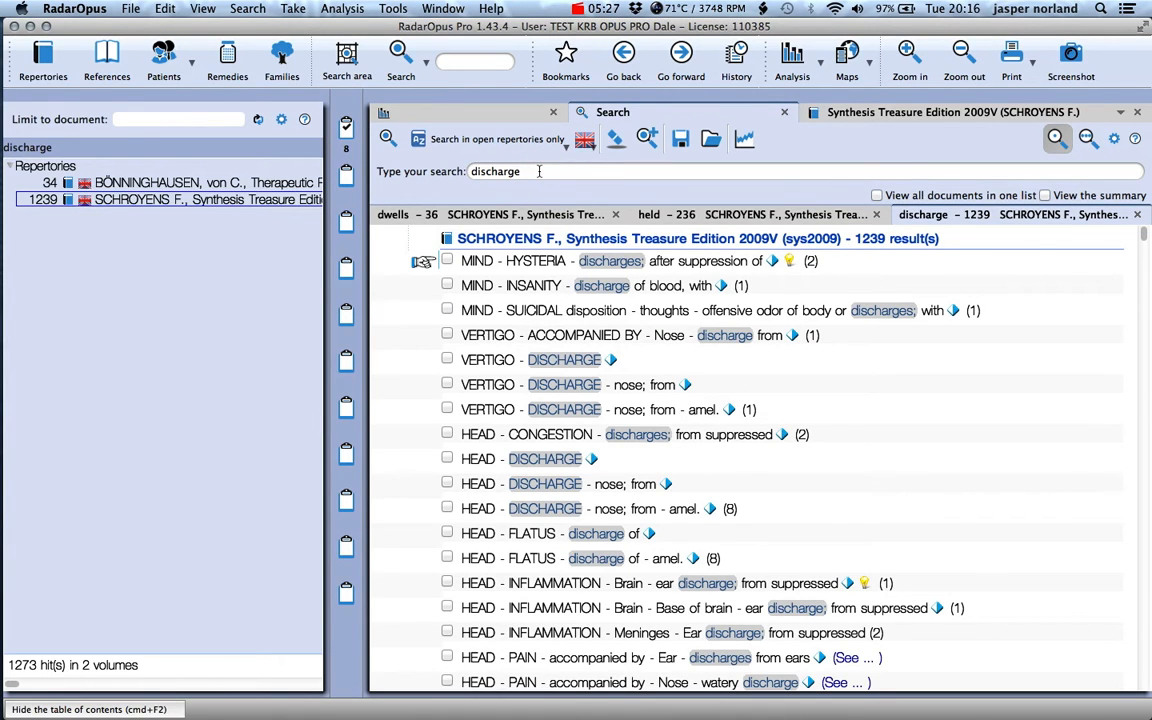
type("generals")
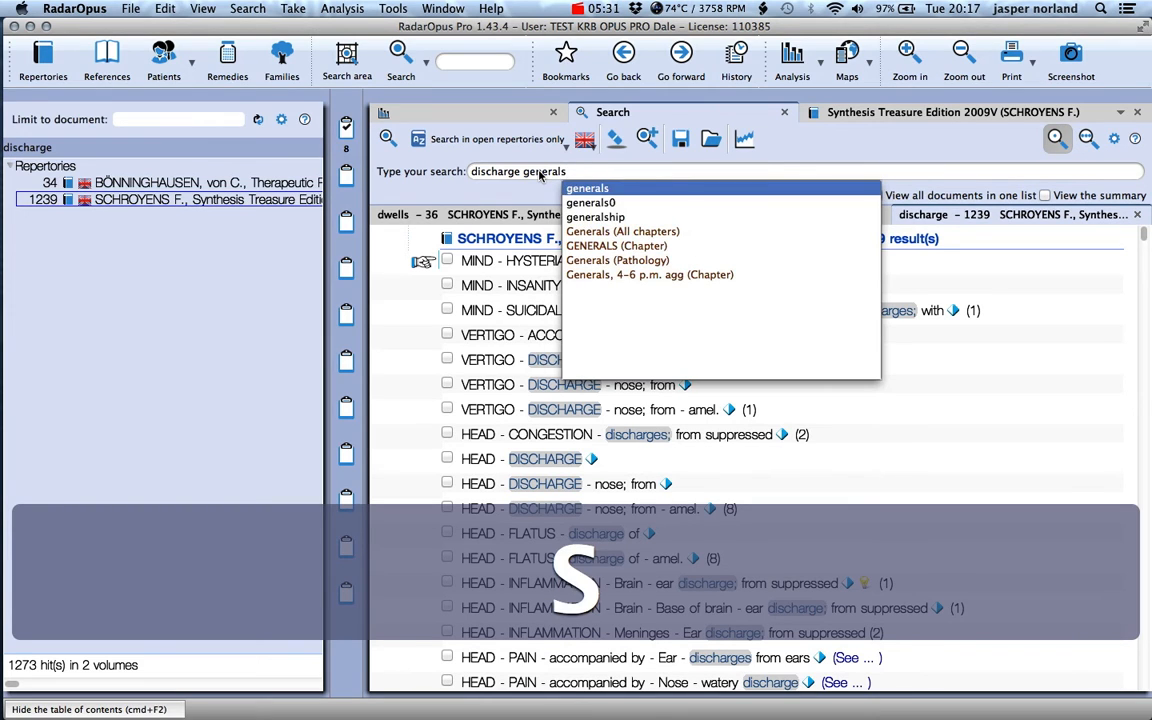
left_click(616, 244)
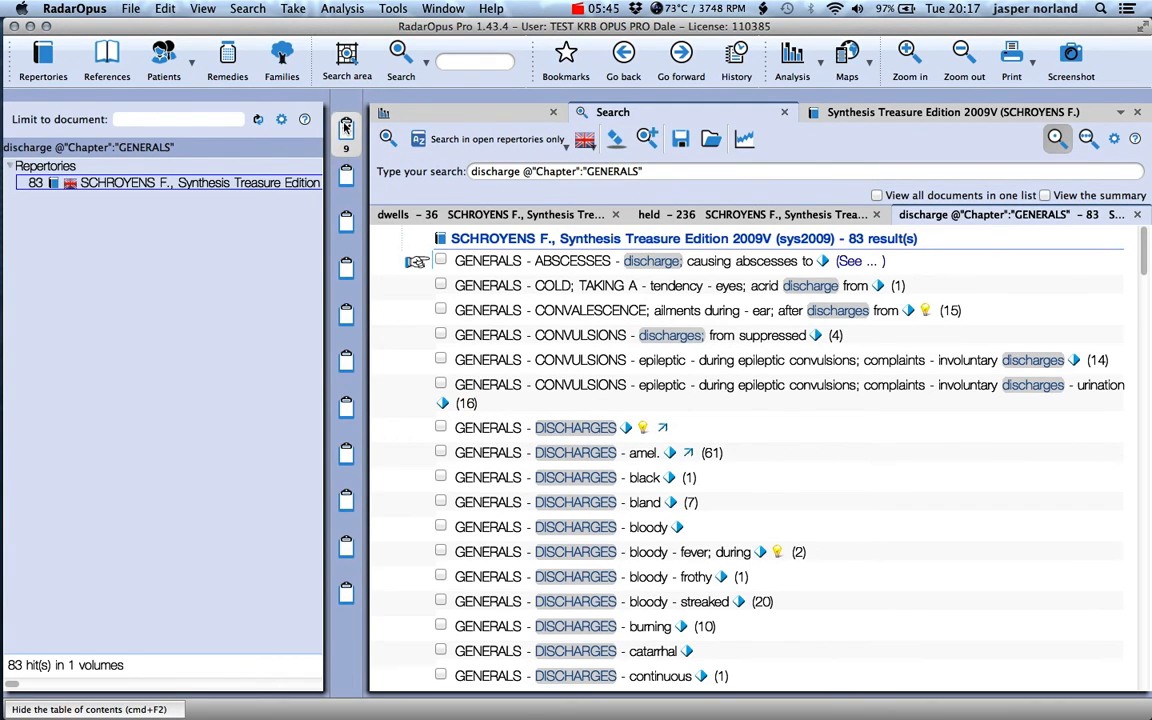
mouse_move(344, 130)
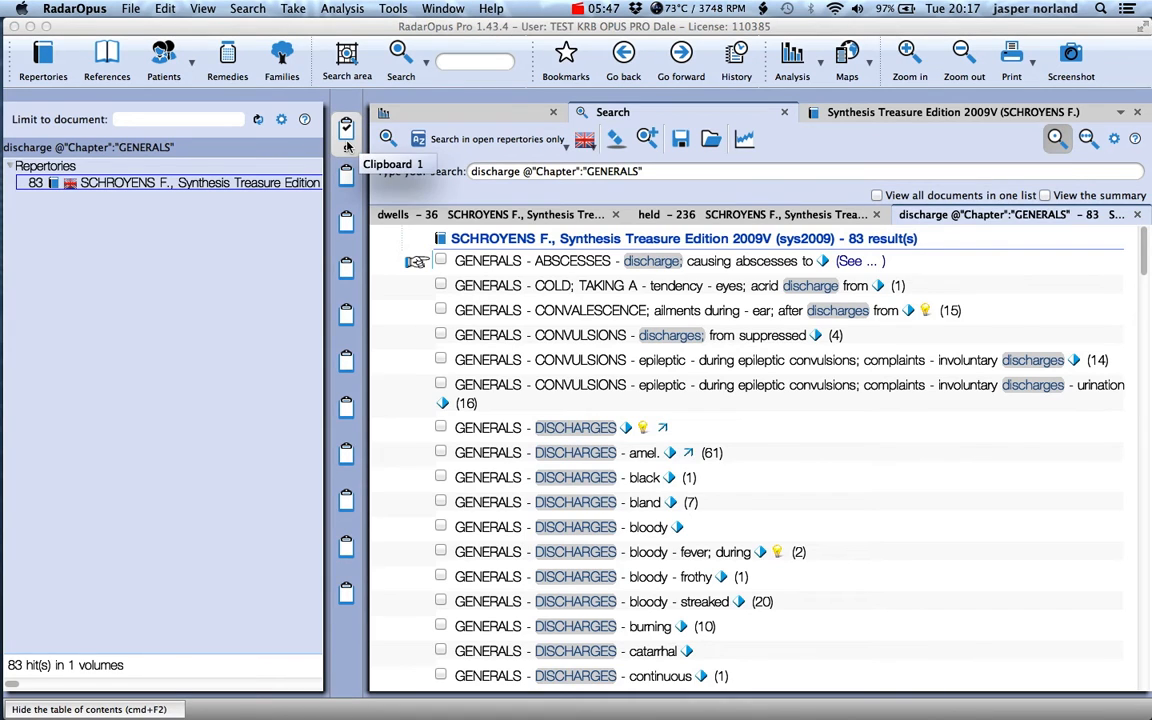
Step: View the Clipboard 1 analysis of nine rubrics across 291 remedies with the contents panel hidden
key("f8")
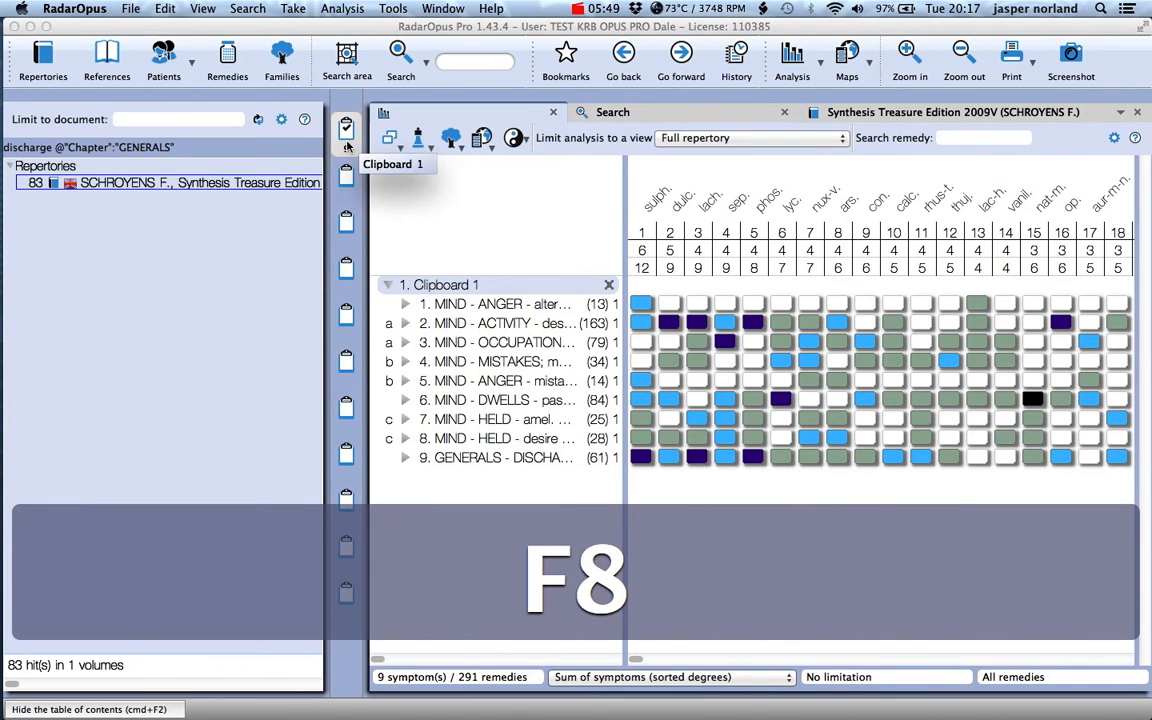
key("cmd+F2")
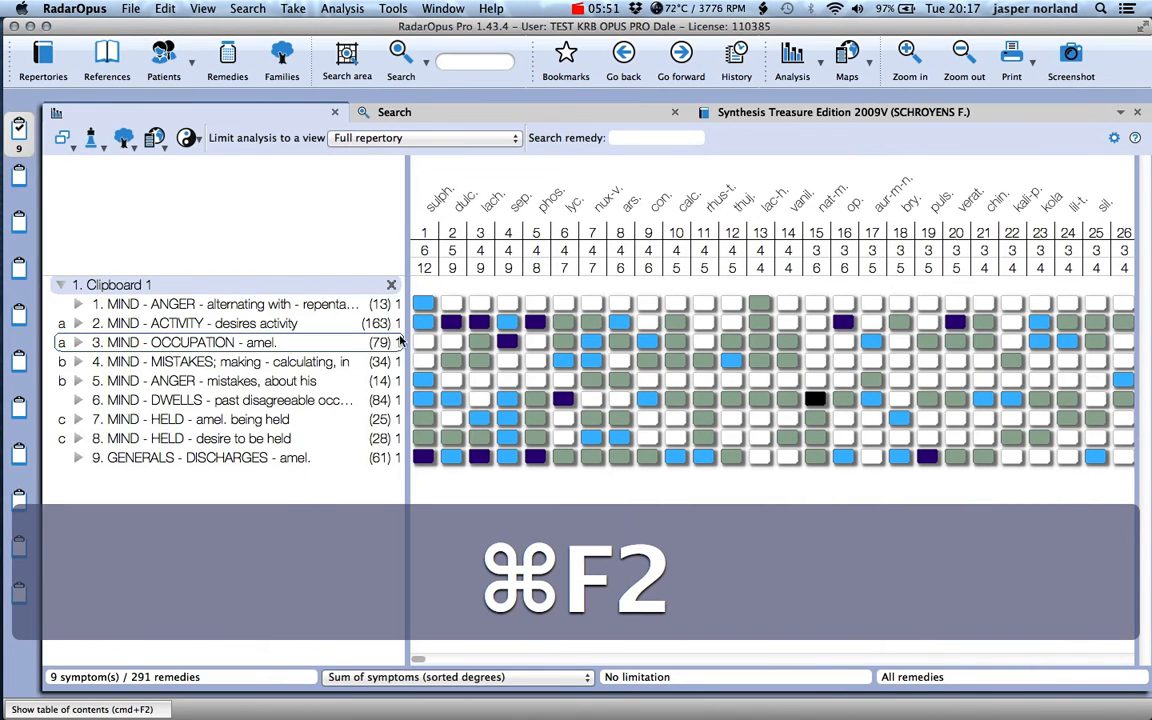
key("cmd+f2")
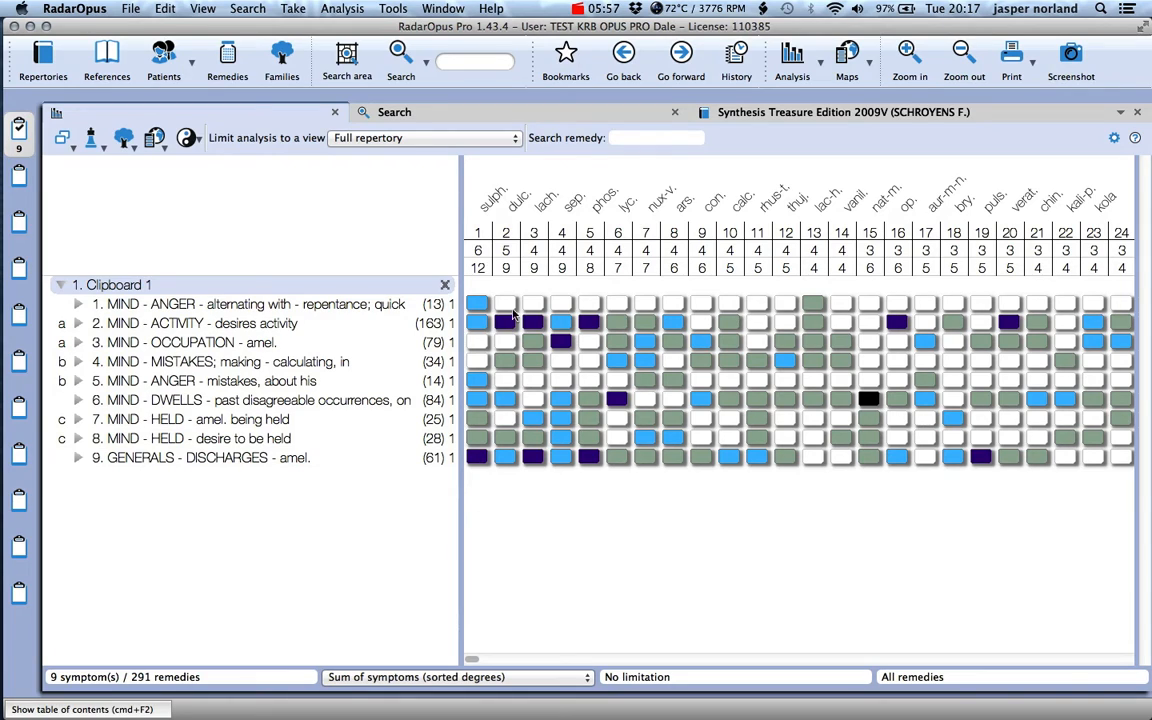
mouse_move(516, 210)
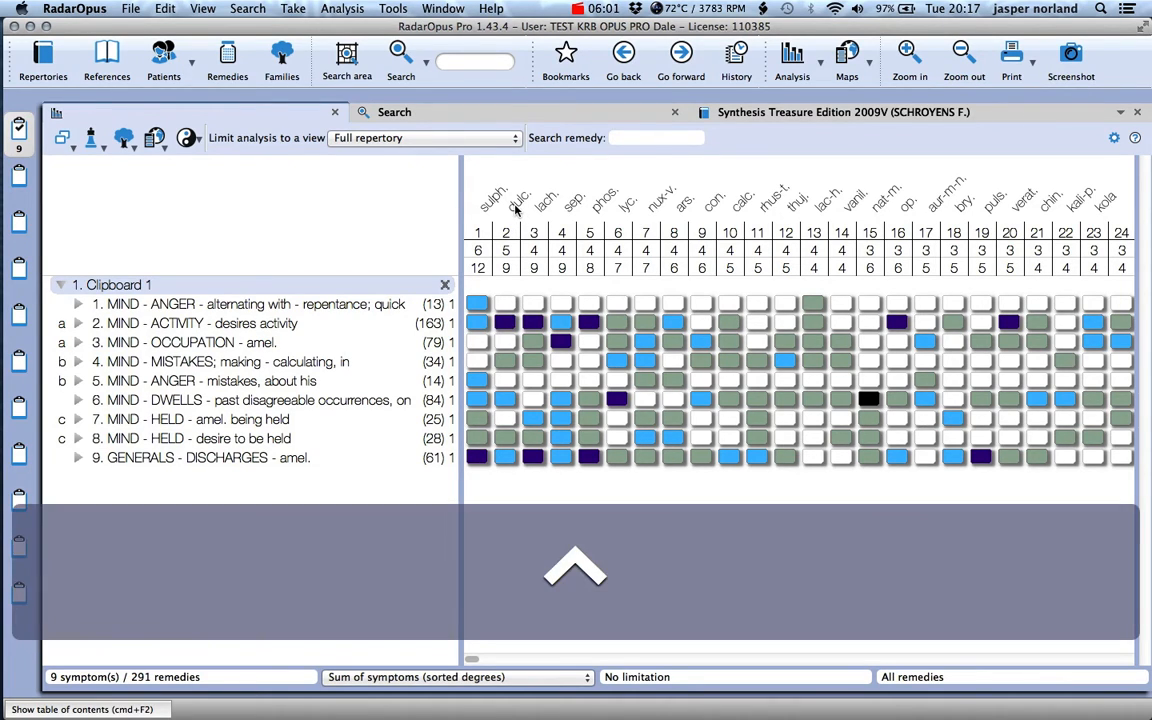
Step: Bring up the remedy options for the dulc. column in the analysis
right_click(520, 200)
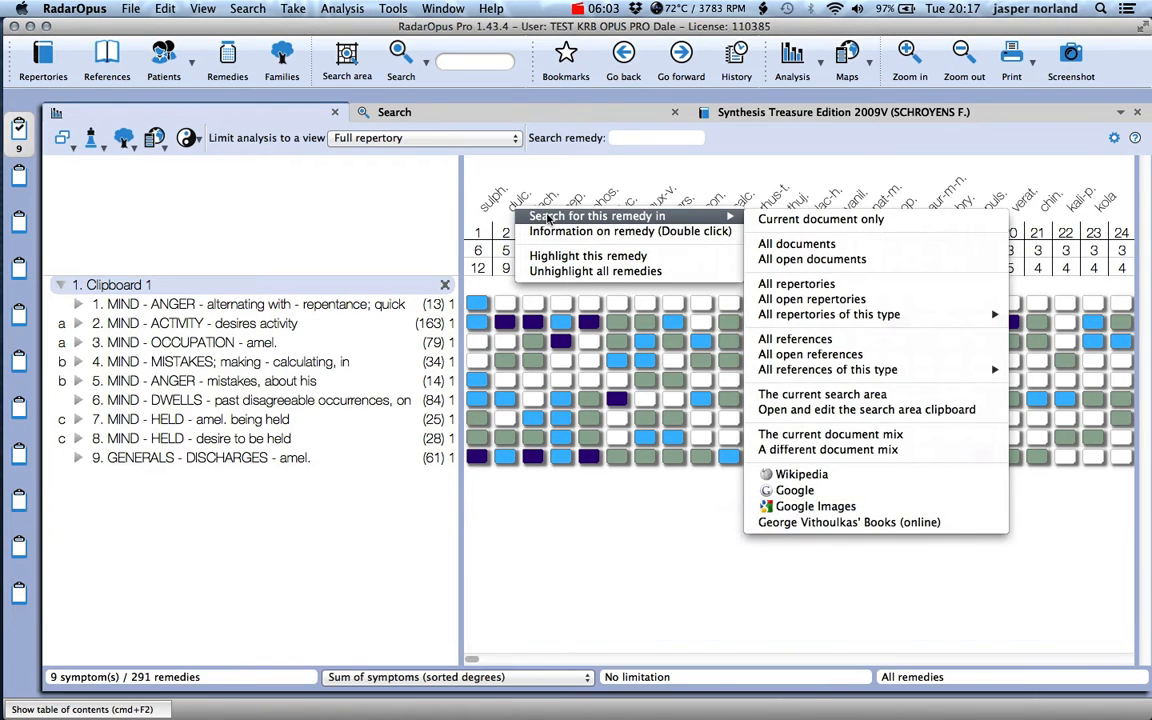
mouse_move(796, 284)
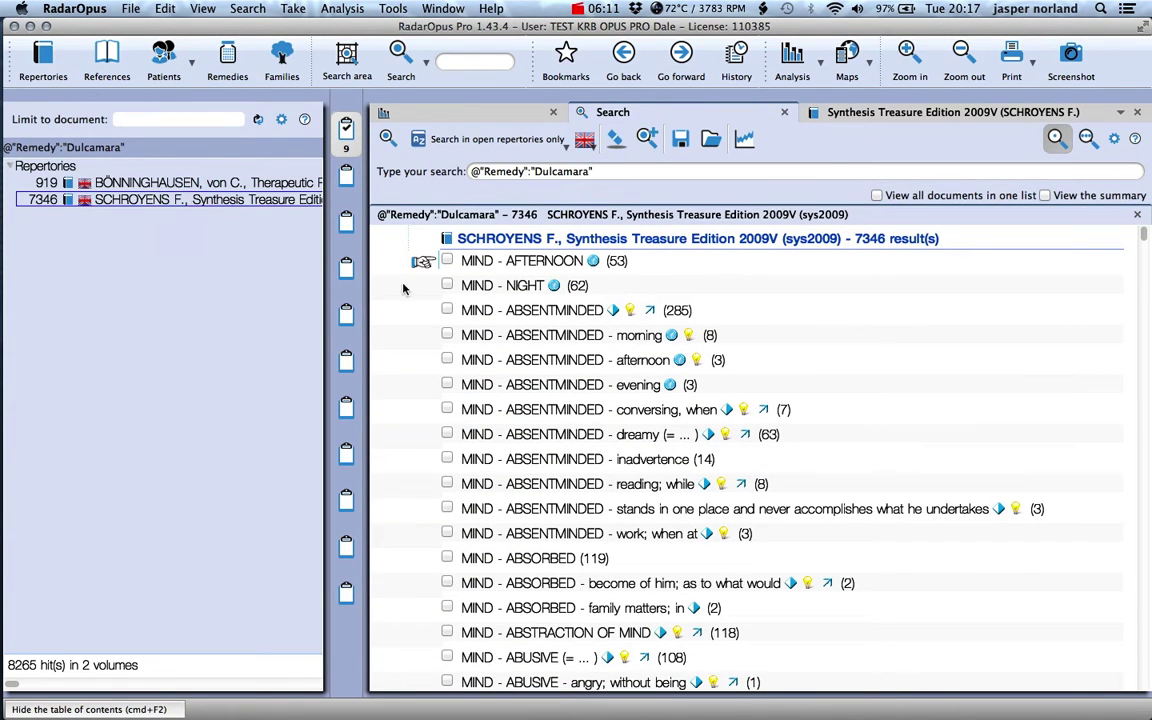
mouse_move(576, 456)
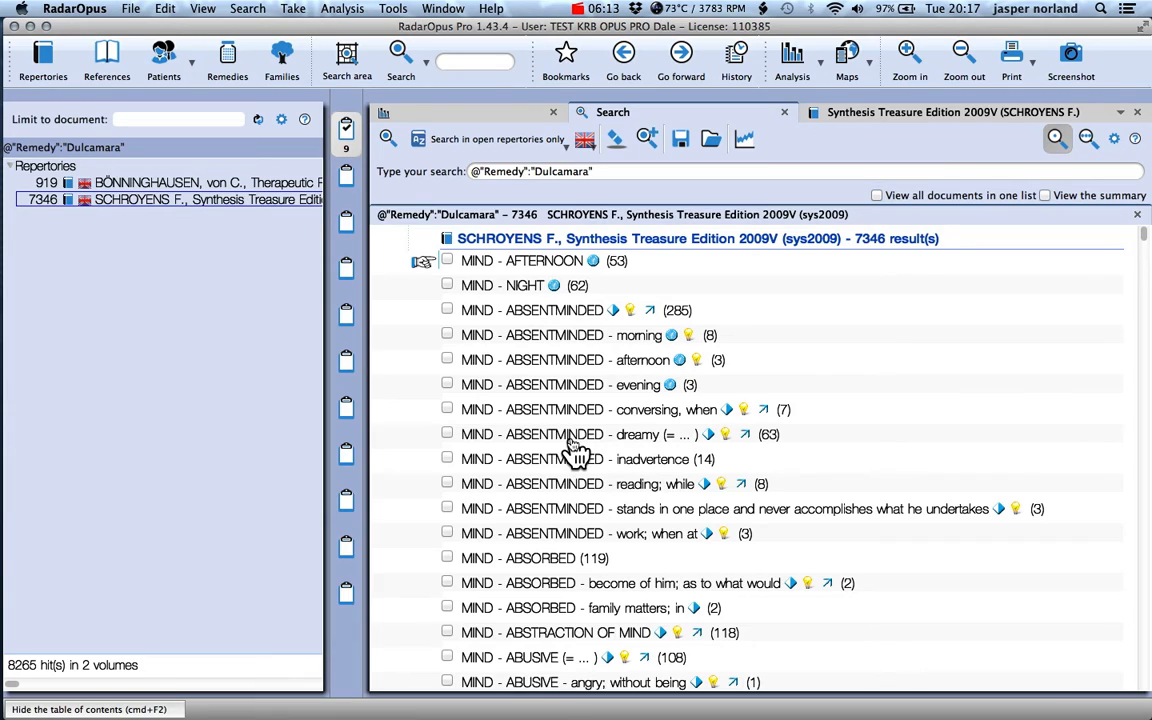
mouse_move(864, 278)
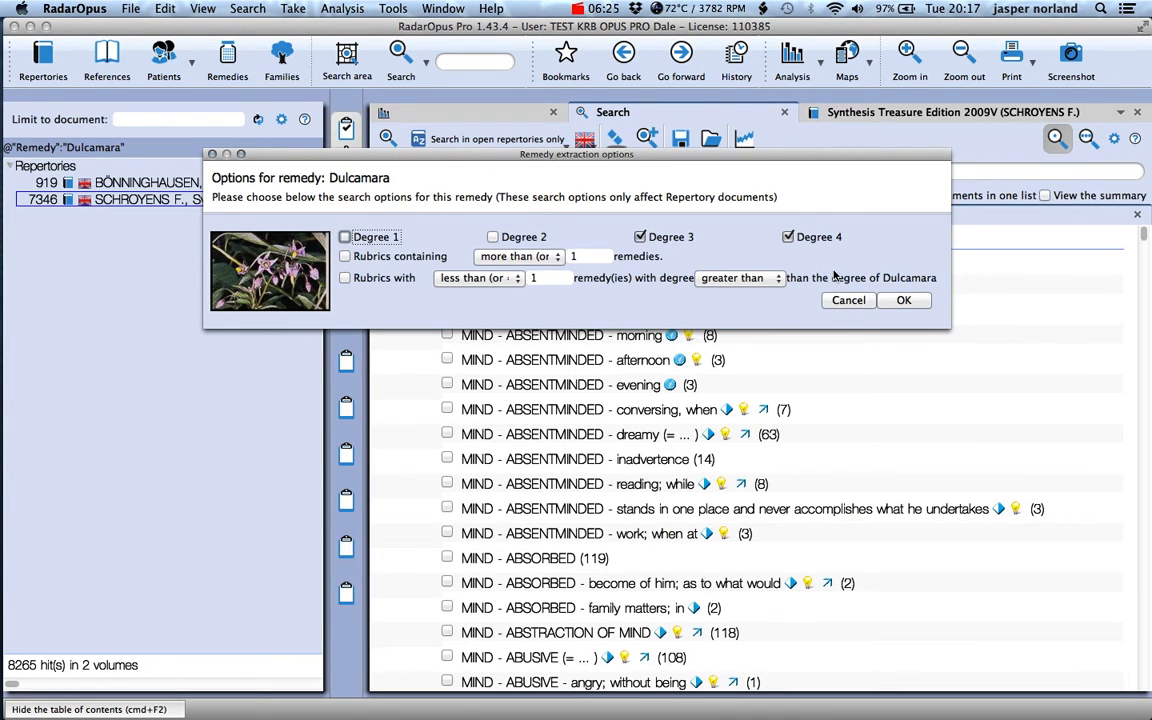
Step: Confirm the degree 3 and 4 Dulcamara search and review its results
left_click(902, 300)
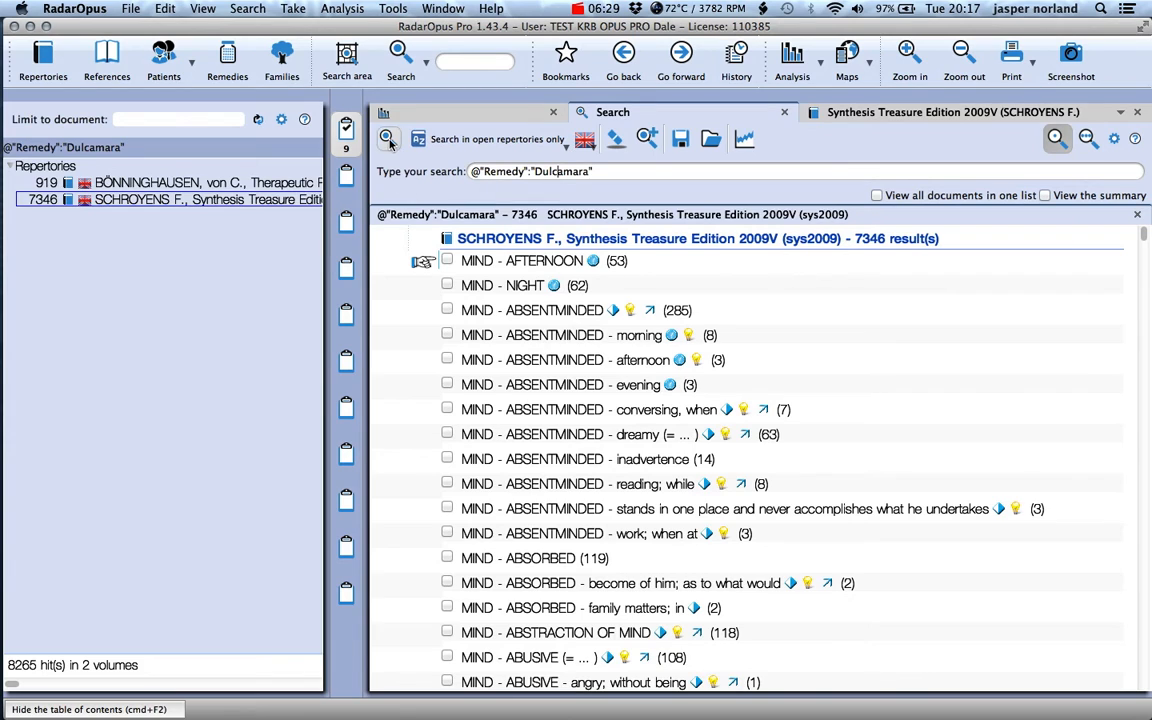
left_click(388, 138)
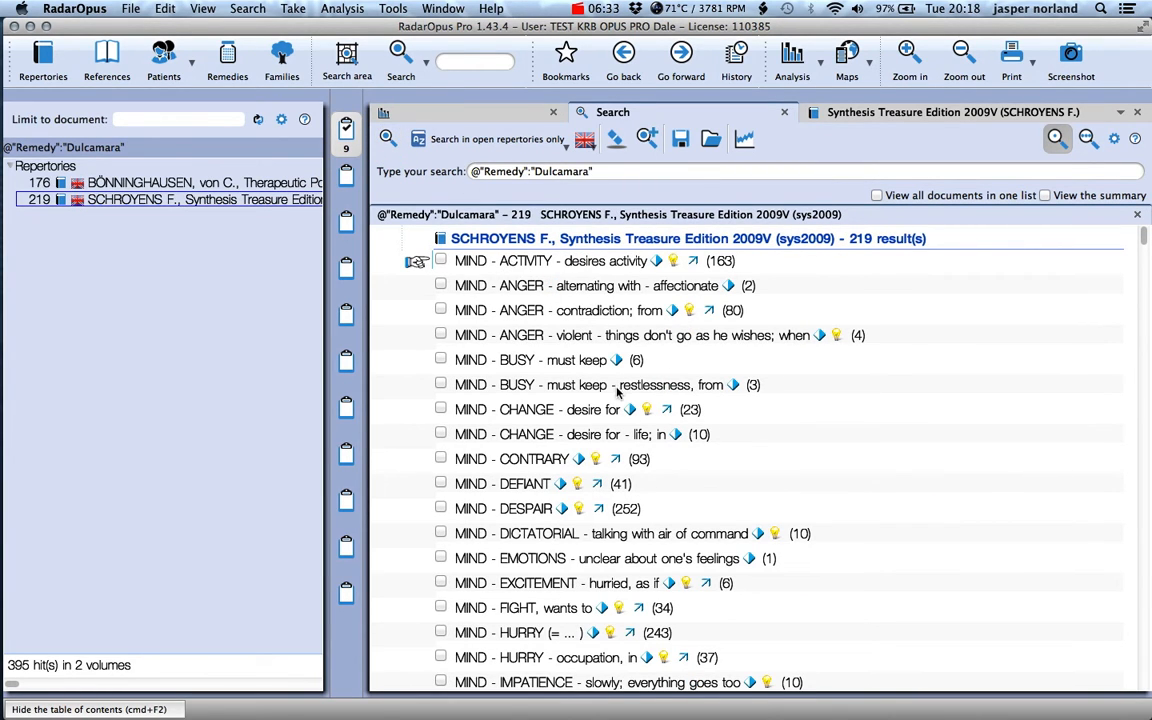
mouse_move(808, 452)
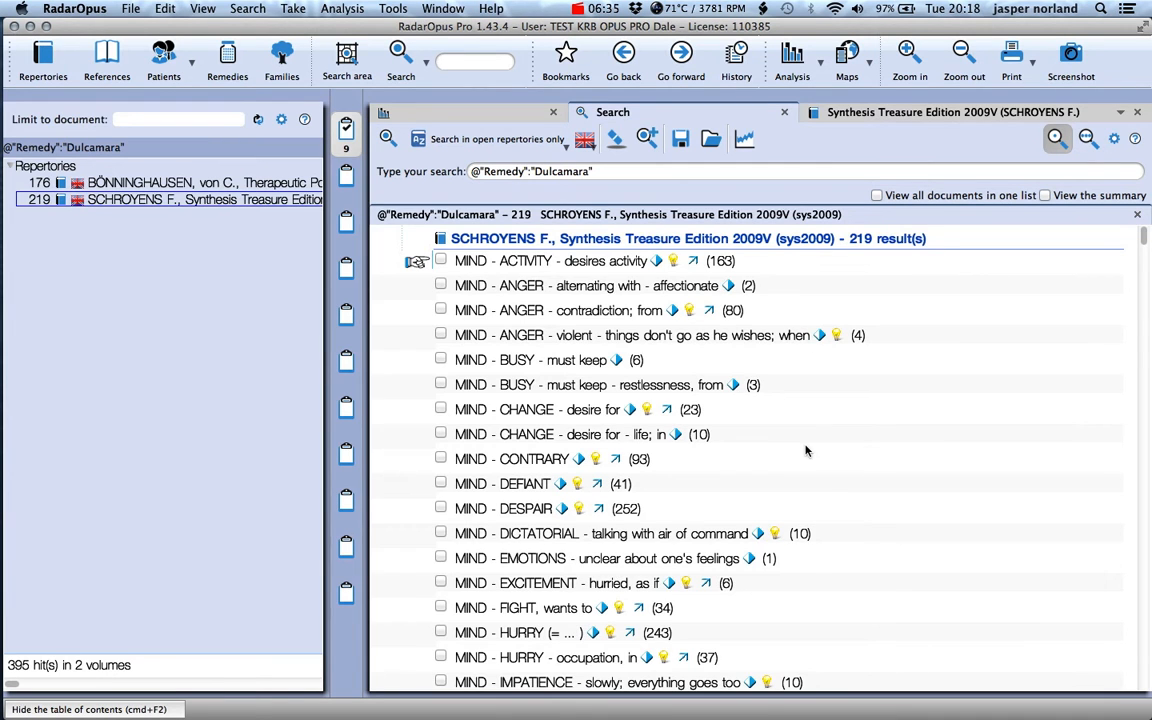
scroll("down", 3)
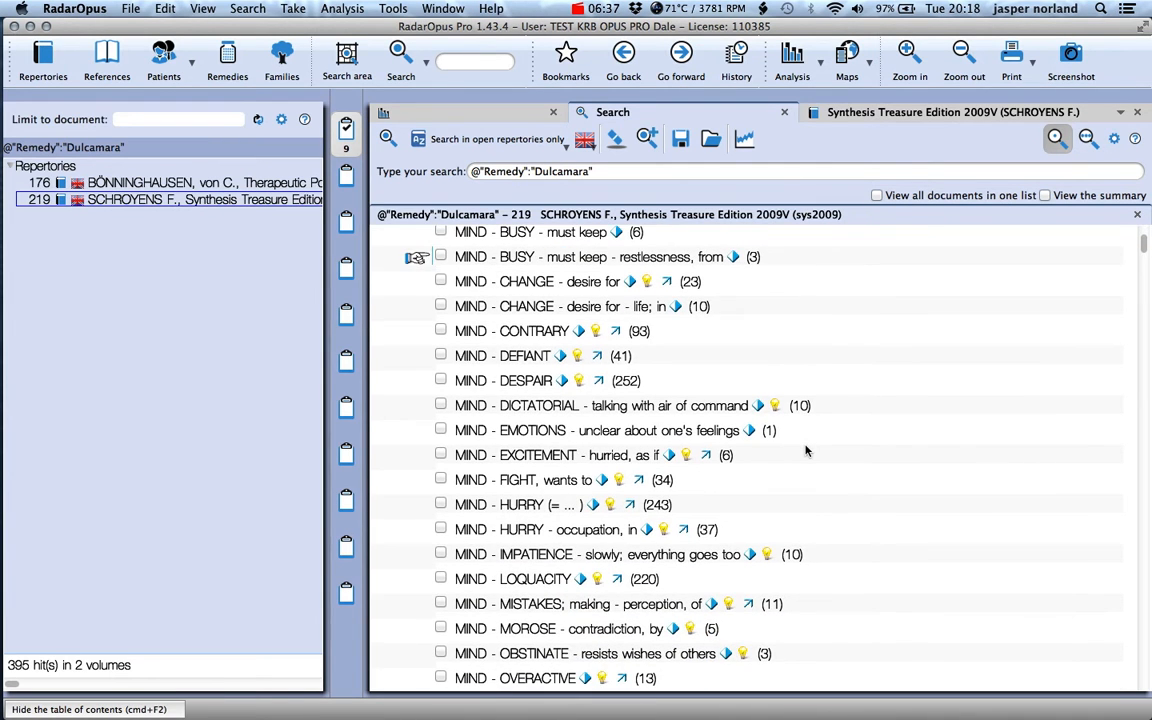
scroll("down", 3)
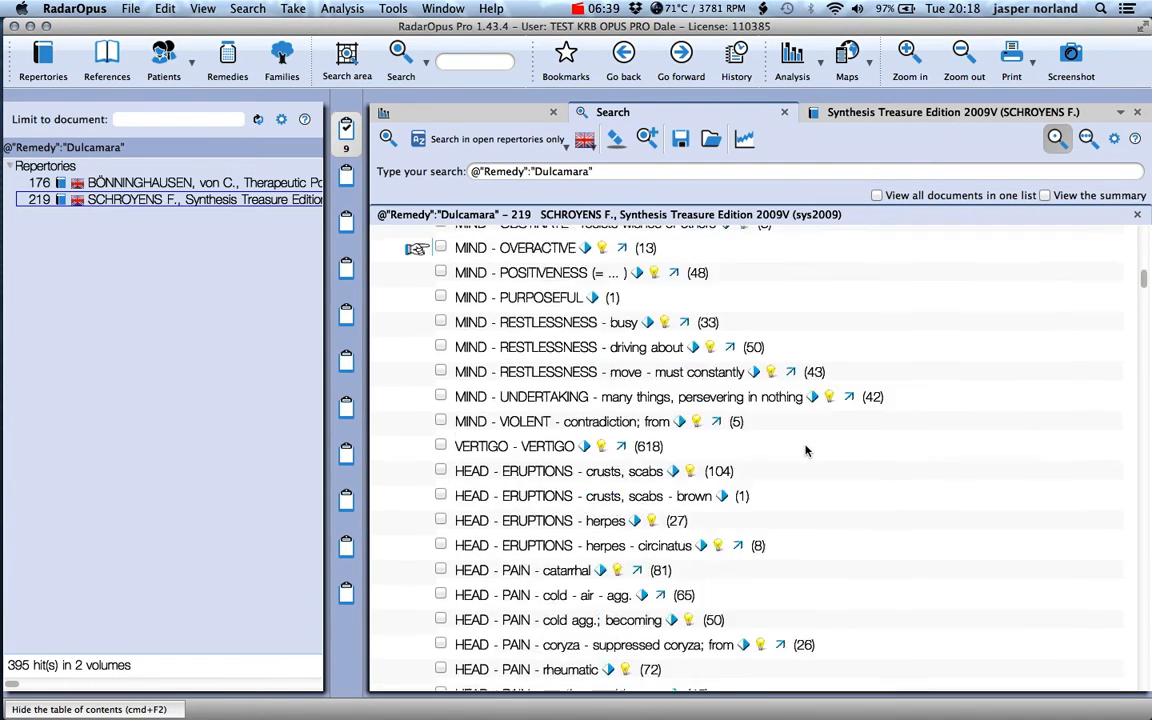
scroll("up", 3)
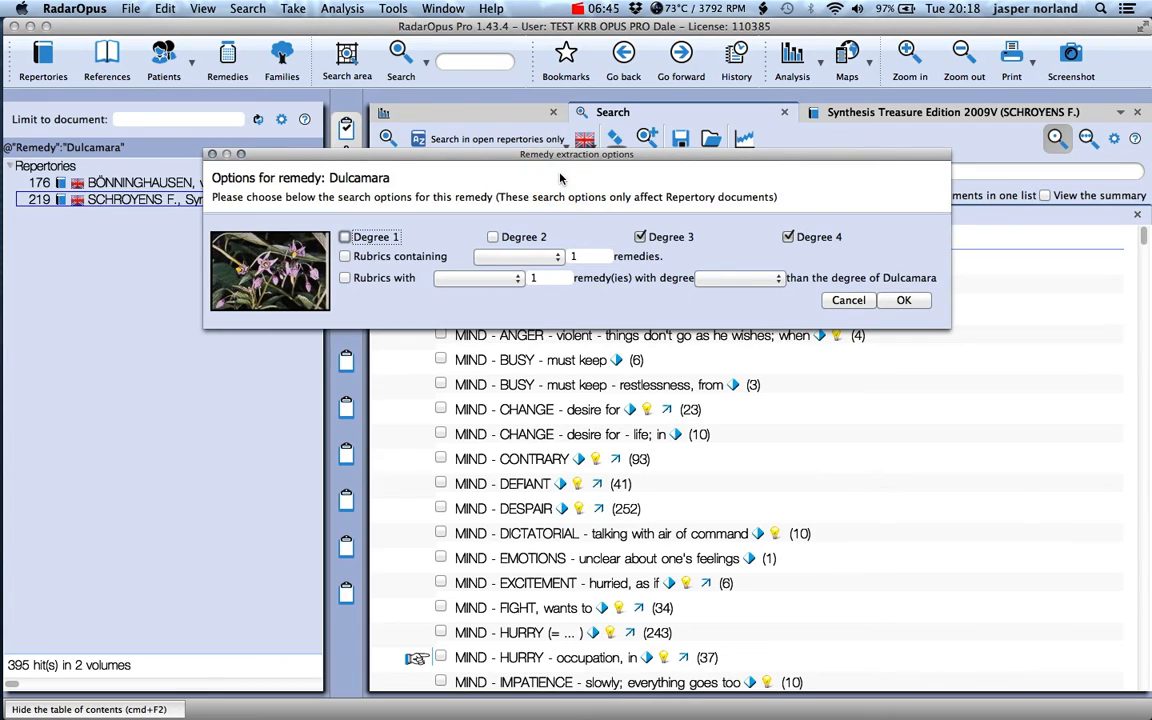
Step: Include degrees 1 and 2 and limit Dulcamara rubrics to at most one remedy
left_click(492, 236)
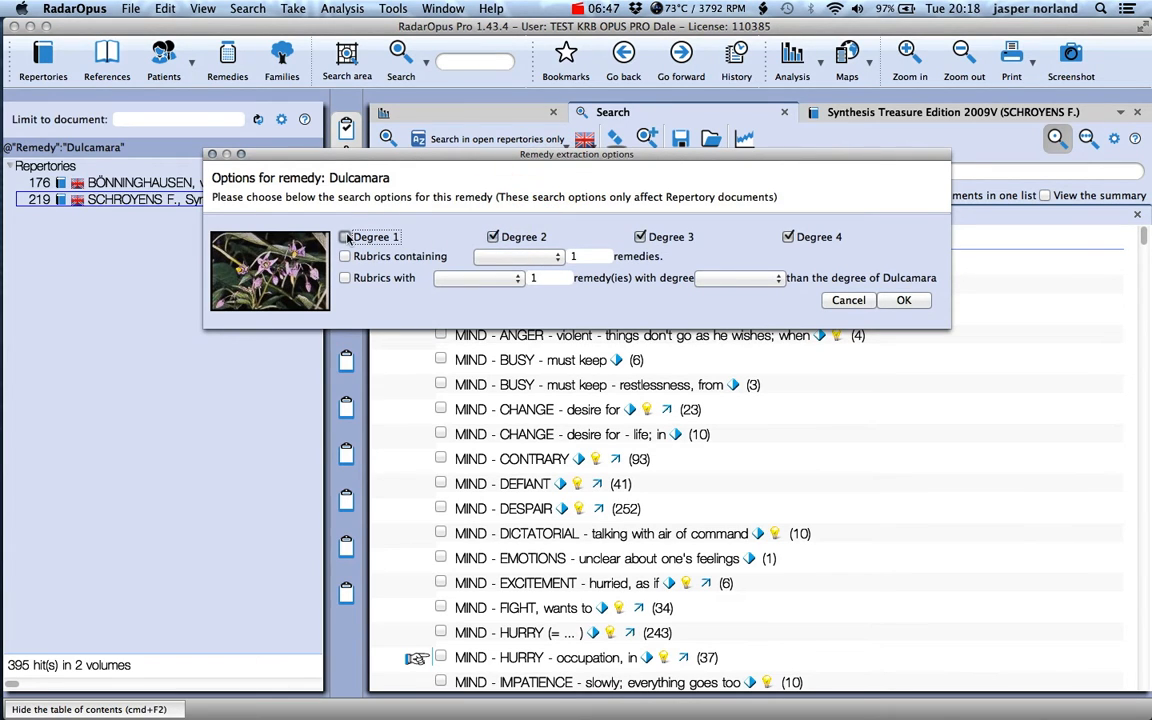
left_click(346, 236)
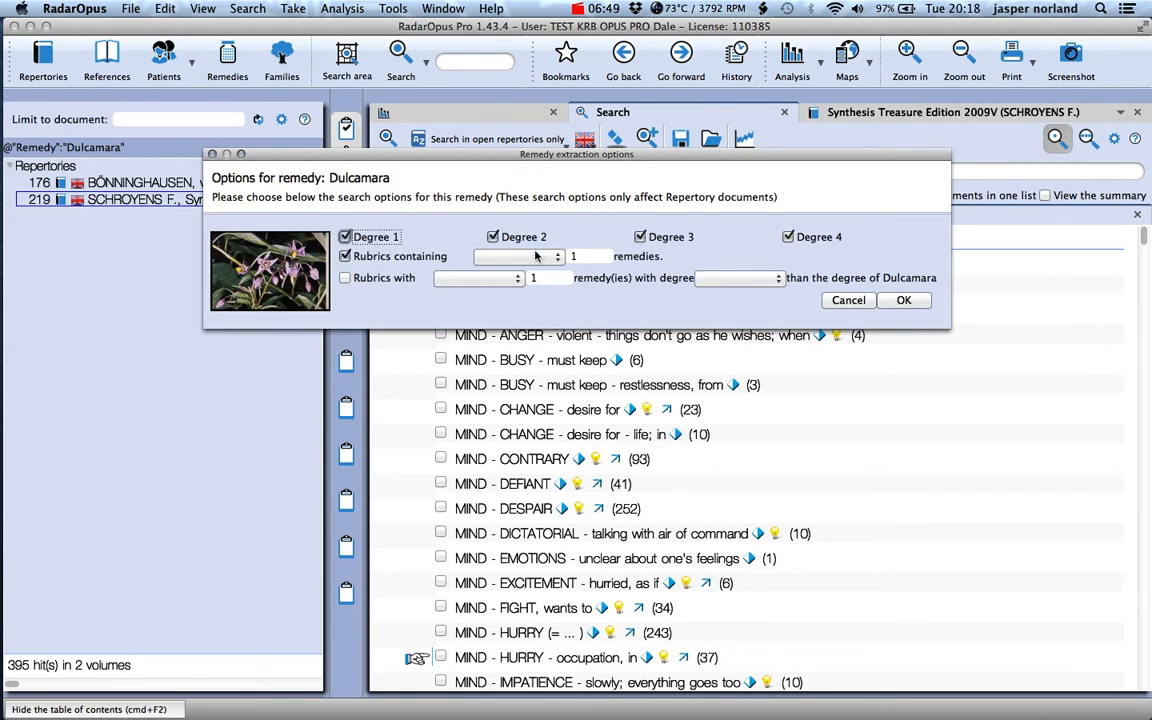
left_click(516, 256)
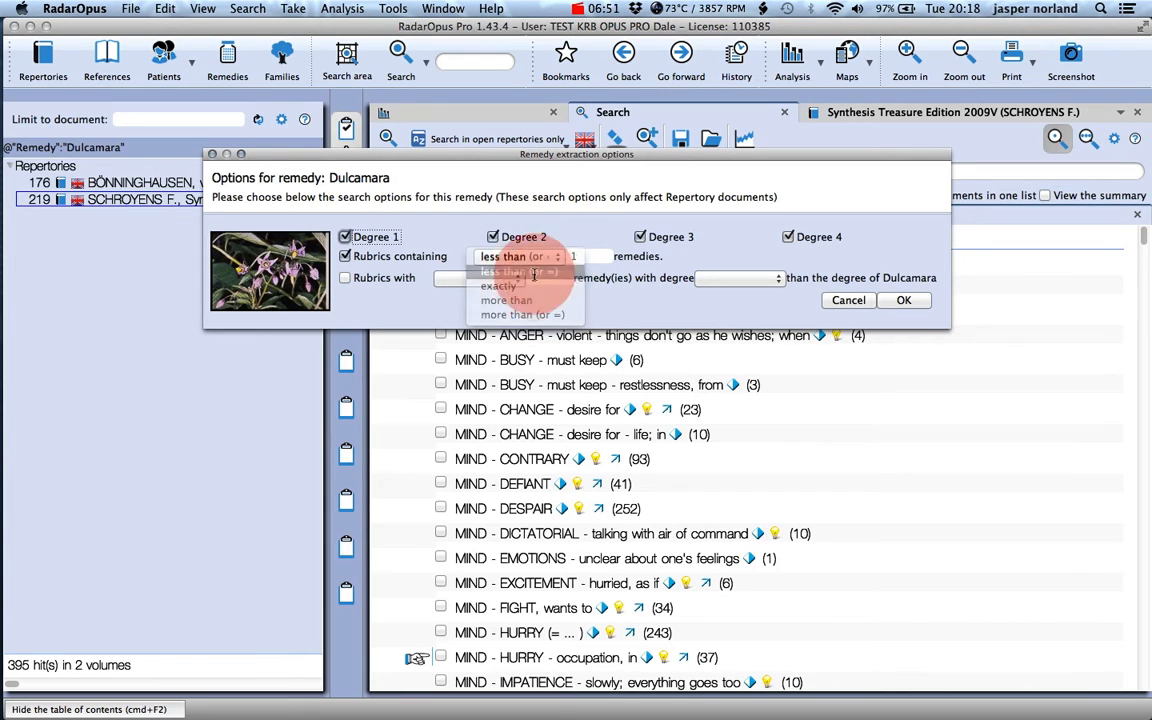
left_click(504, 272)
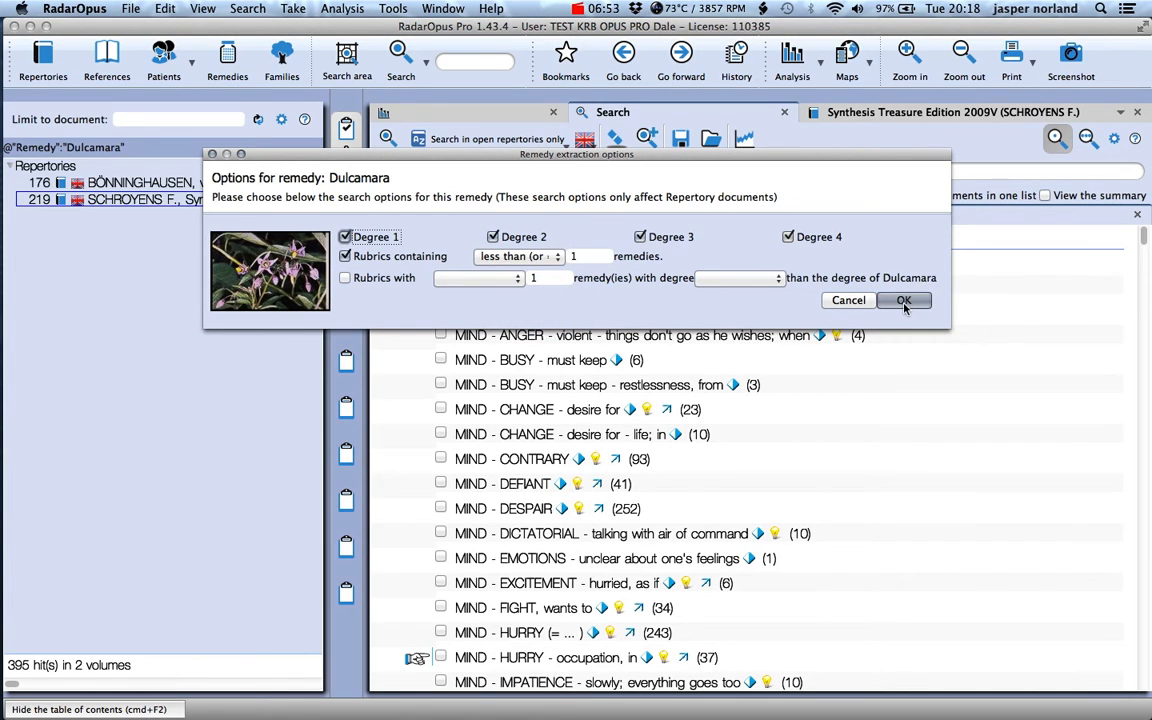
left_click(904, 300)
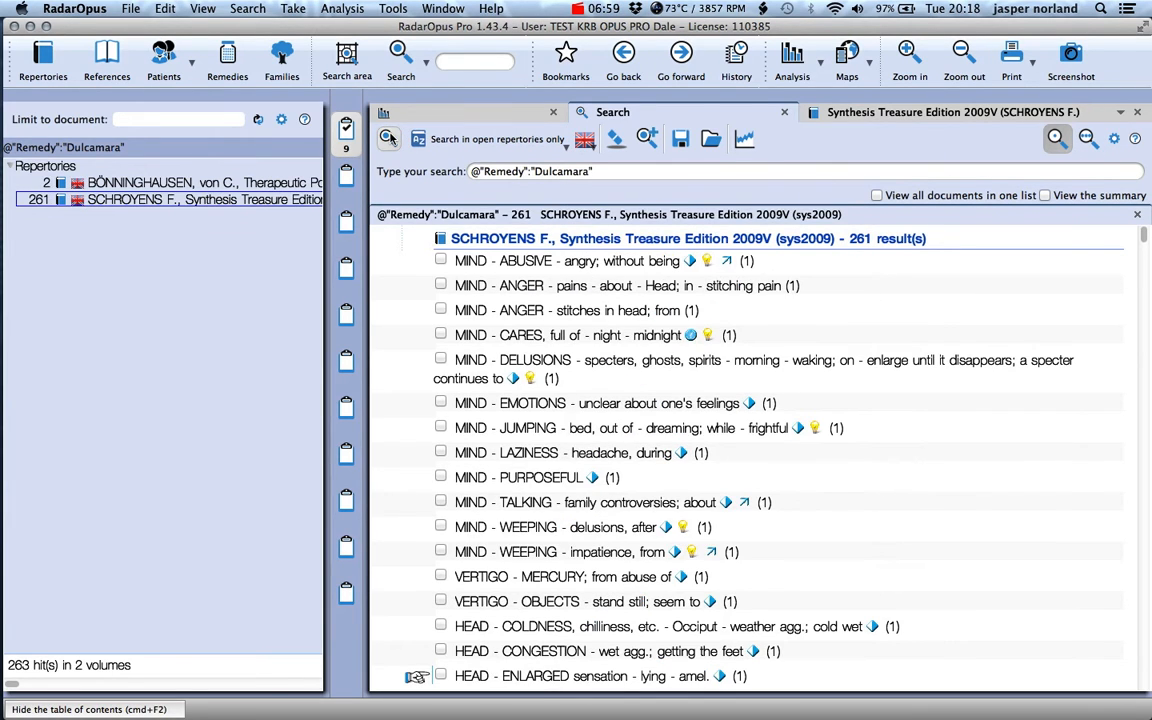
Step: Scroll through the 261 Dulcamara-only rubrics and return to the top
scroll("down", 3)
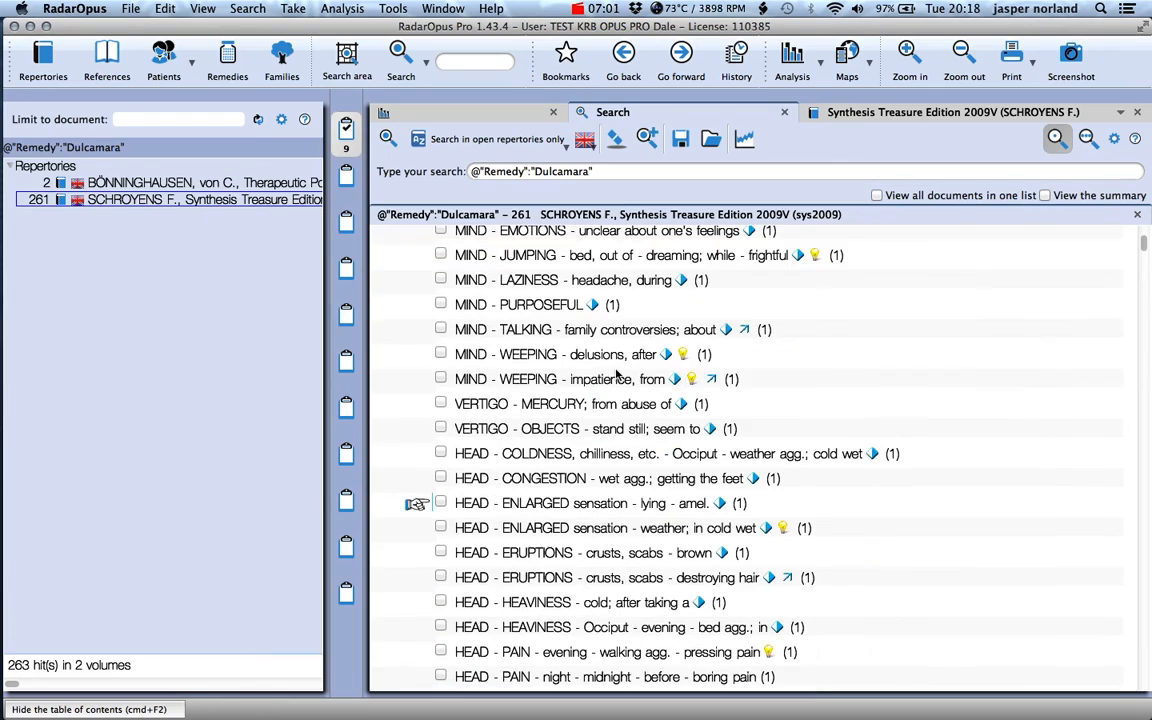
scroll("down", 3)
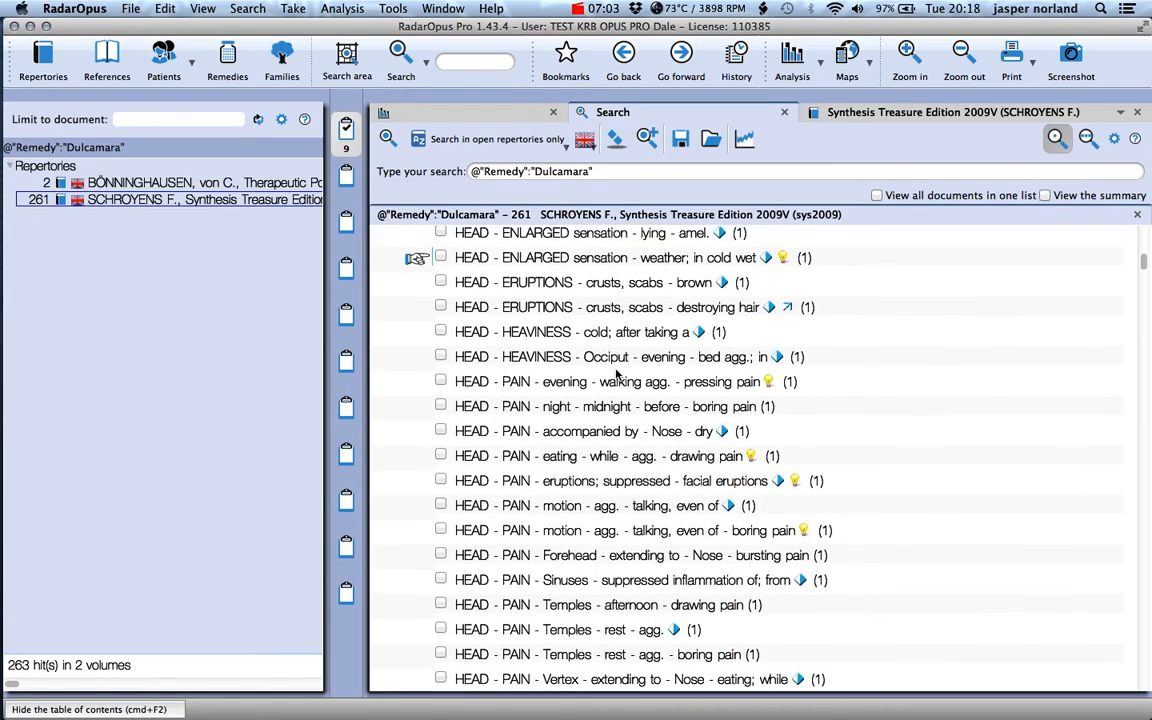
scroll("up", 3)
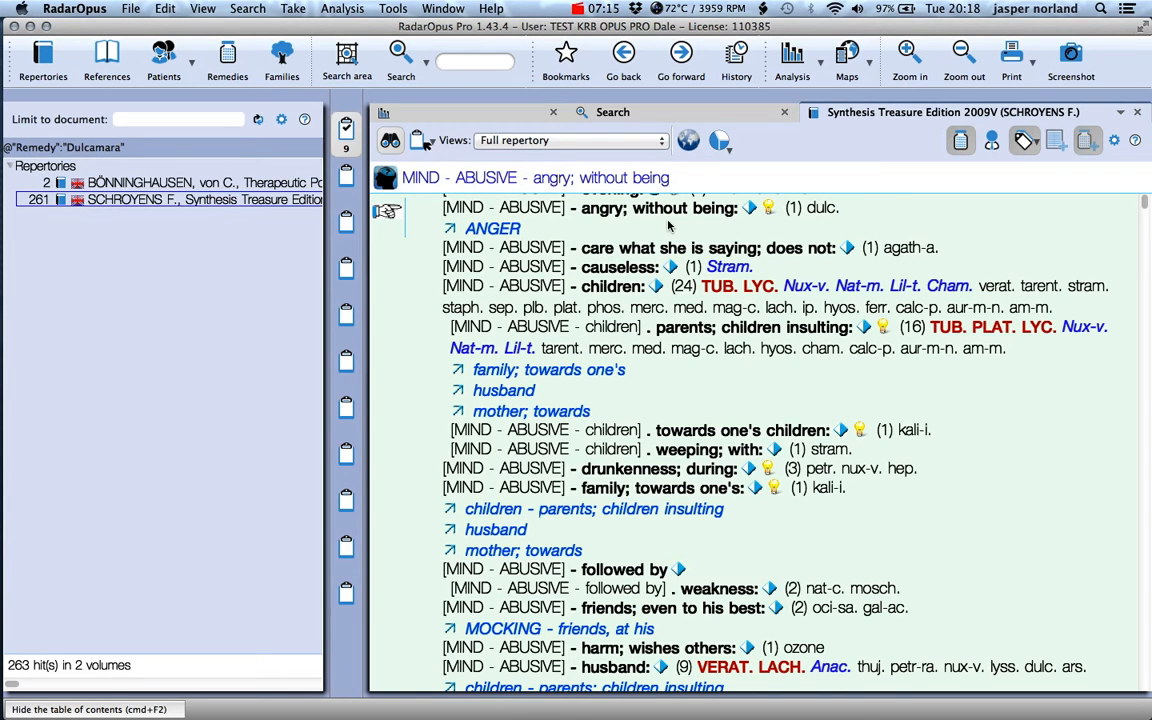
Step: Return to the analysis and bring up Dulcamara's remedy information with its keynotes
key("f8")
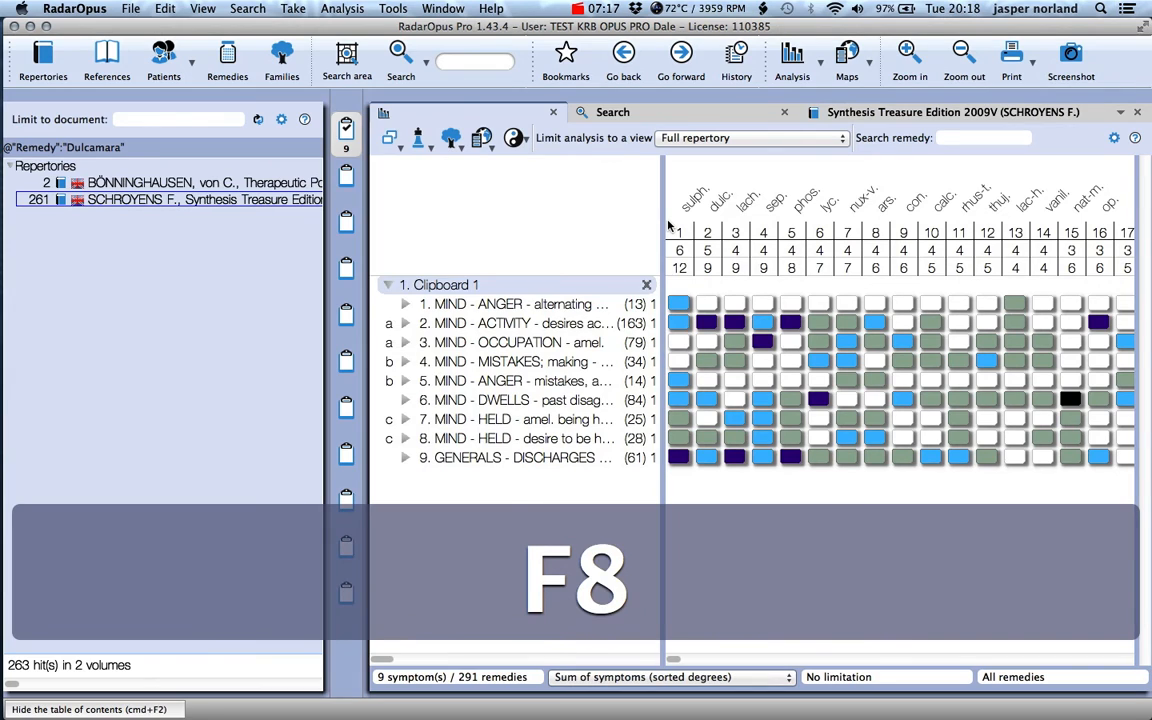
key("cmd+F2")
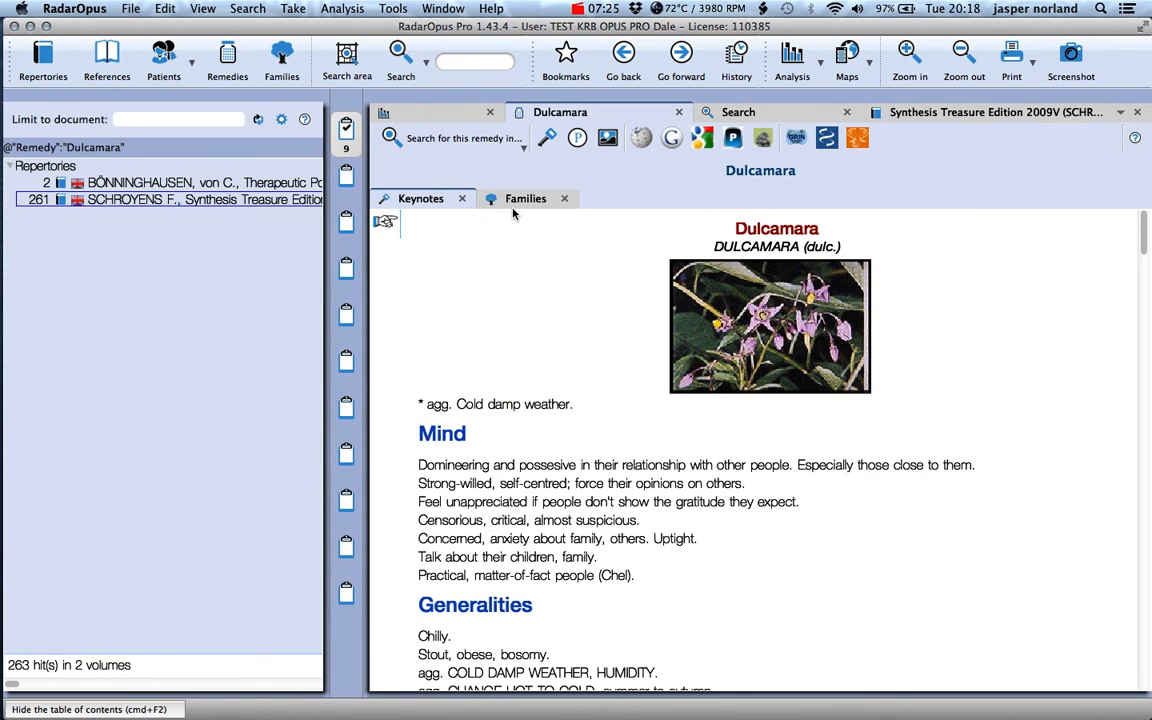
Step: Show Dulcamara's Families tab, expanding Miasms families > Sankaran to list the 24 Ringworm remedies
key("cmd+F2")
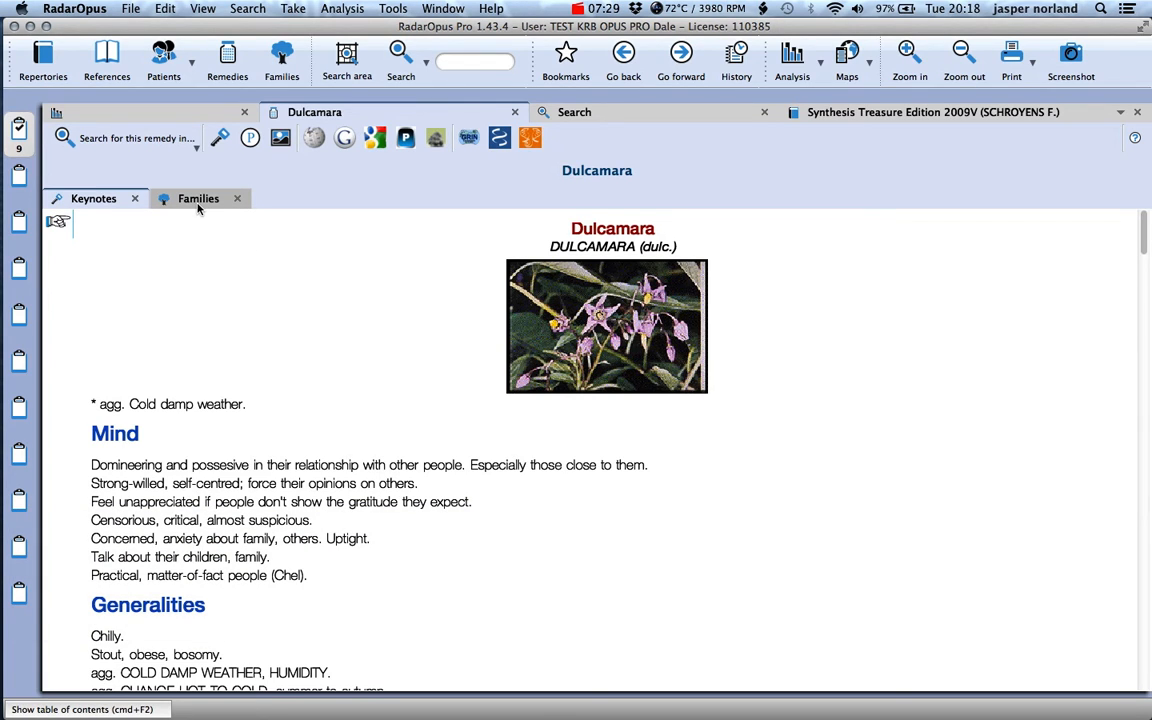
left_click(196, 198)
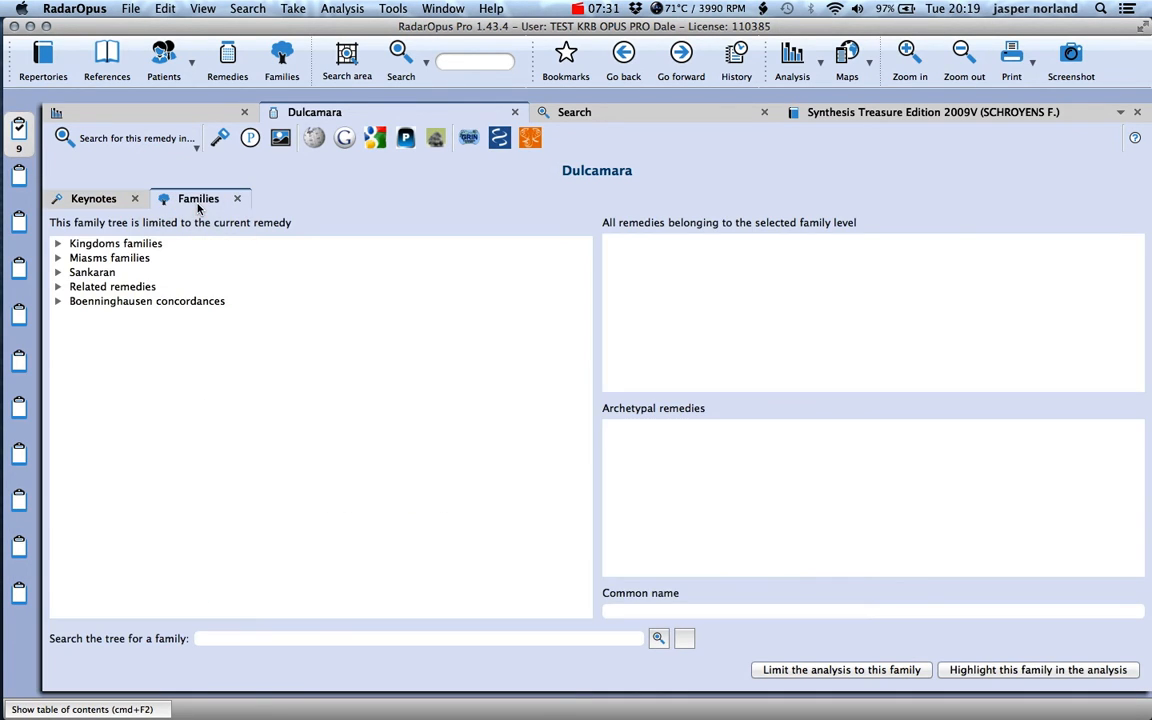
left_click(58, 258)
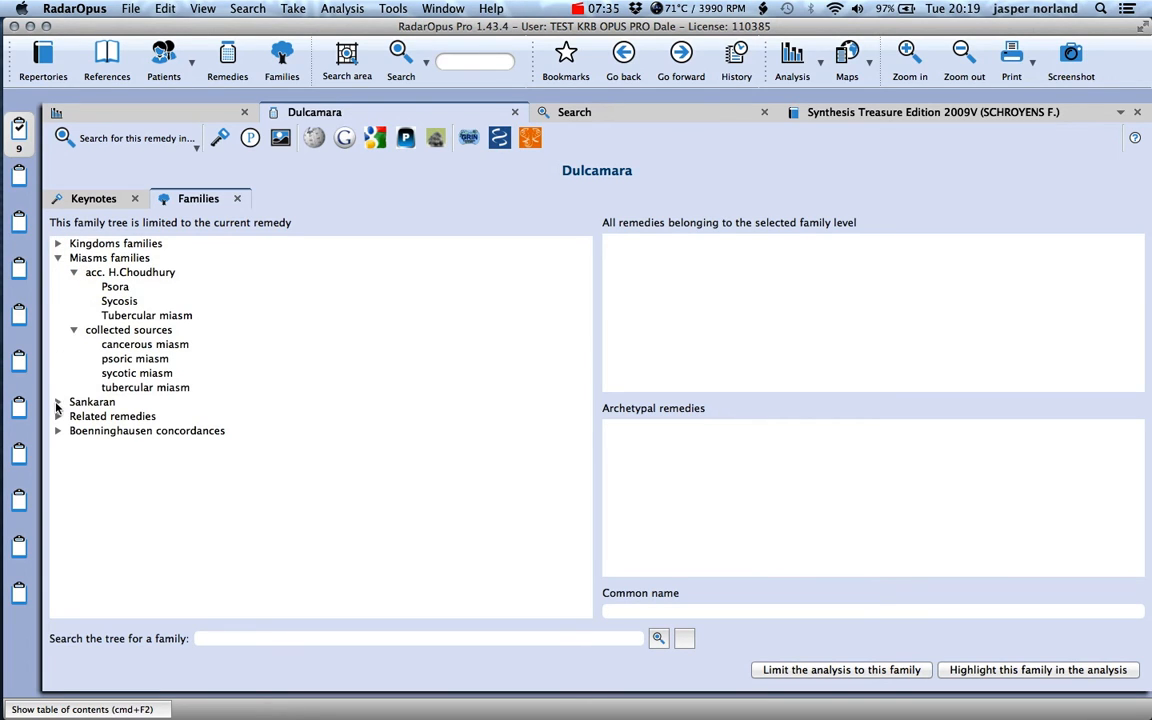
left_click(56, 400)
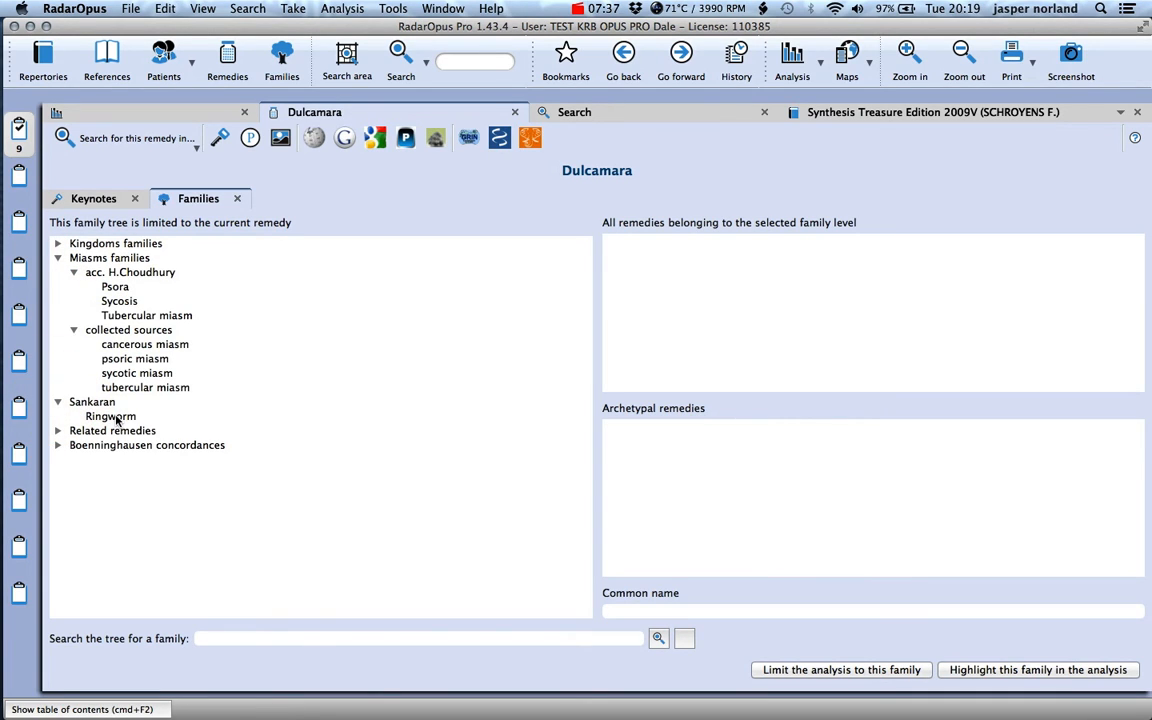
left_click(110, 416)
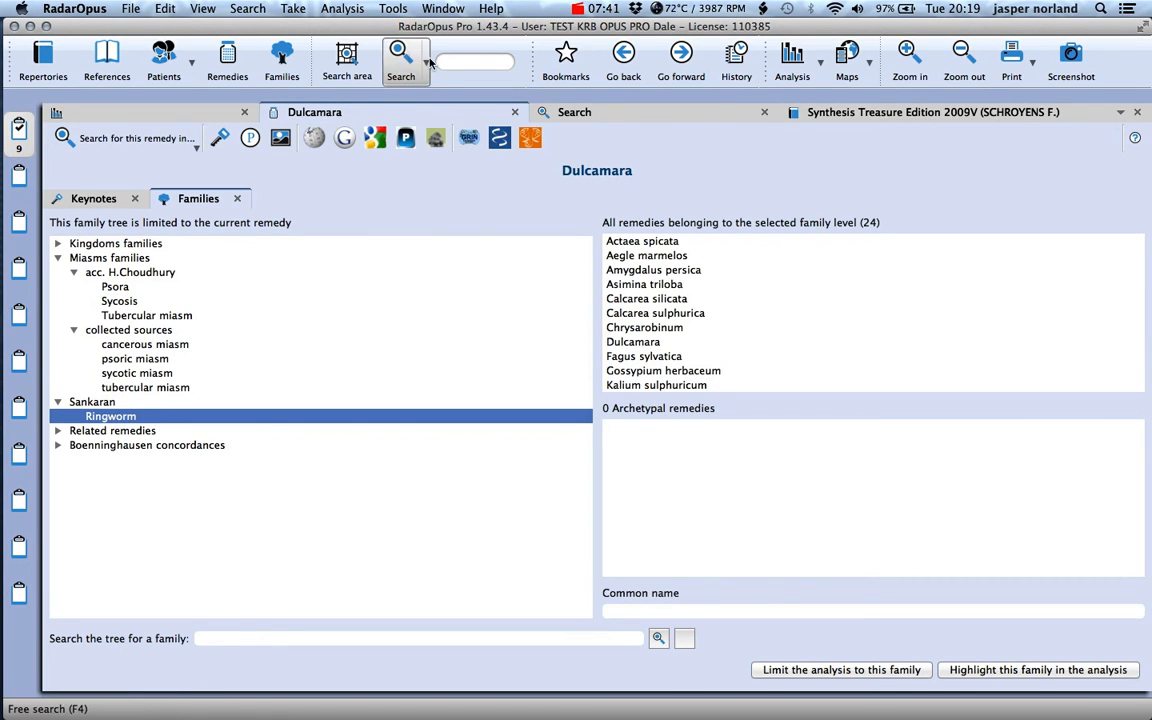
Step: Start a full search with 'ring' in the Families field for ringworm (Sankaran)
left_click(400, 60)
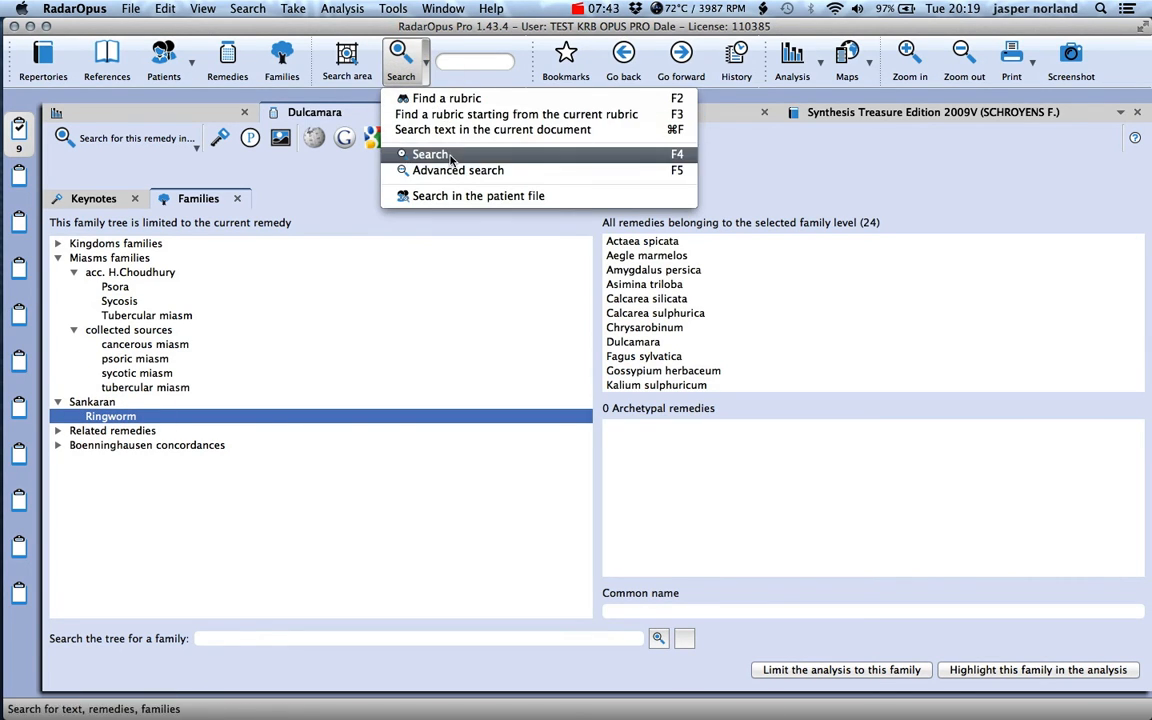
left_click(432, 154)
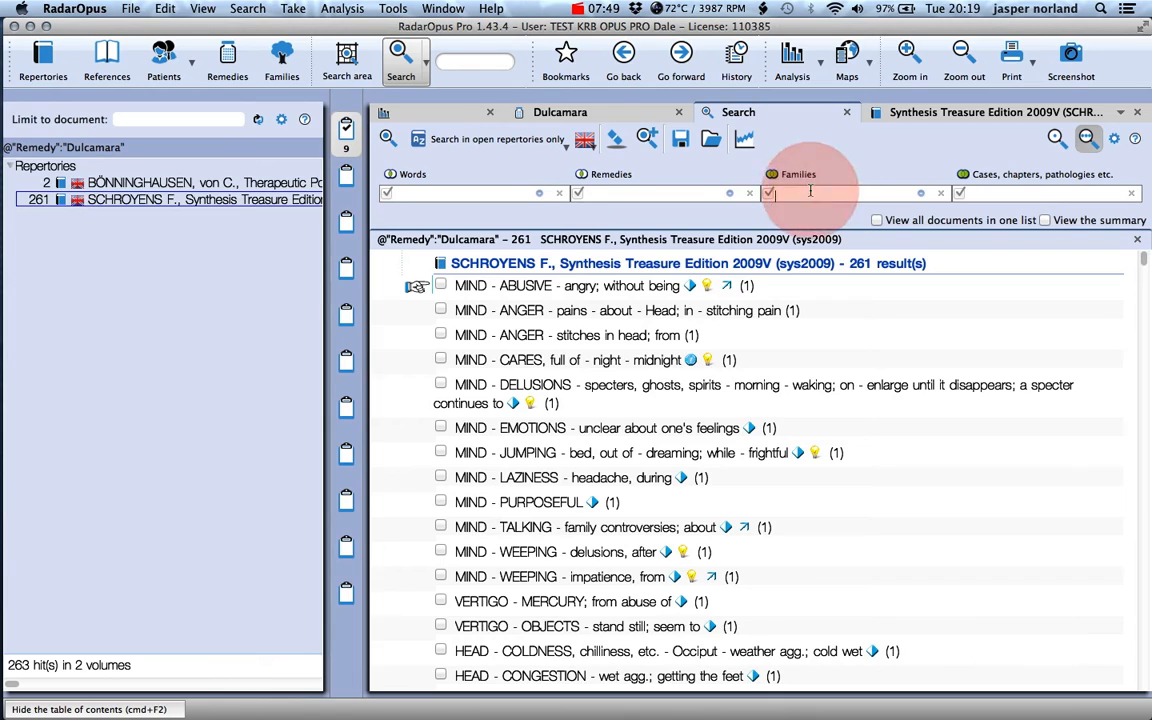
type("ringworm (sankaran")
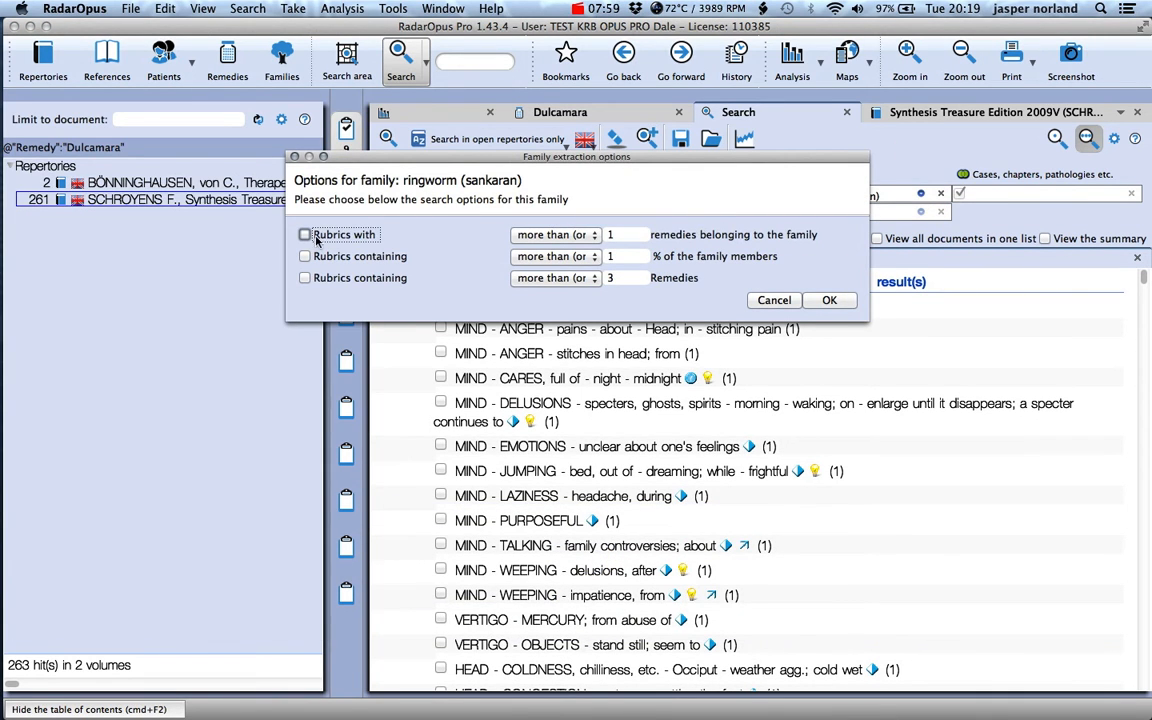
Step: Require rubrics with at least 10 ringworm (Sankaran) family remedies and confirm
left_click(304, 234)
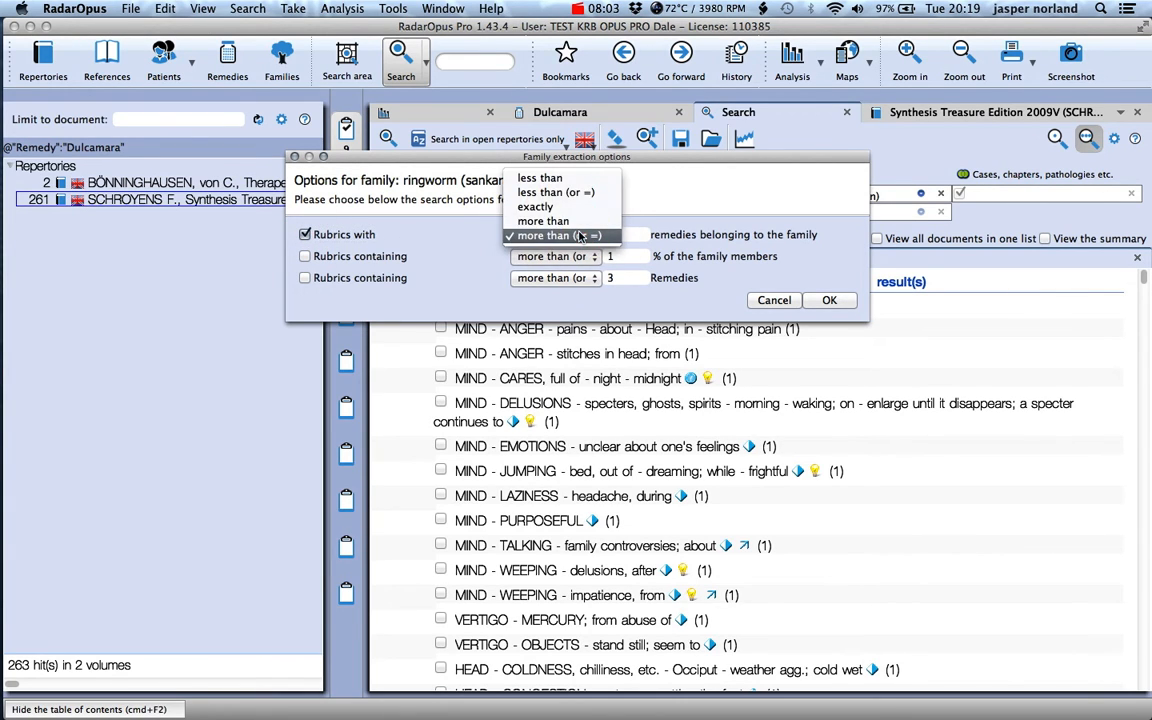
left_click(560, 236)
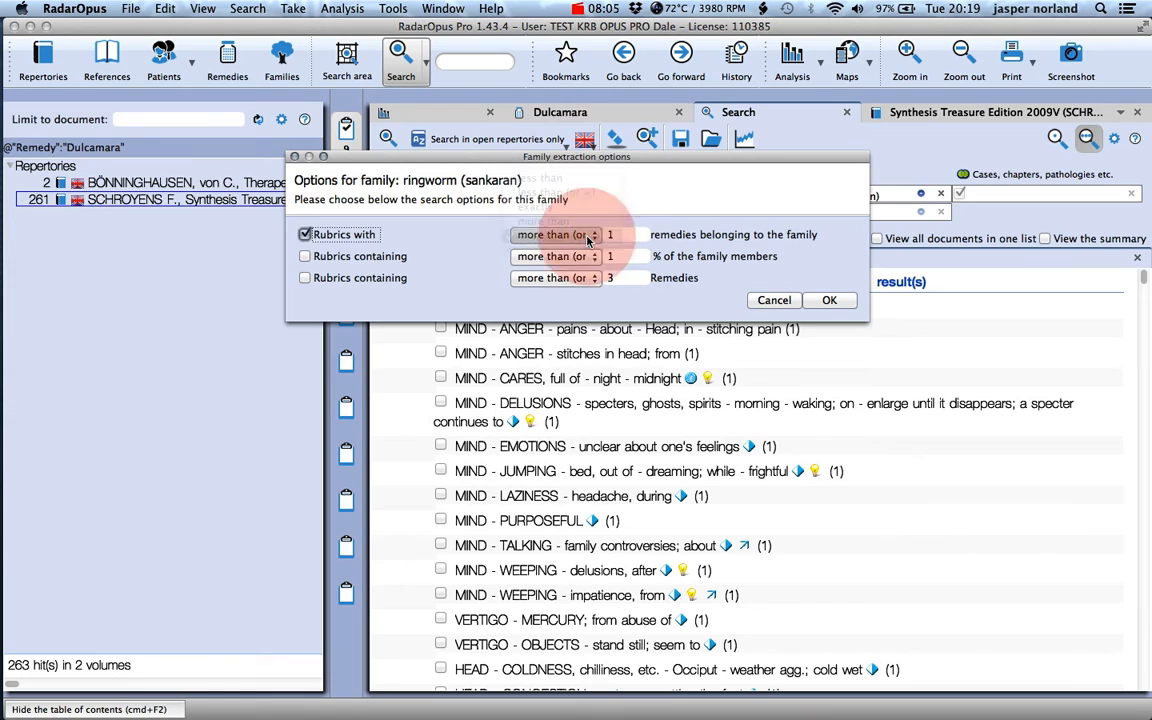
type("0")
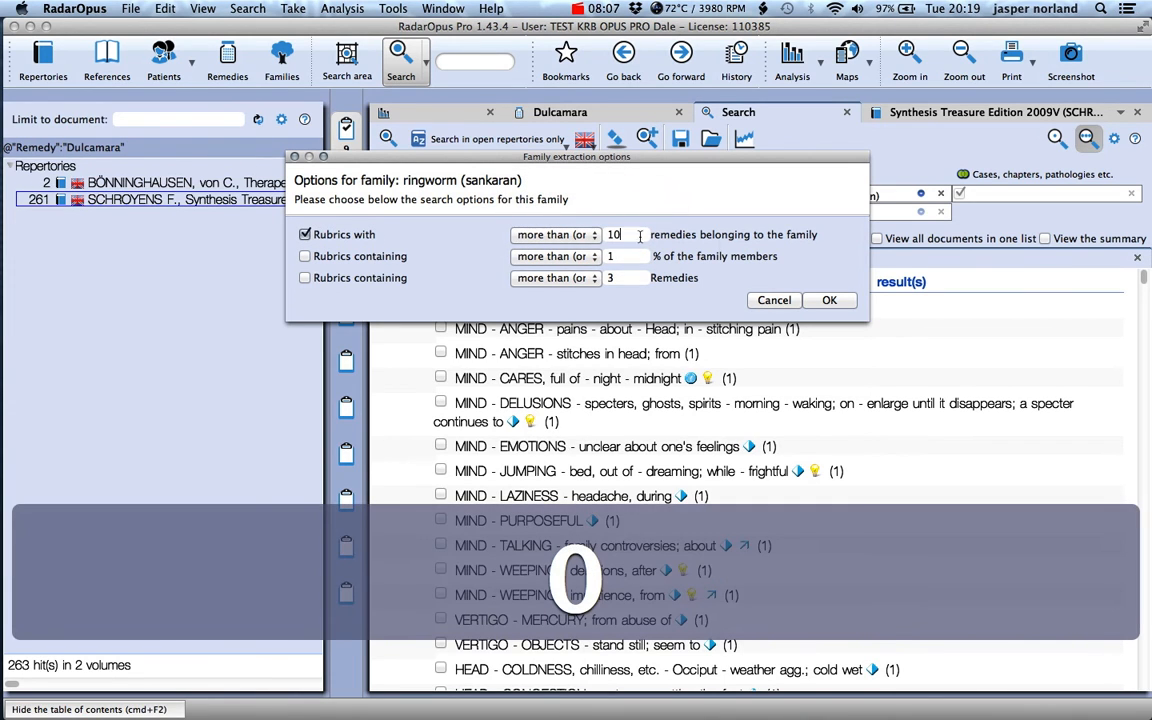
left_click(828, 300)
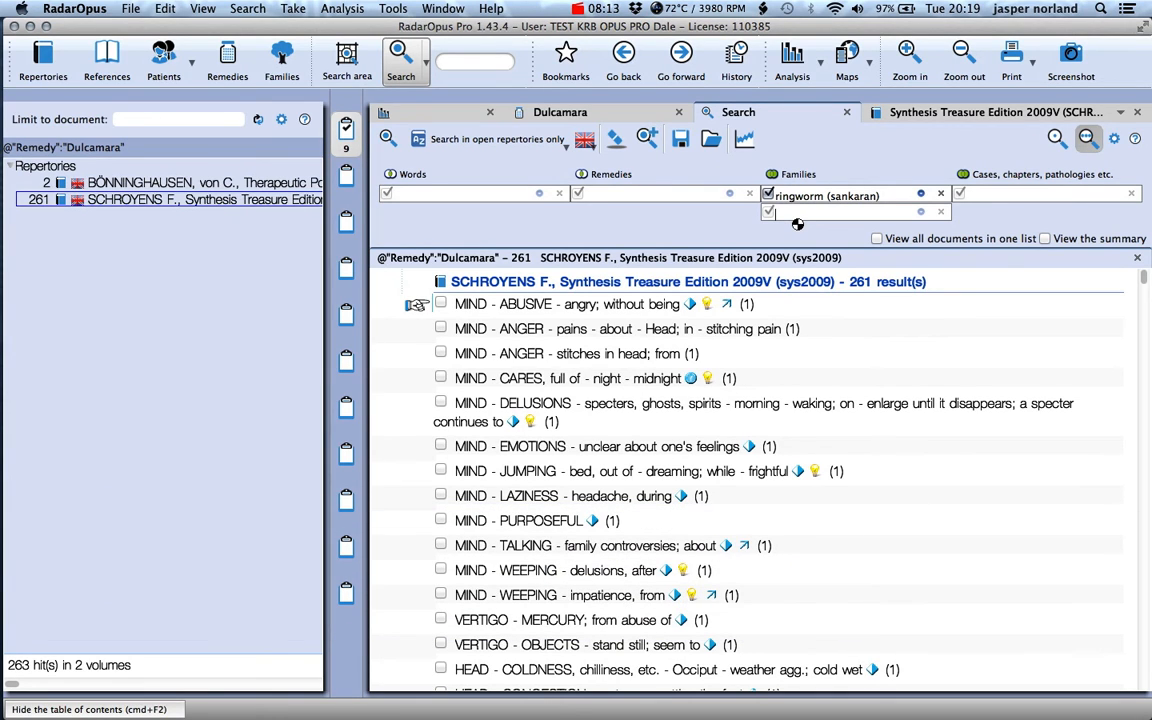
mouse_move(792, 218)
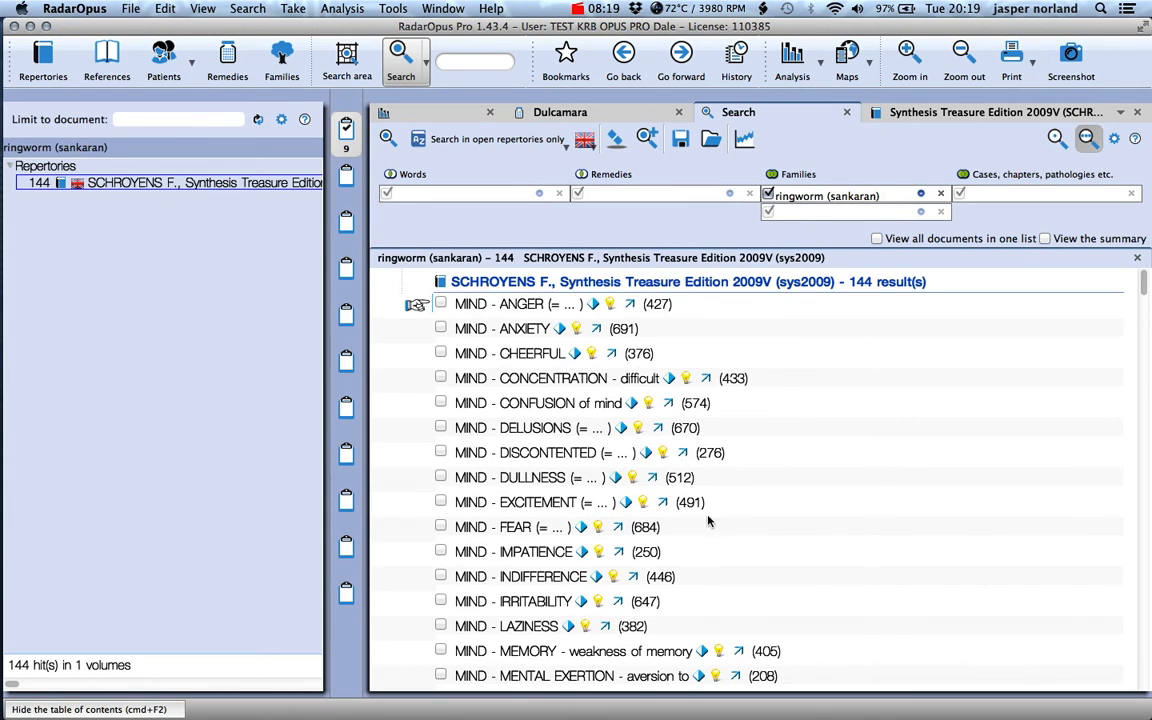
Step: Scroll through the 144 ringworm family result rubrics and return to the top
scroll("down", 3)
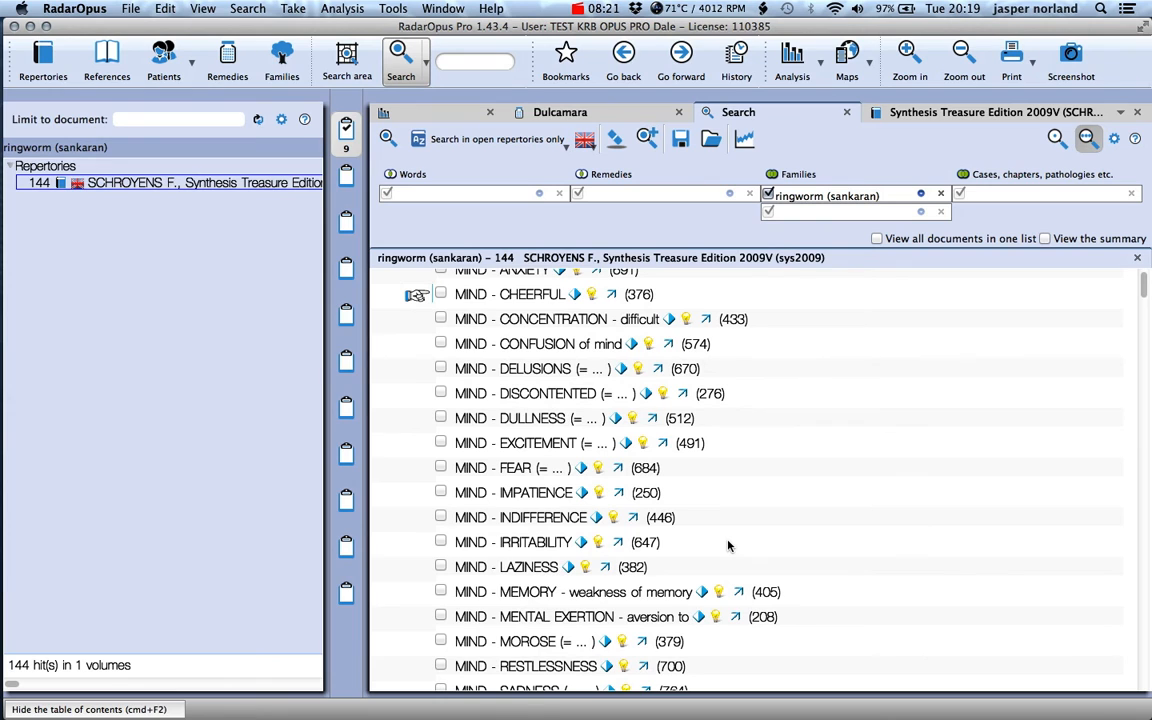
scroll("up", 3)
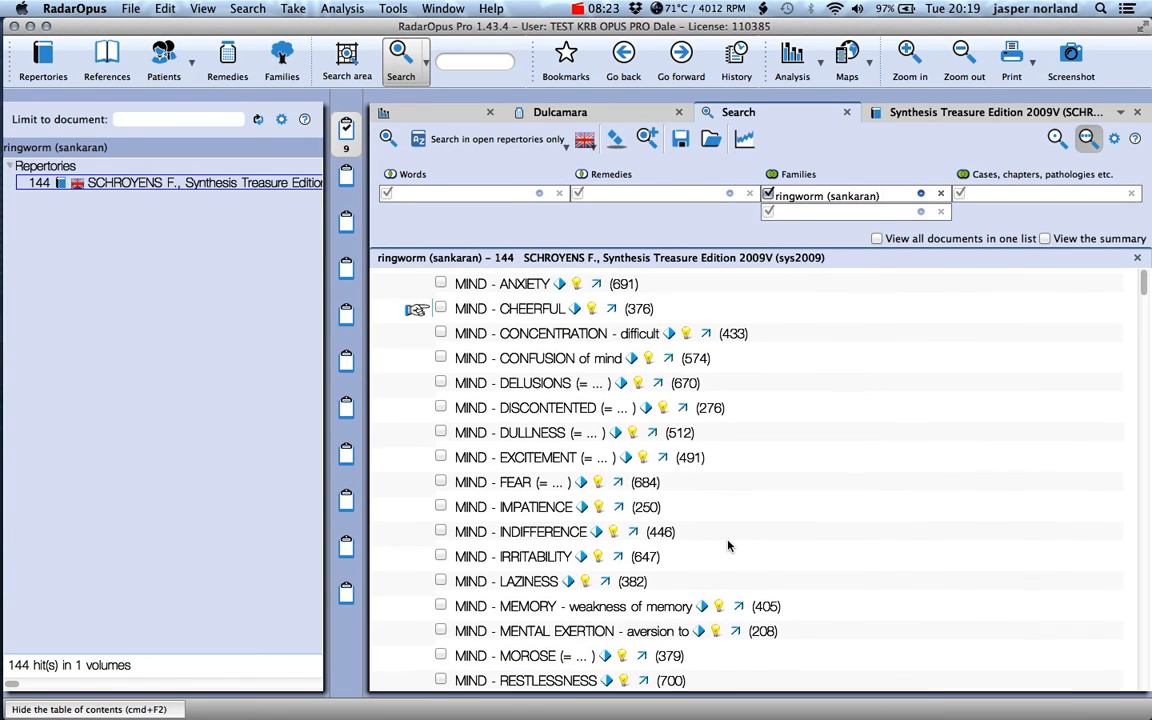
scroll("down", 3)
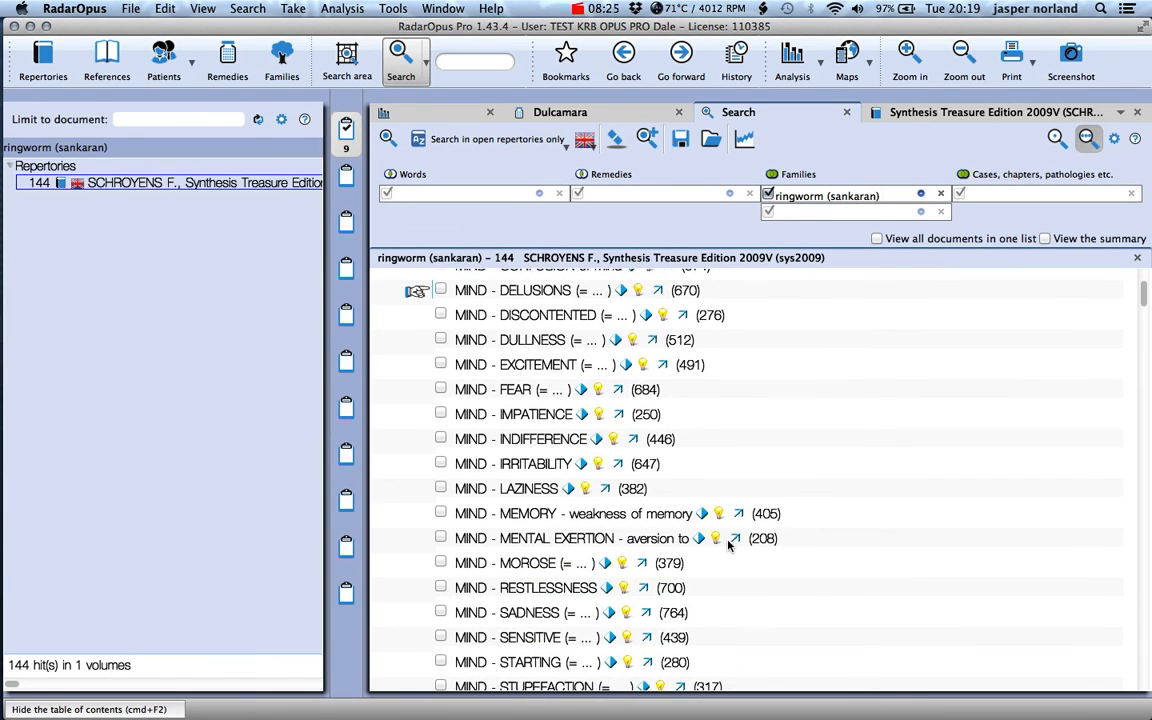
scroll("down", 3)
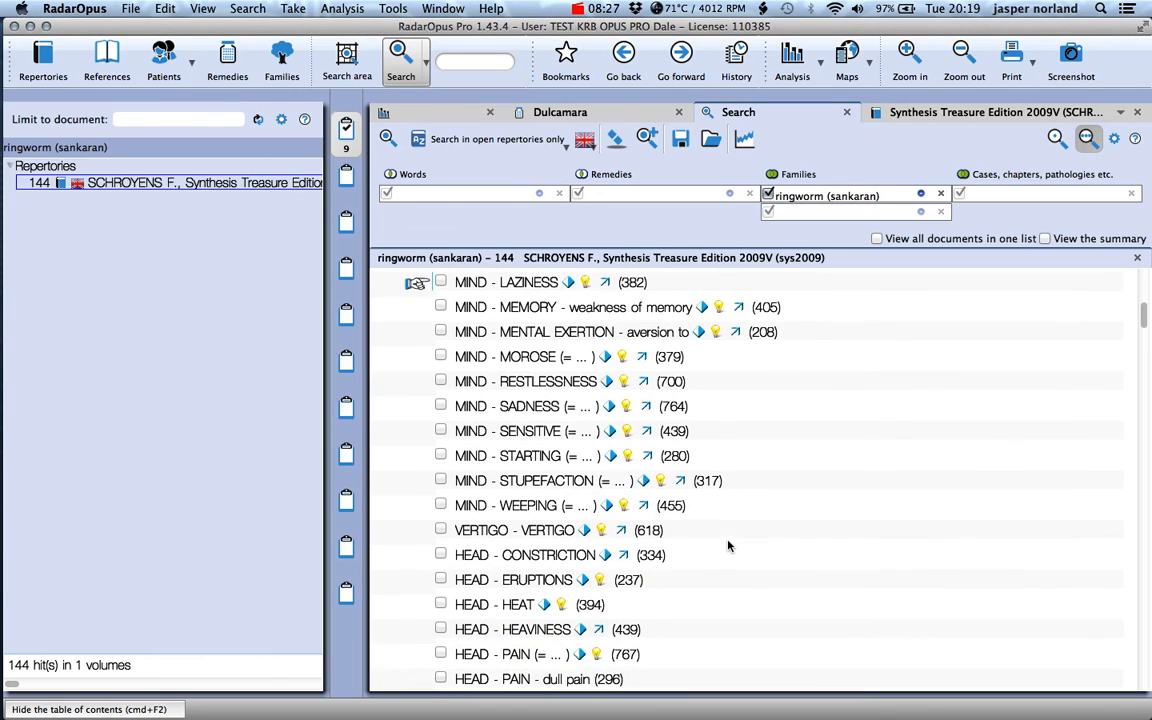
scroll("up", 3)
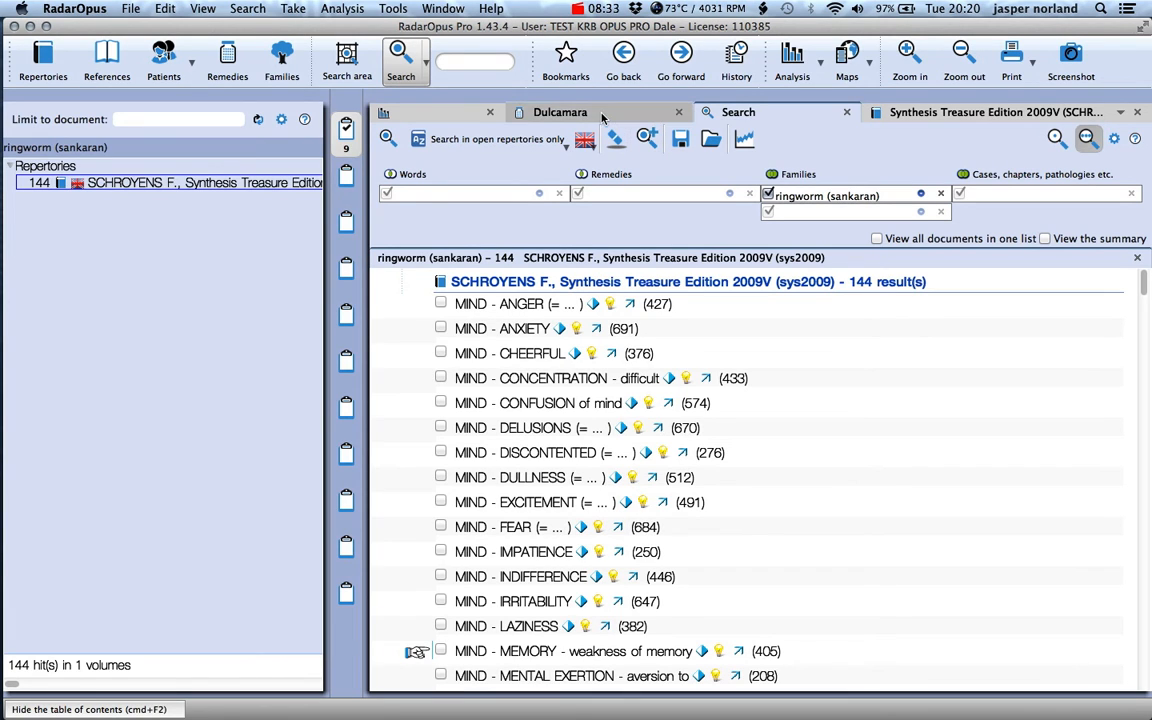
left_click(560, 112)
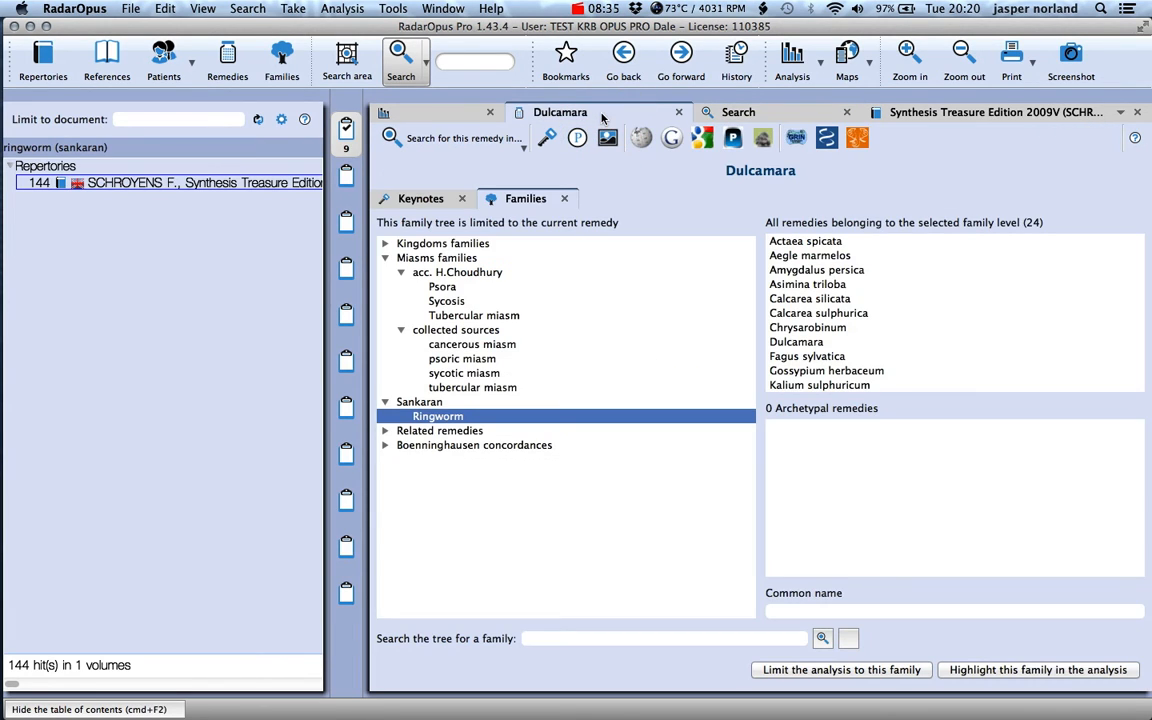
left_click(420, 198)
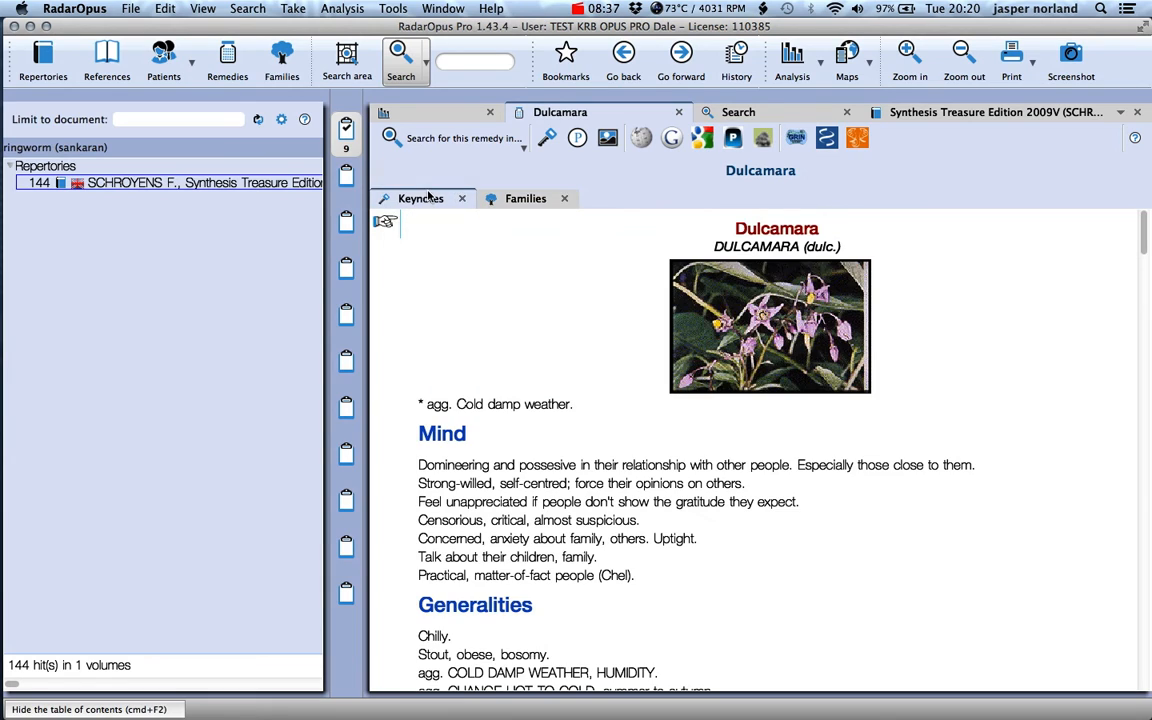
left_click(524, 198)
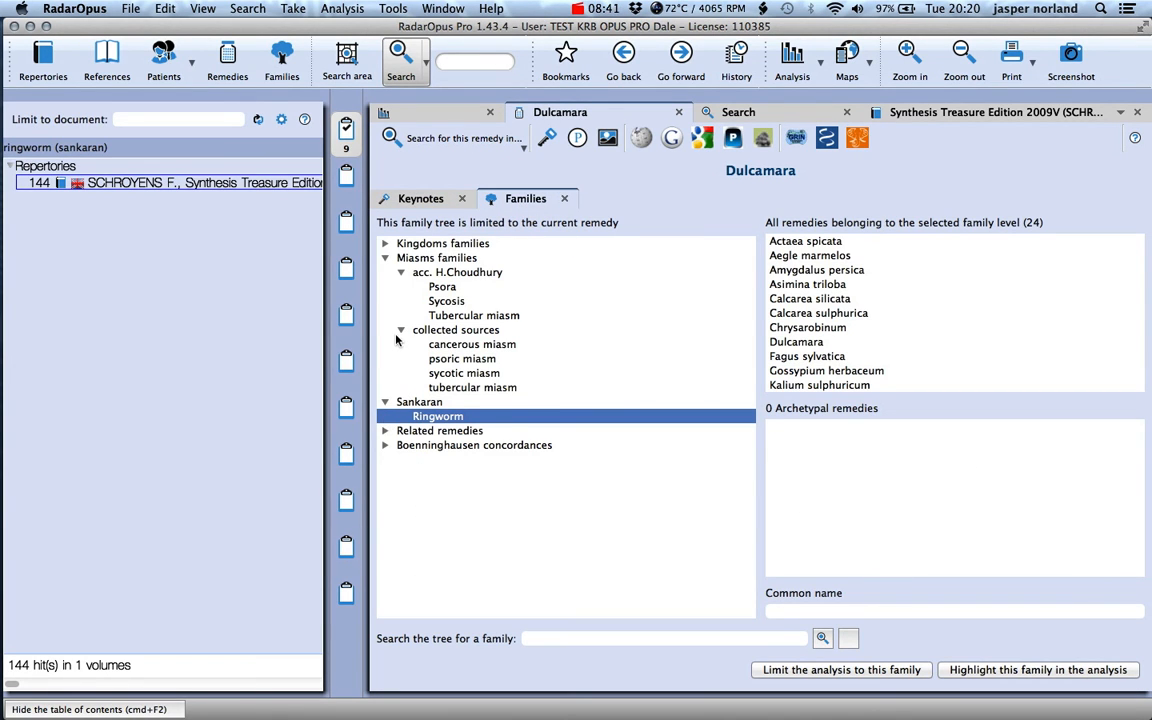
left_click(384, 244)
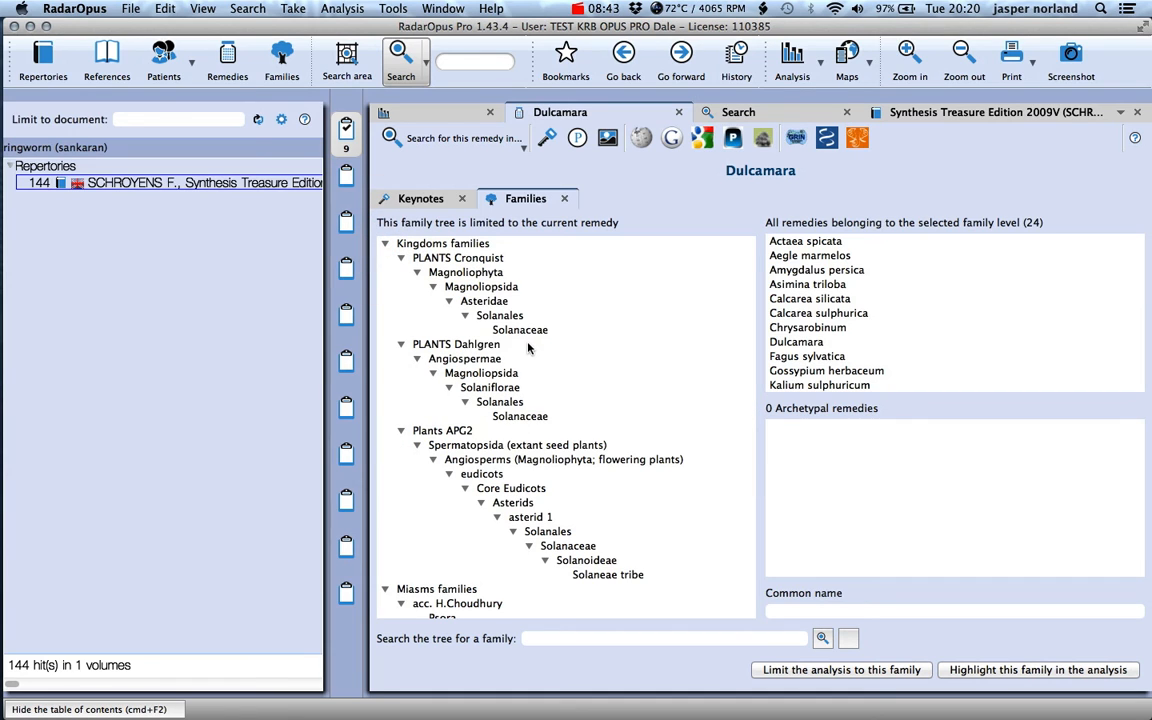
left_click(520, 328)
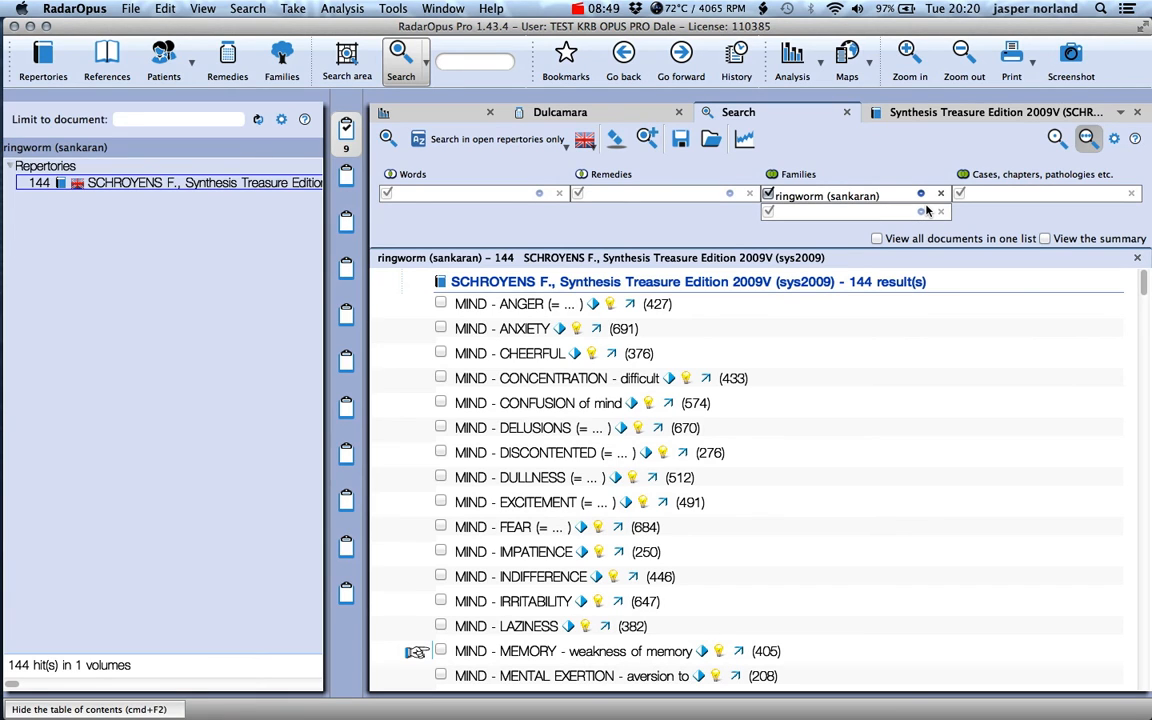
Step: Begin a blank advanced search and enter SOLANACEAE (Sankaran) via 'solan' as the family criterion
key("f5")
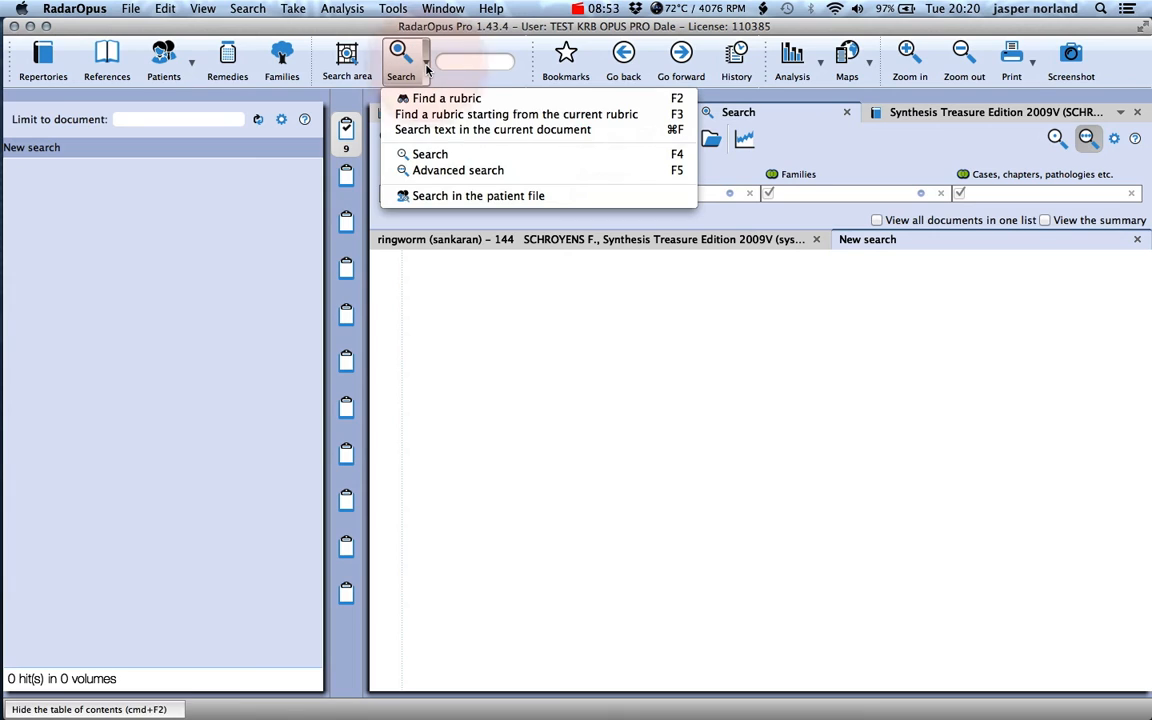
mouse_move(456, 170)
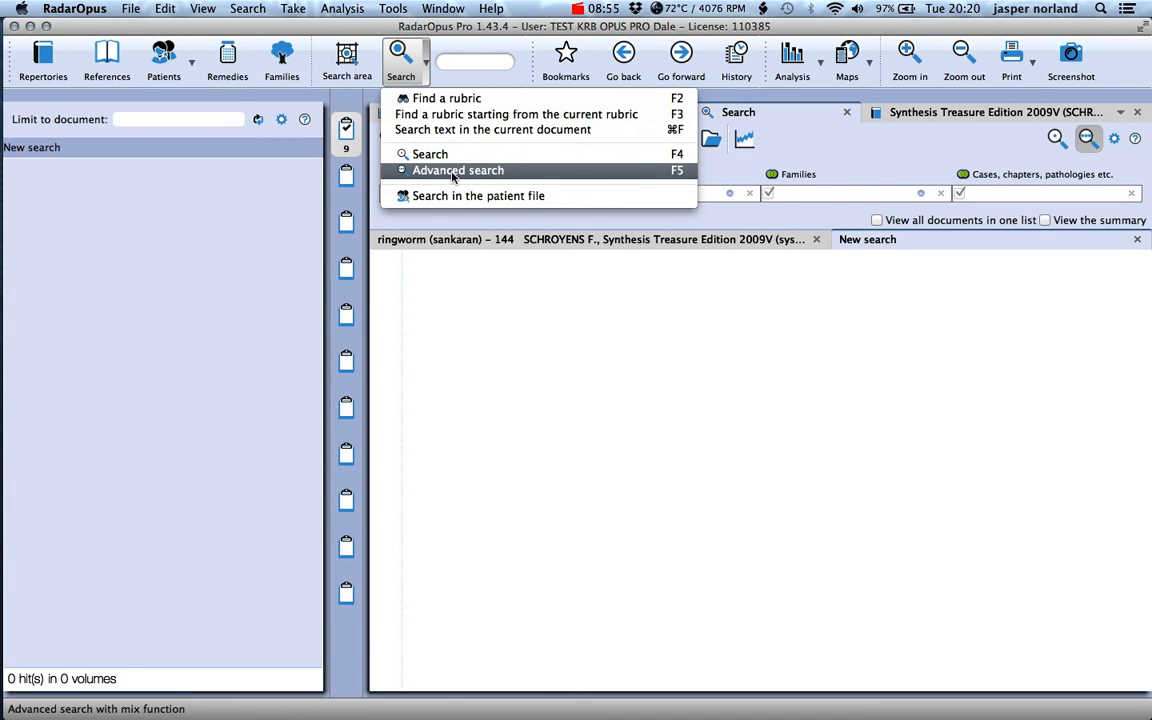
left_click(456, 170)
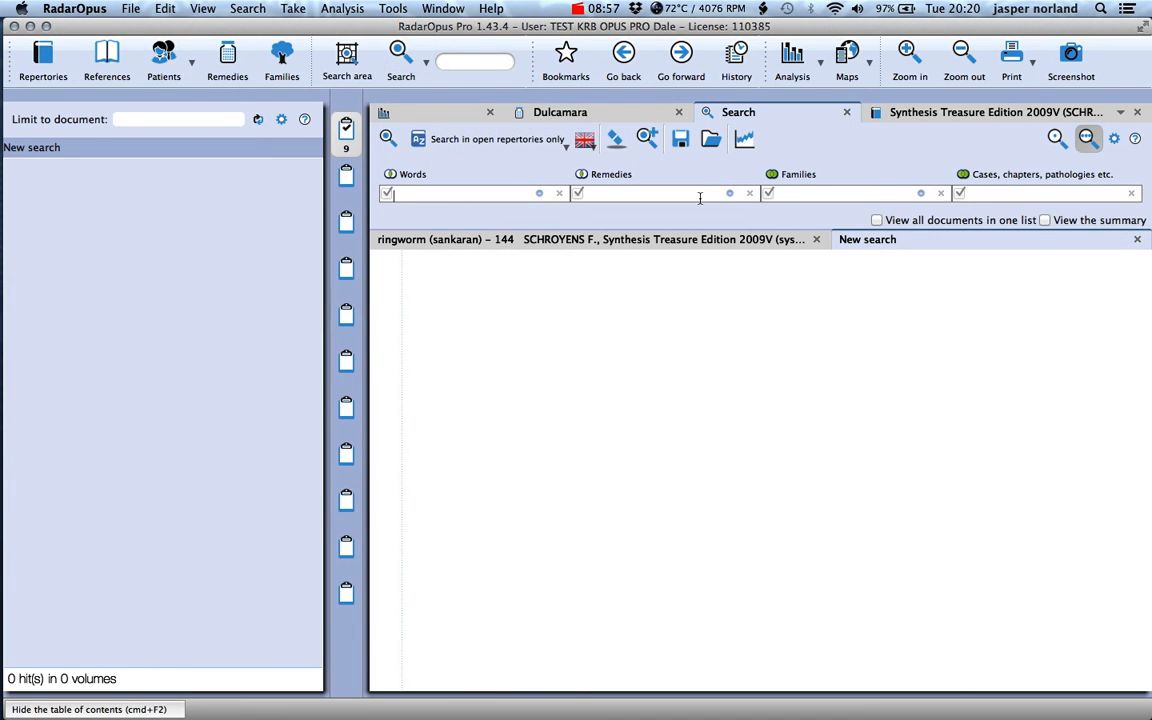
type("s")
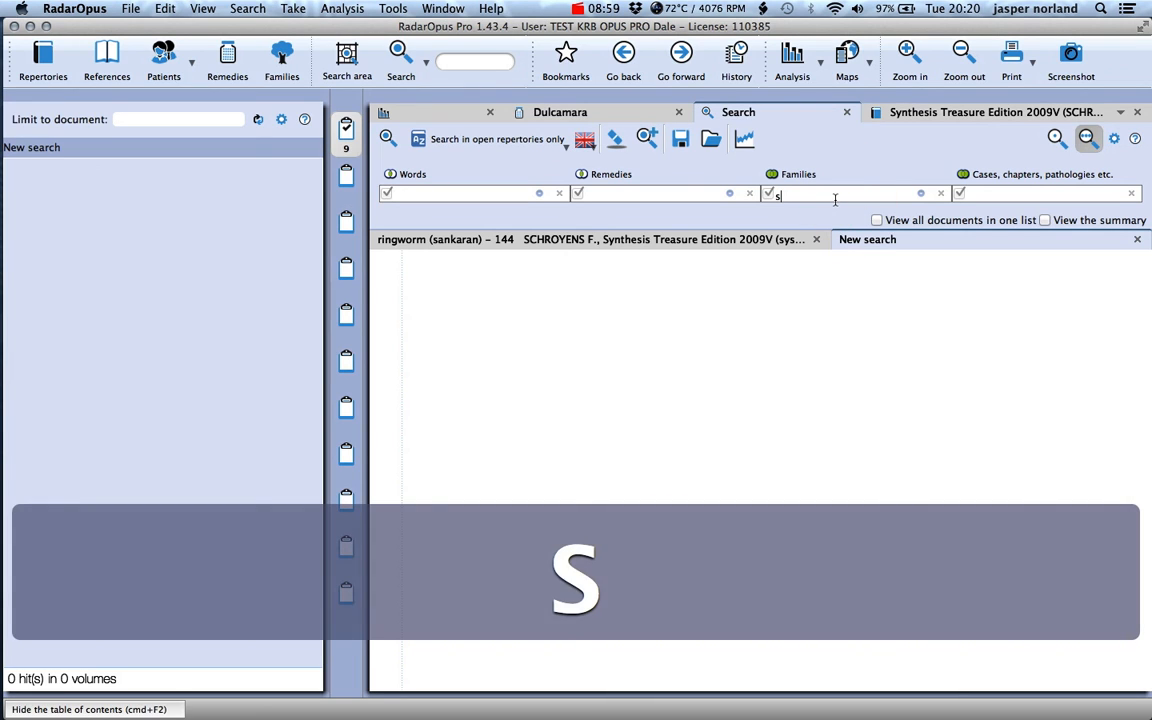
type("olan")
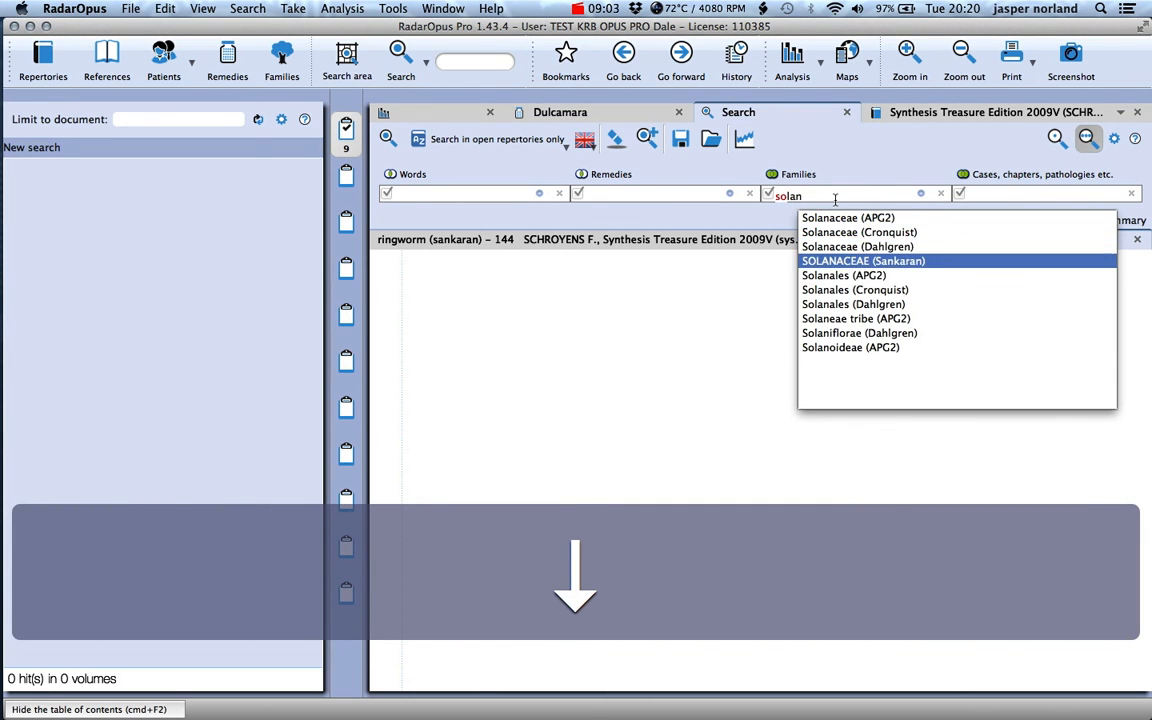
left_click(864, 260)
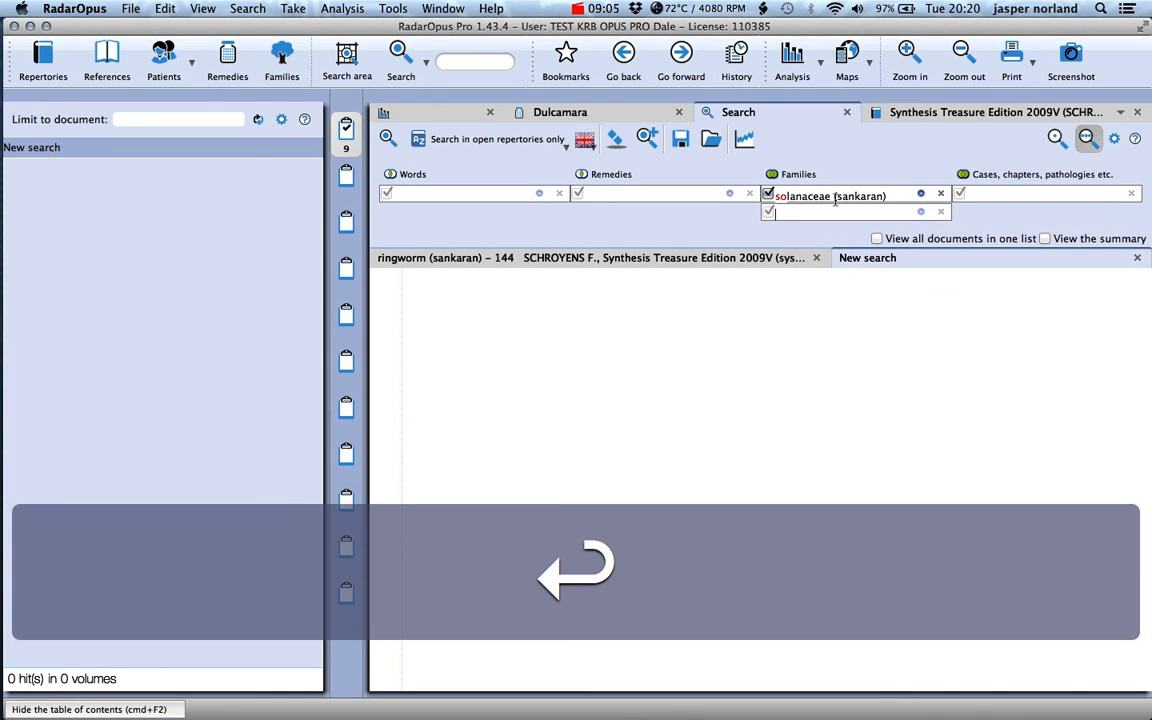
Step: Enable 'Rubrics with' more than 10 family remedies in the Solanaceae options and confirm
left_click(920, 194)
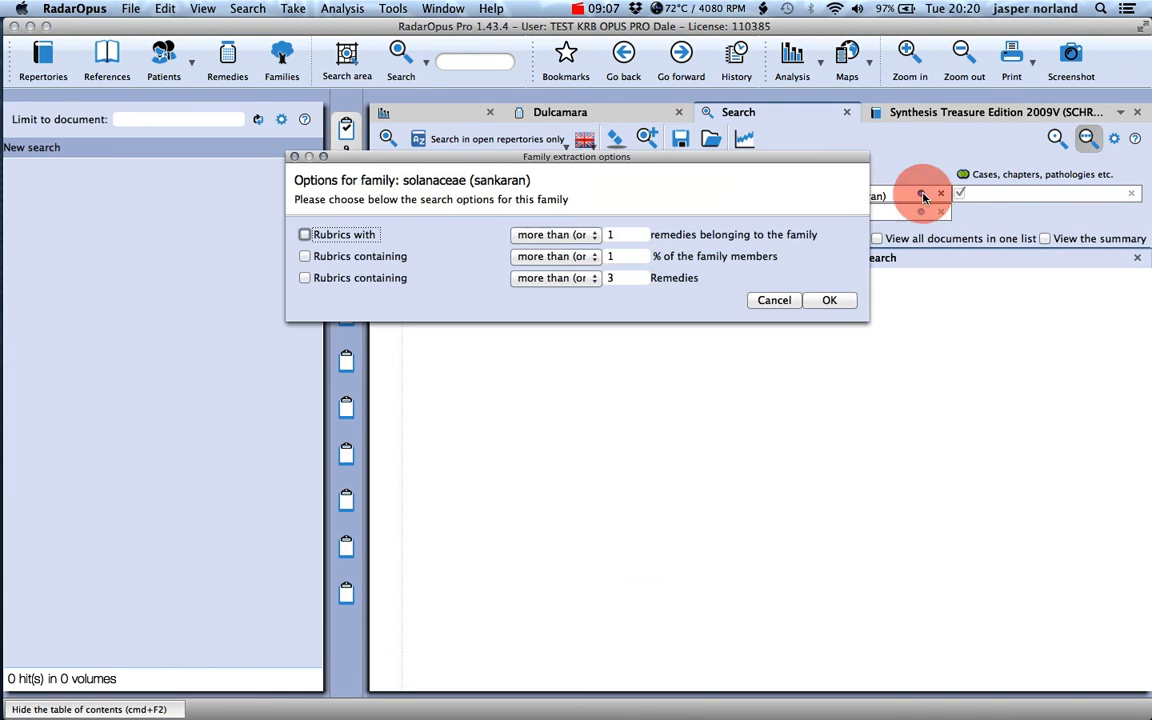
left_click(304, 234)
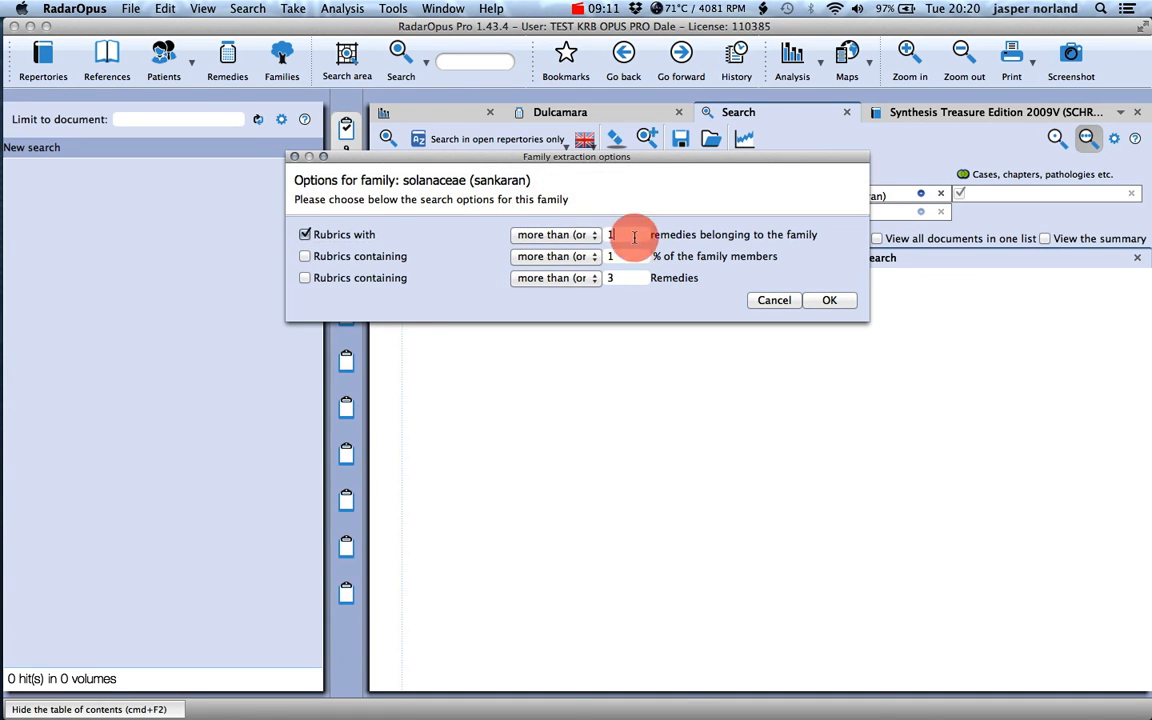
type("0")
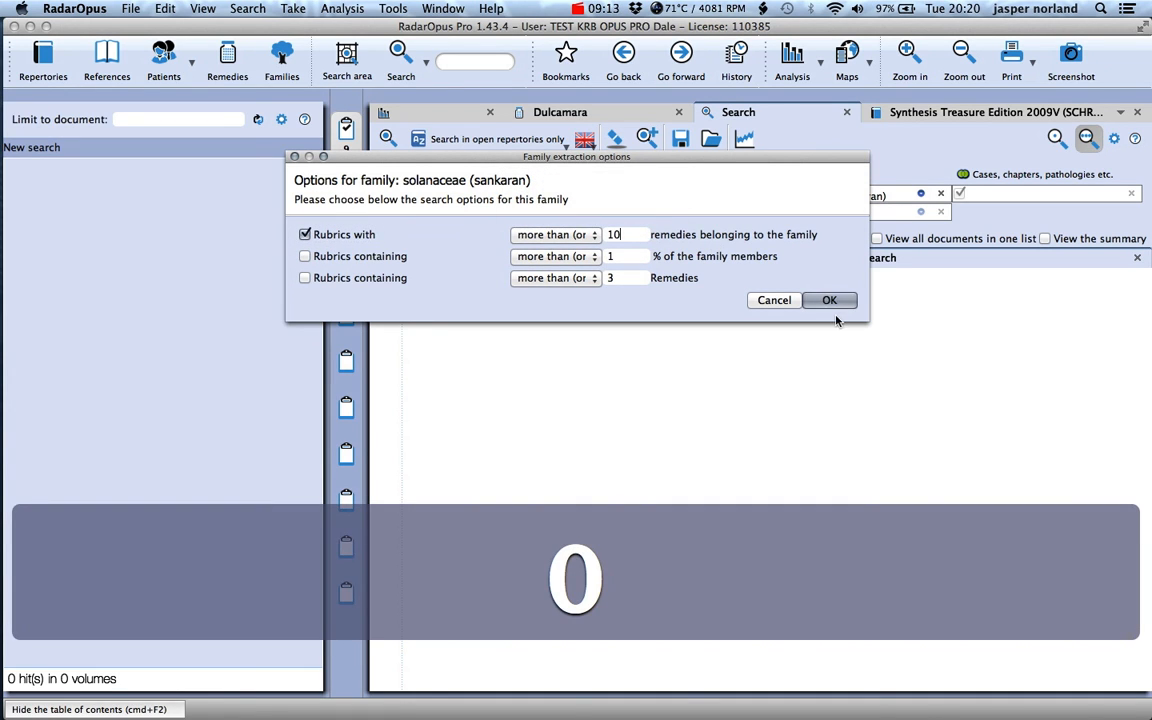
left_click(828, 300)
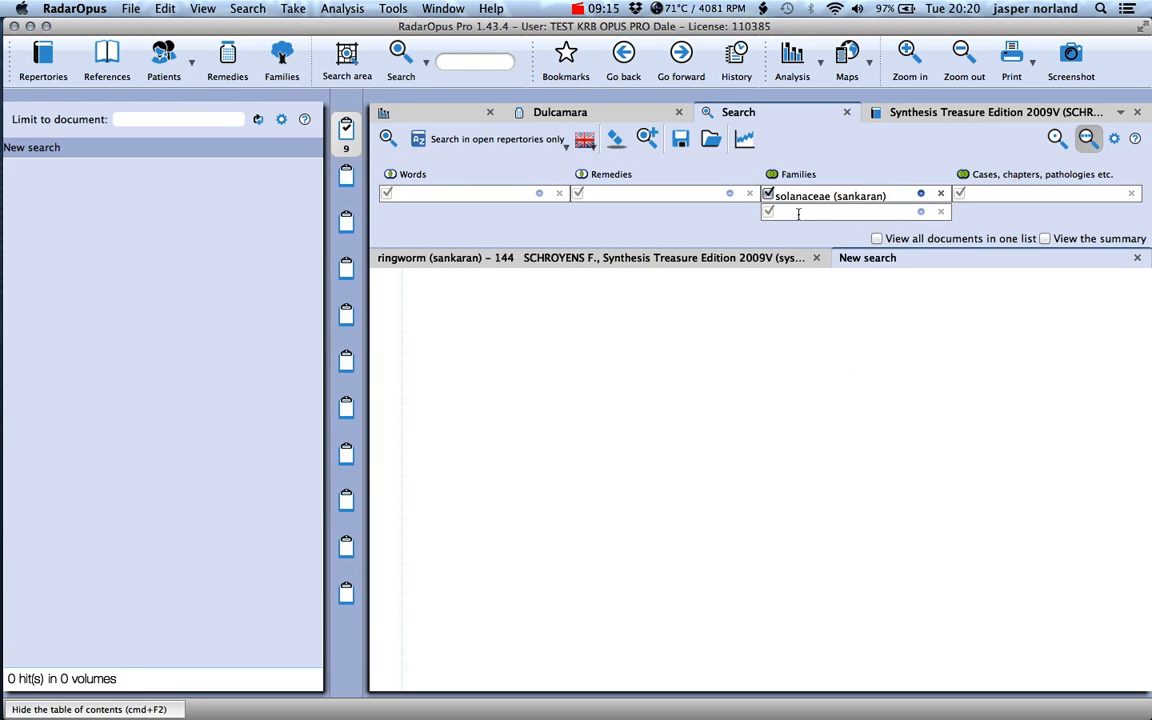